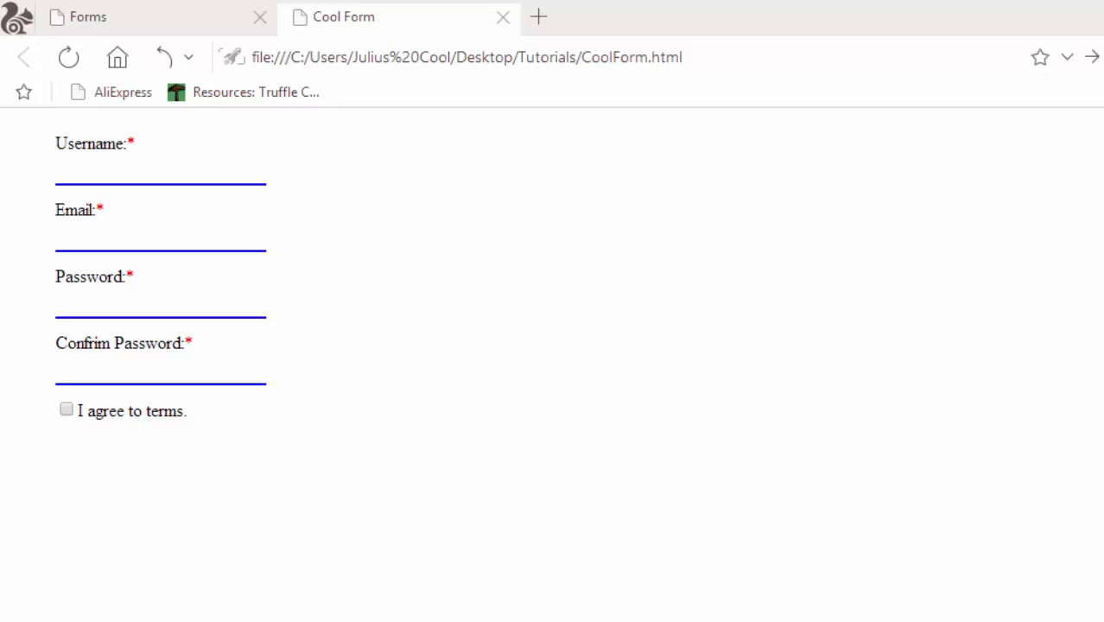
{"action": "mouse_move", "coordinate": [811, 429]}
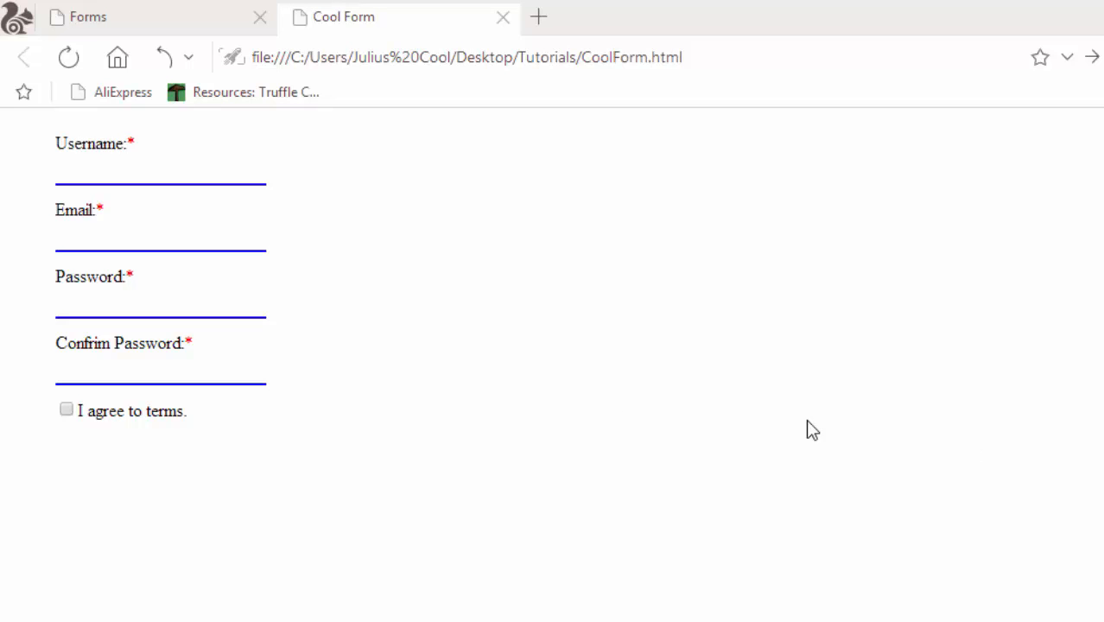
- View the finished coolForm example with green checks, then return to CoolForm.html in Komodo Edit
{"action": "left_click", "coordinate": [160, 170]}
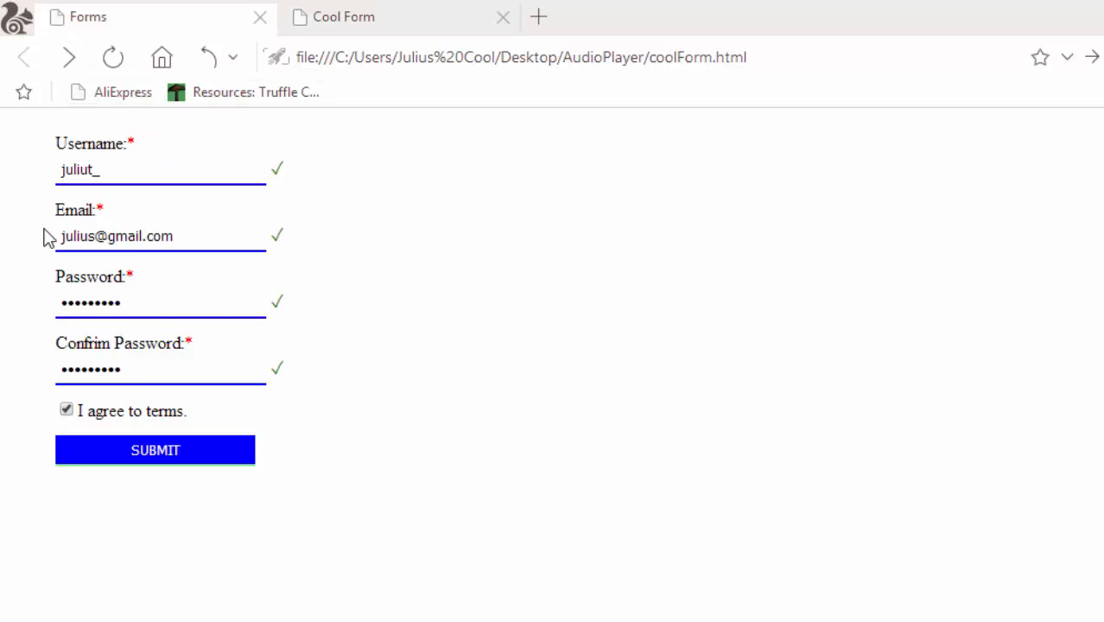
{"action": "mouse_move", "coordinate": [285, 212]}
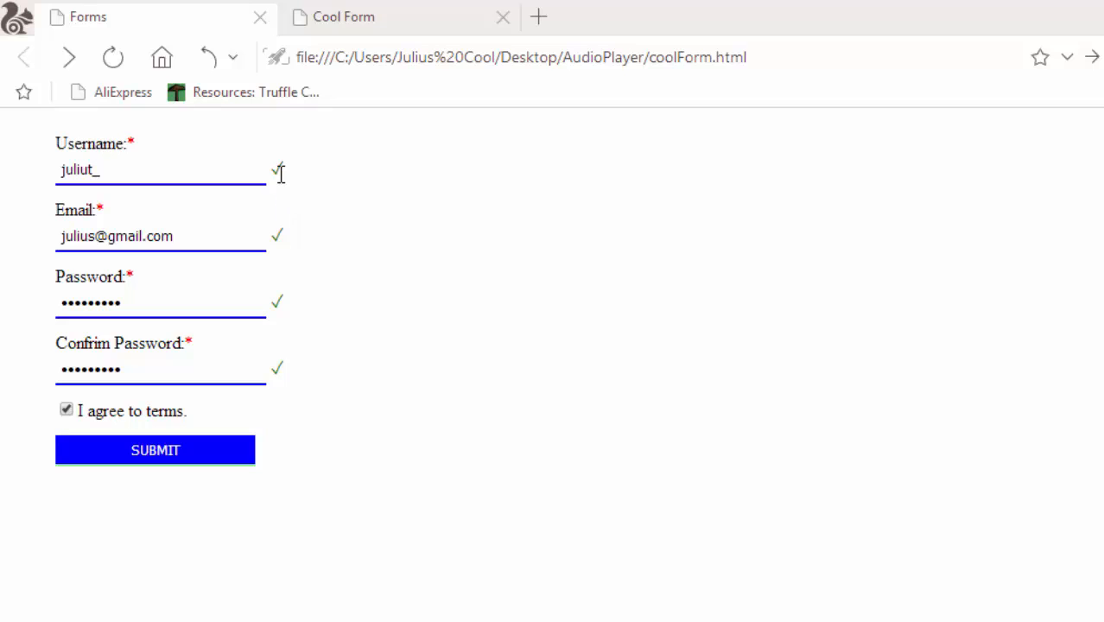
{"action": "left_click", "coordinate": [343, 17]}
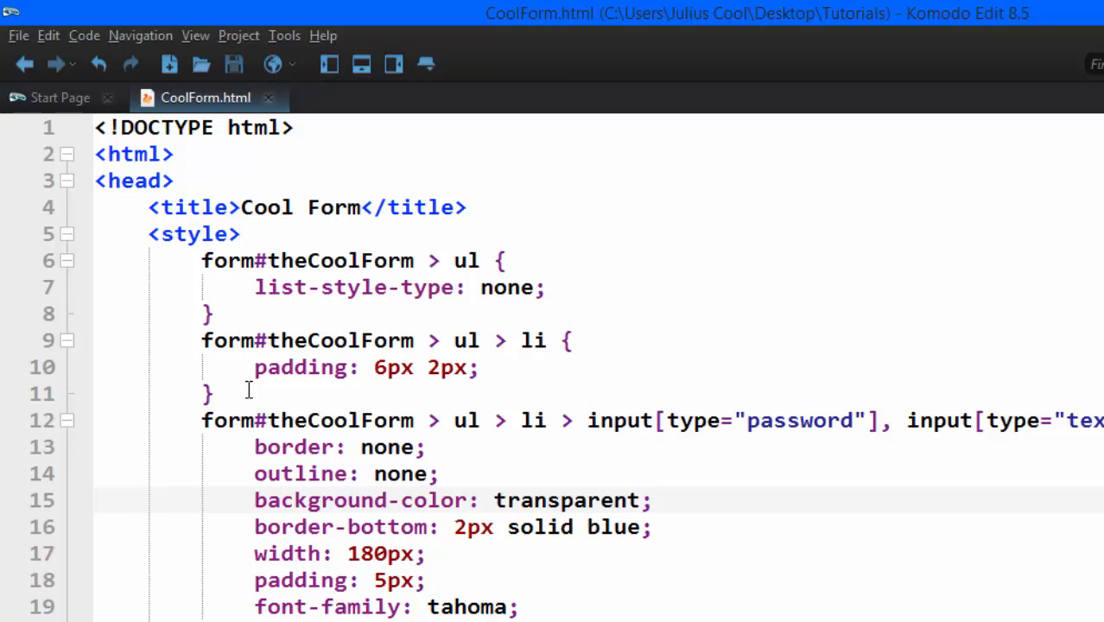
- Scroll through the CSS rules, then collapse the <style> block on line 5
{"action": "scroll", "scroll_direction": "down", "scroll_amount": 3}
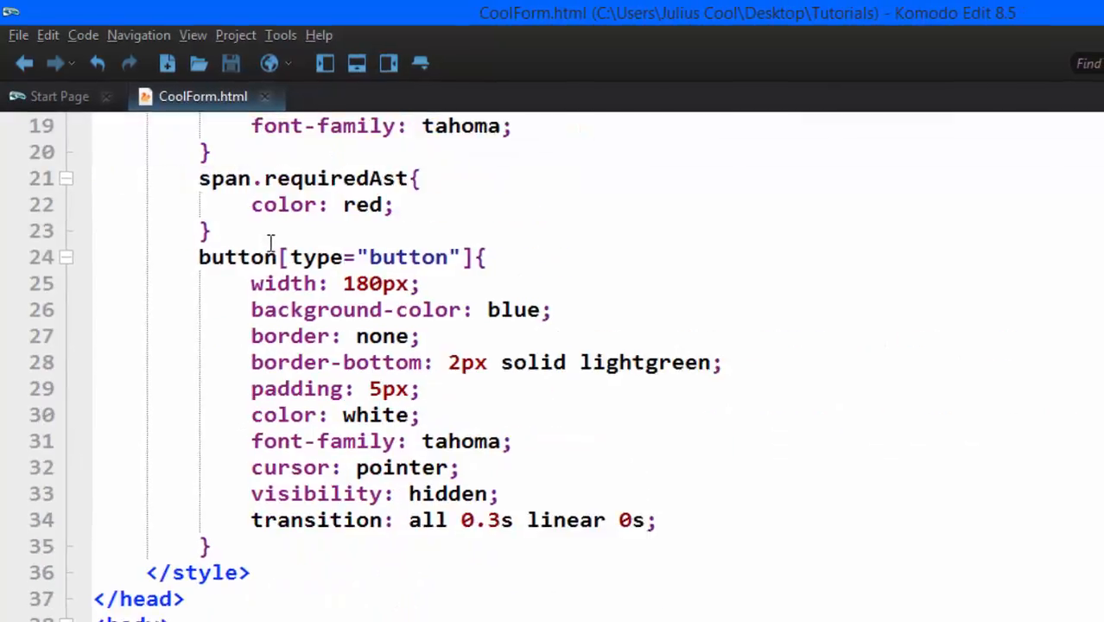
{"action": "scroll", "scroll_direction": "down", "scroll_amount": 3}
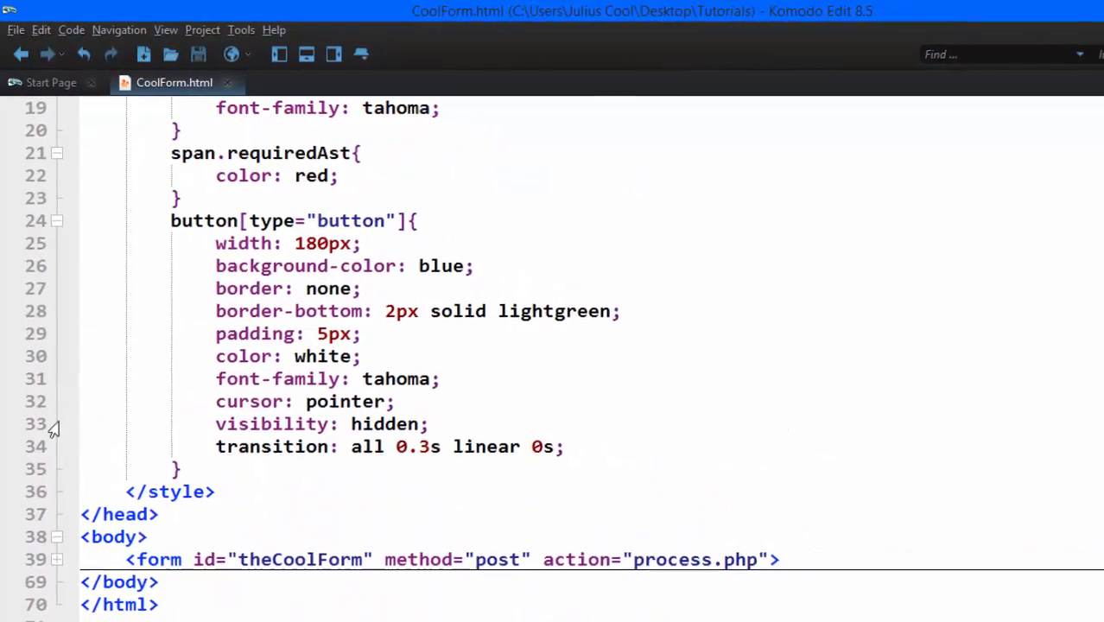
{"action": "scroll", "scroll_direction": "up", "scroll_amount": 3}
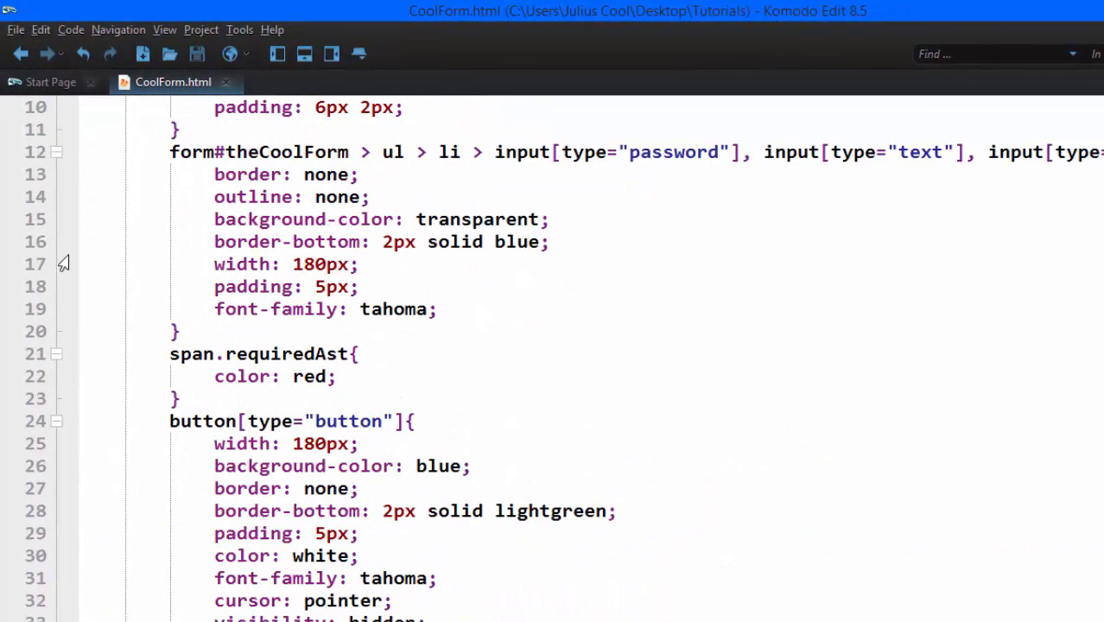
{"action": "scroll", "scroll_direction": "up", "scroll_amount": 3}
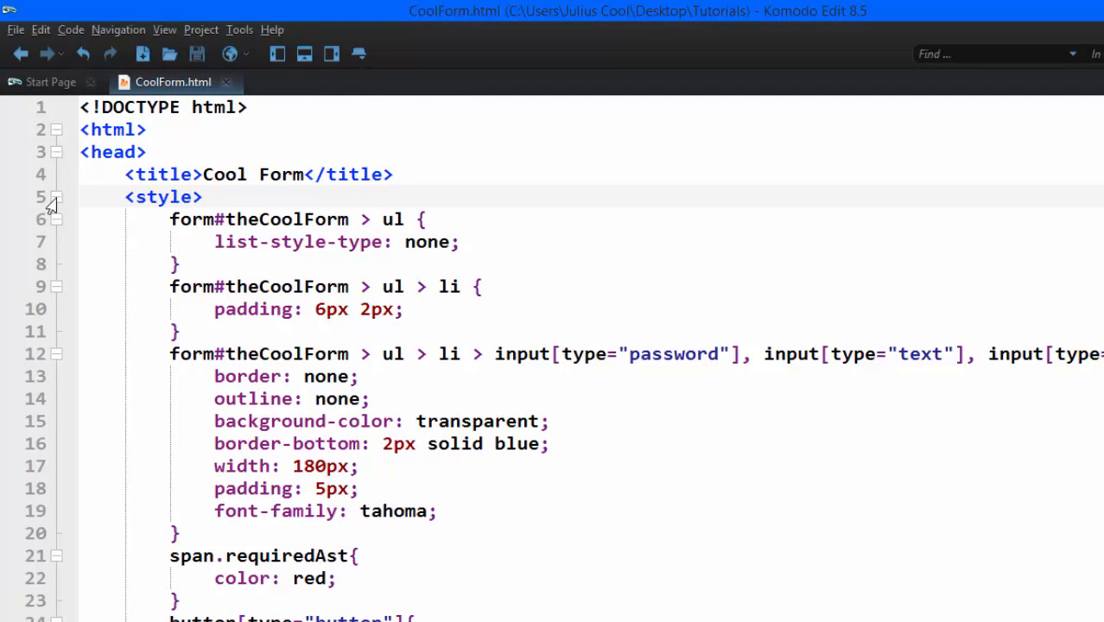
{"action": "left_click", "coordinate": [56, 197]}
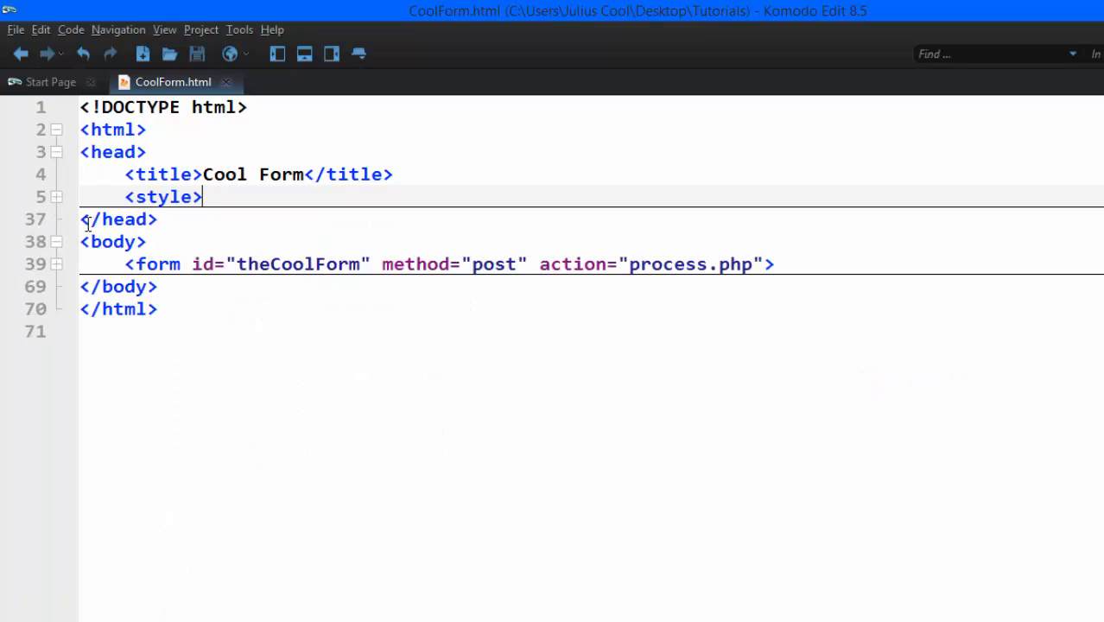
- Add a <script> block on a new line after the style block
{"action": "key", "text": "Return"}
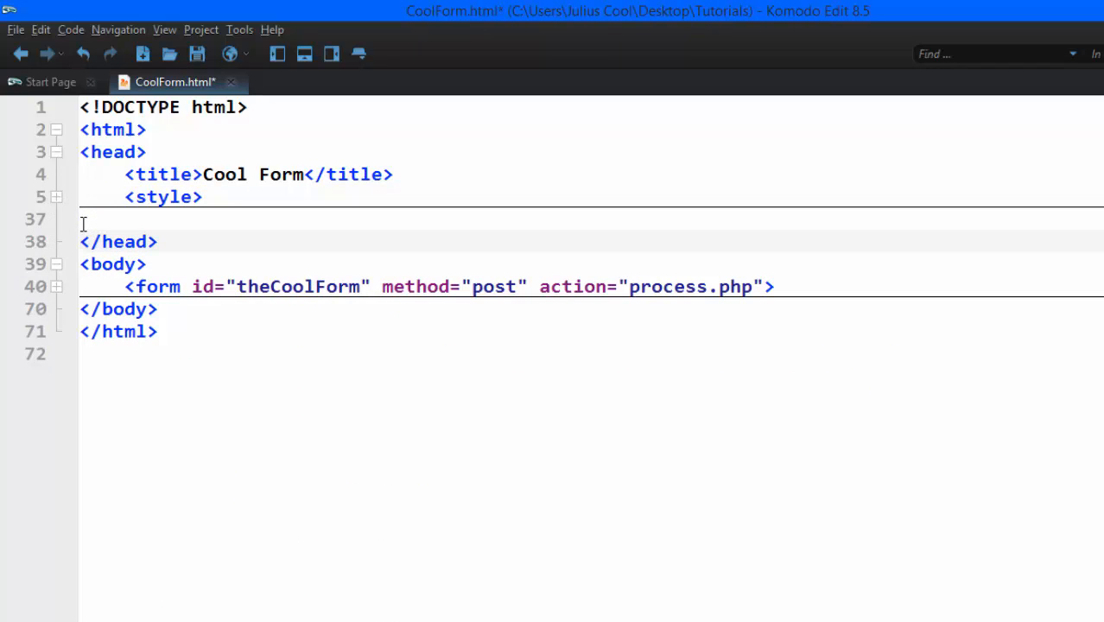
{"action": "left_click", "coordinate": [125, 218]}
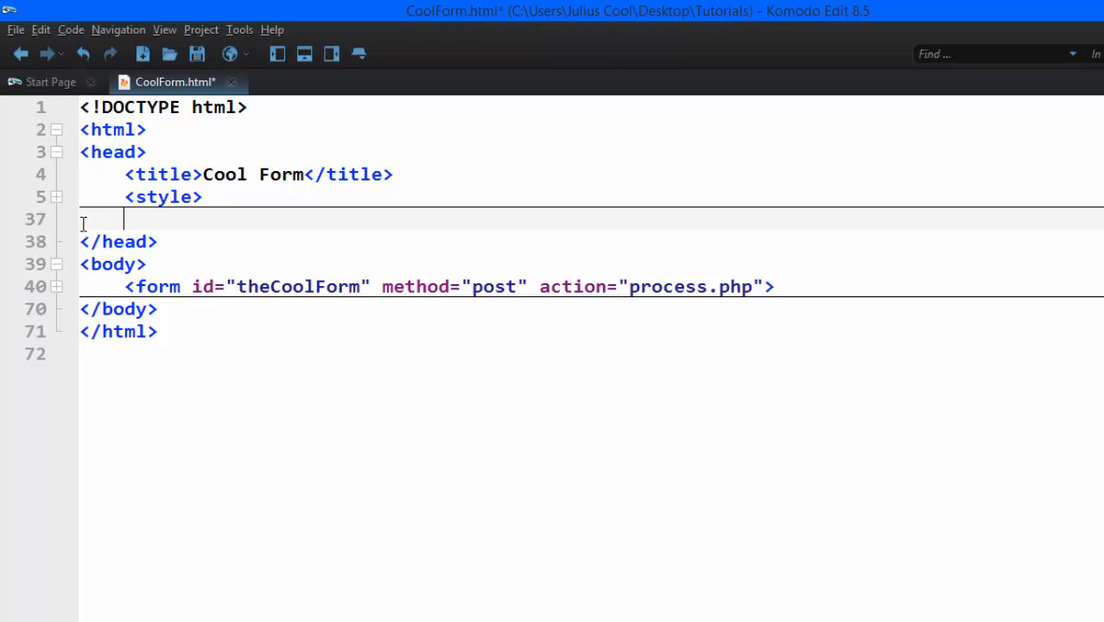
{"action": "type", "text": "<script></script>"}
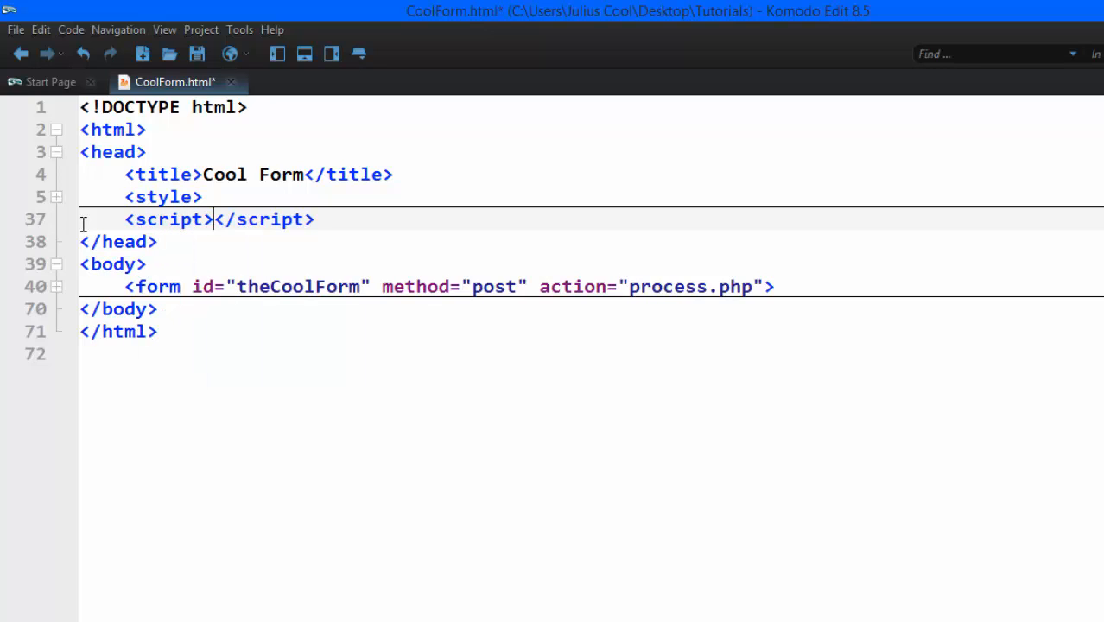
{"action": "key", "text": "Return"}
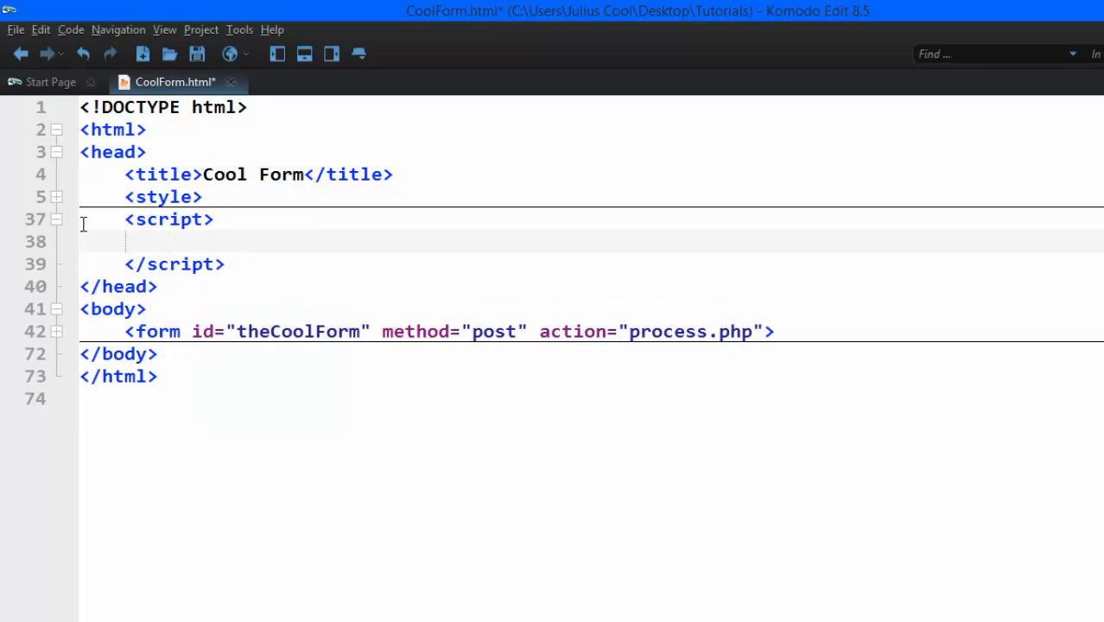
{"action": "mouse_move", "coordinate": [229, 378]}
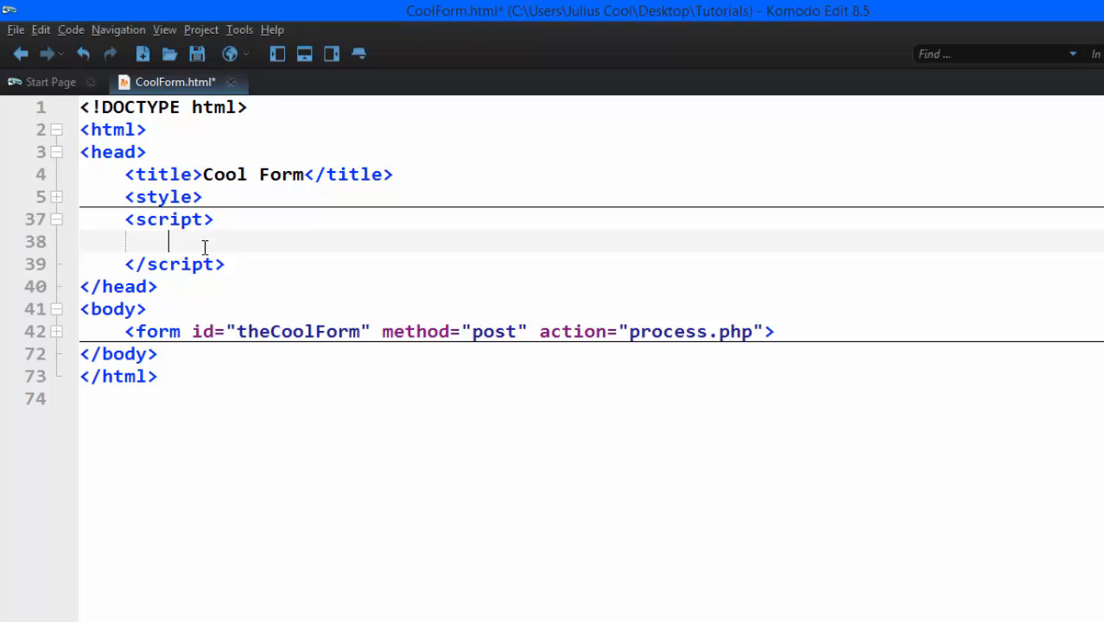
- Write window.addEventListener("load", function(){}, false); inside the script block
{"action": "type", "text": "win"}
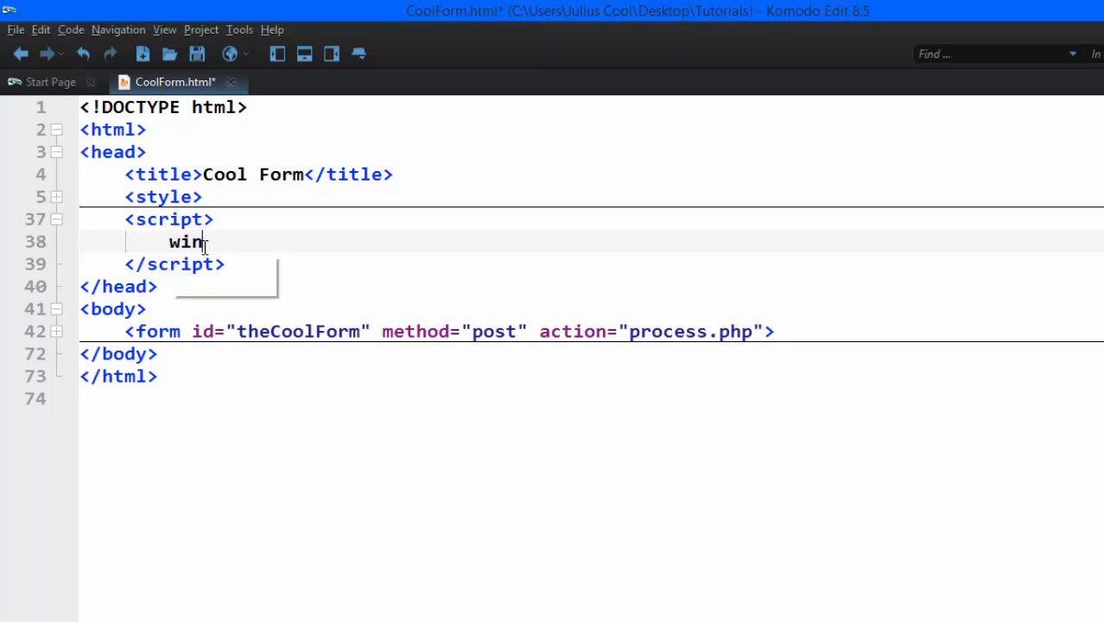
{"action": "type", "text": "dow.addEventListener"}
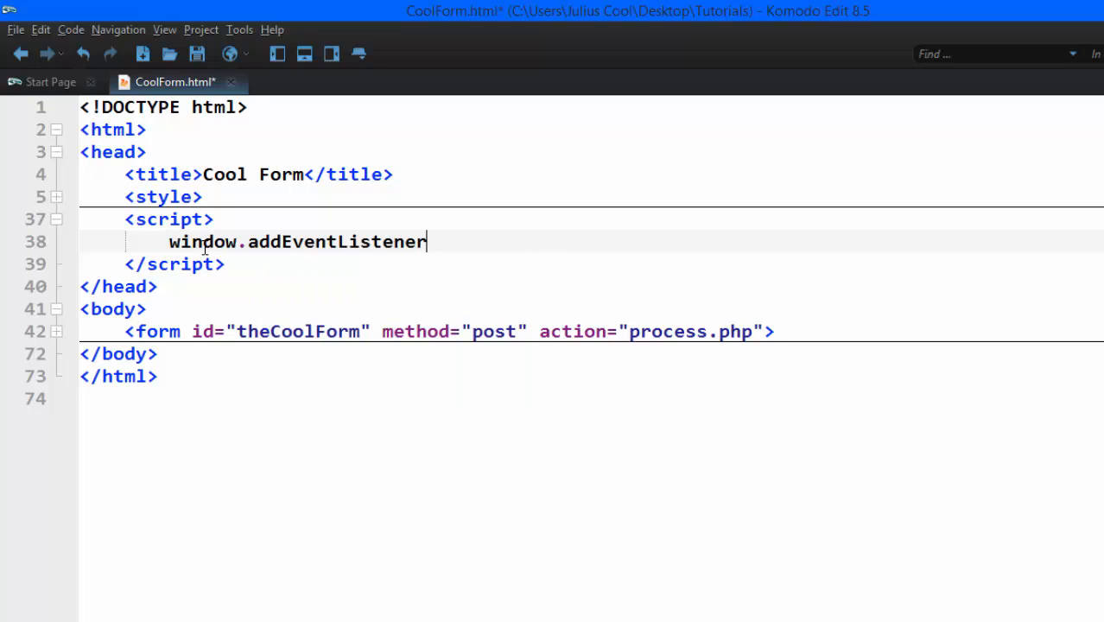
{"action": "type", "text": "("}
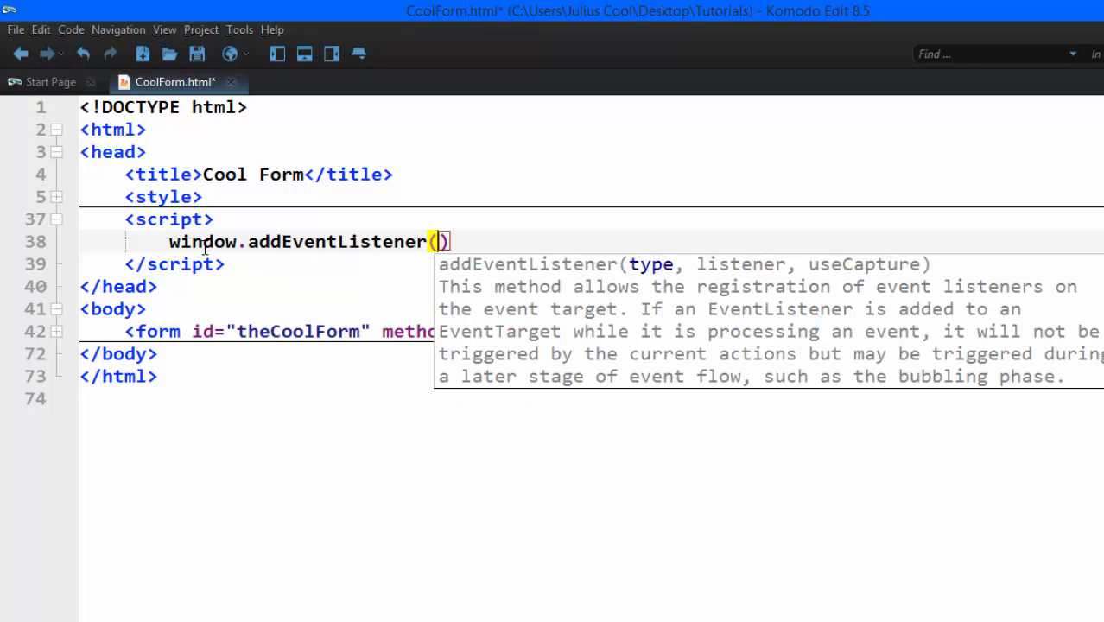
{"action": "type", "text": "\"loa"}
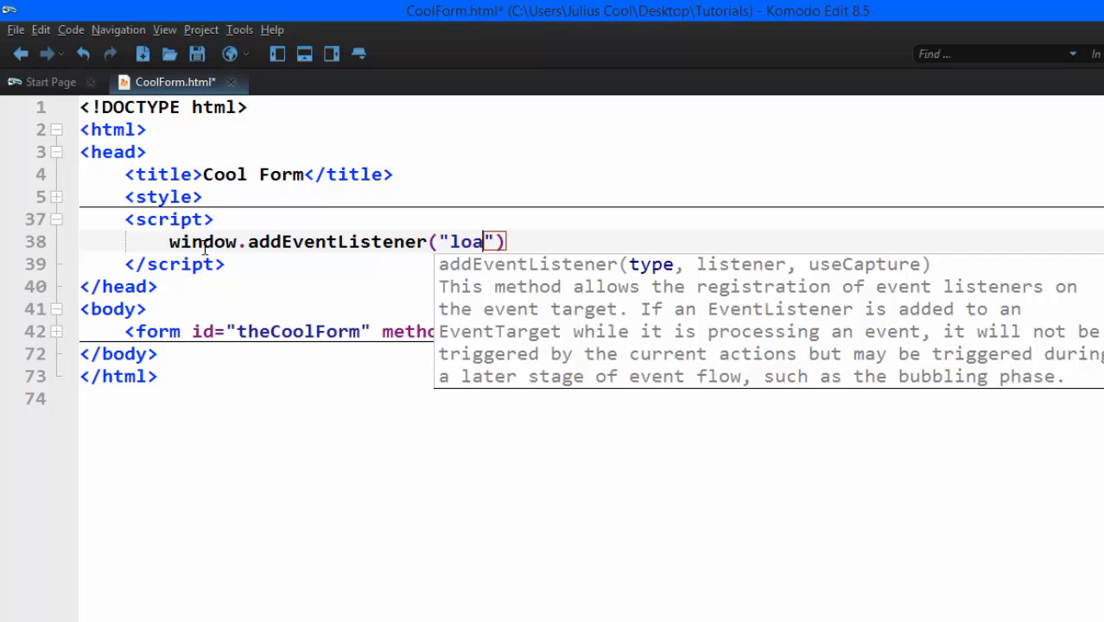
{"action": "type", "text": "d,"}
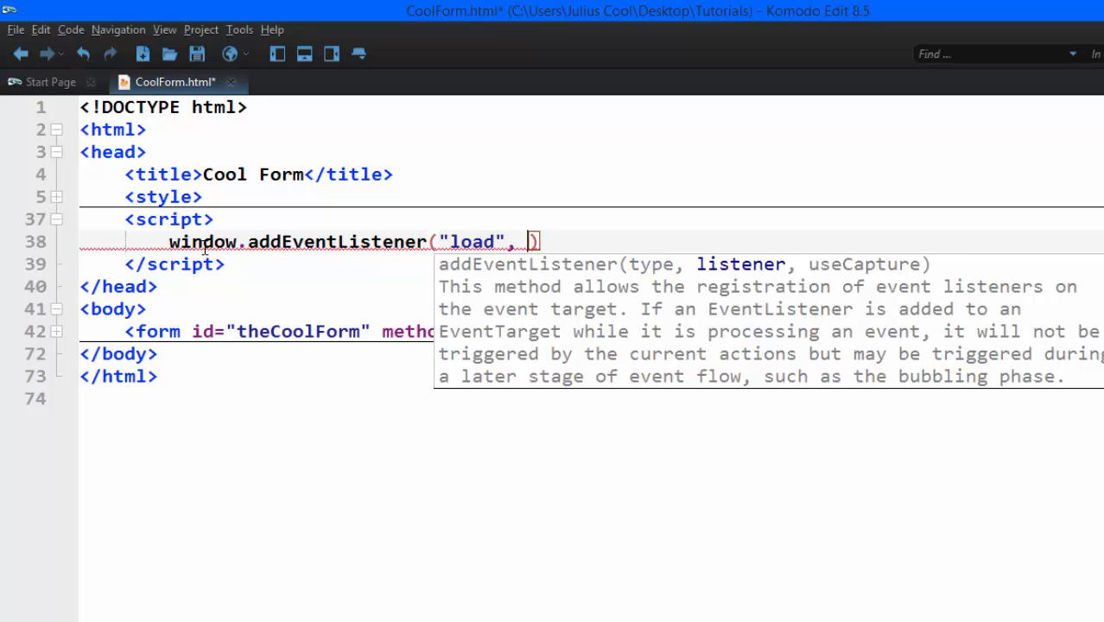
{"action": "type", "text": "function"}
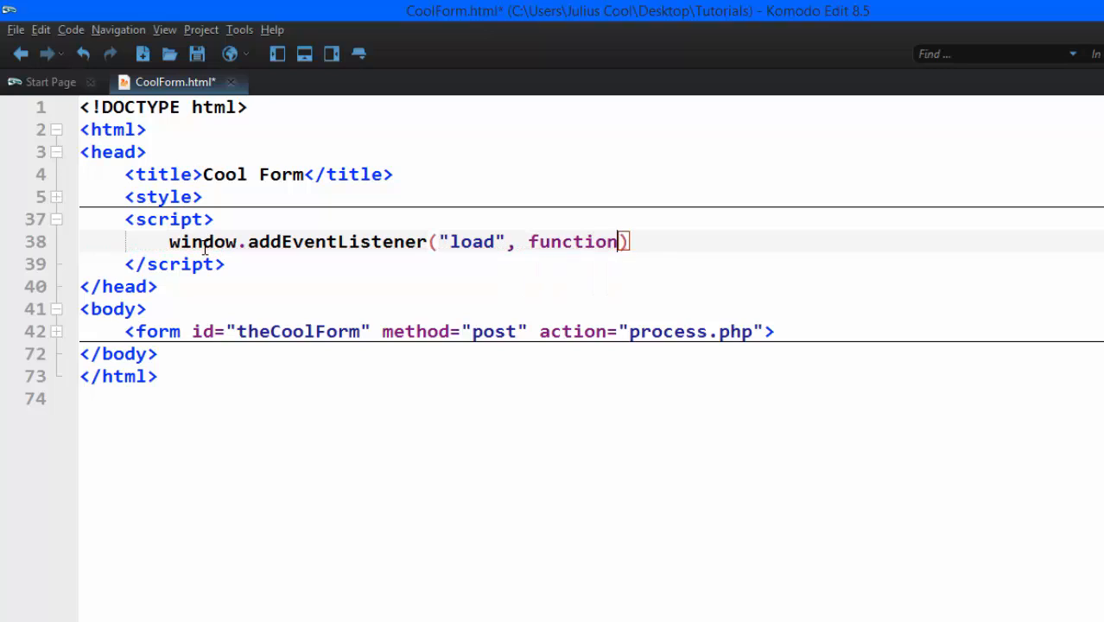
{"action": "type", "text": "(){}"}
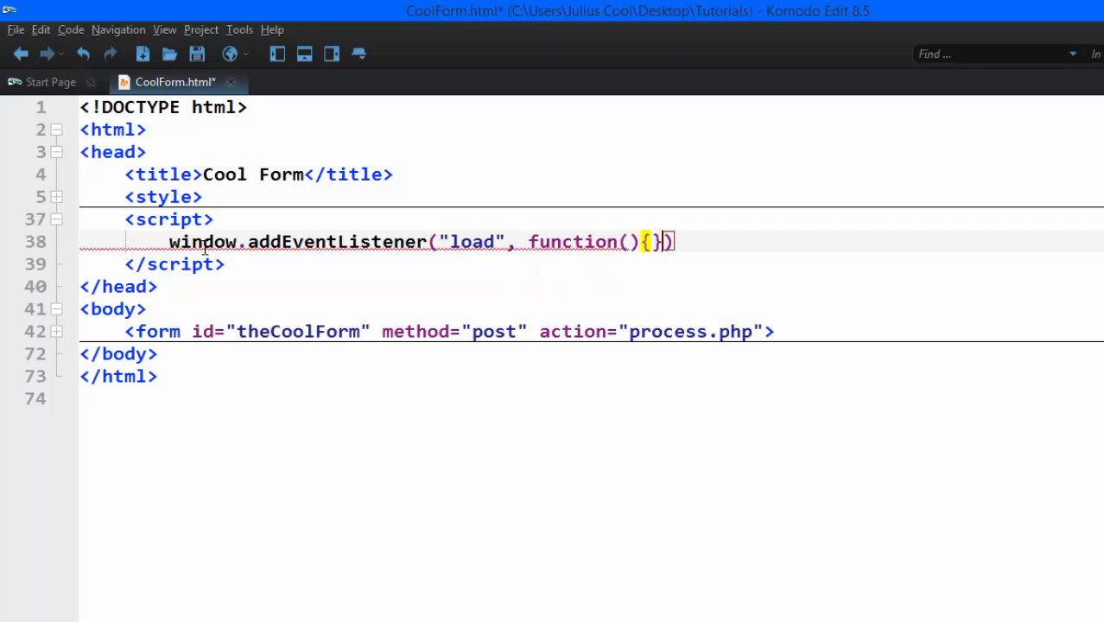
{"action": "type", "text": ","}
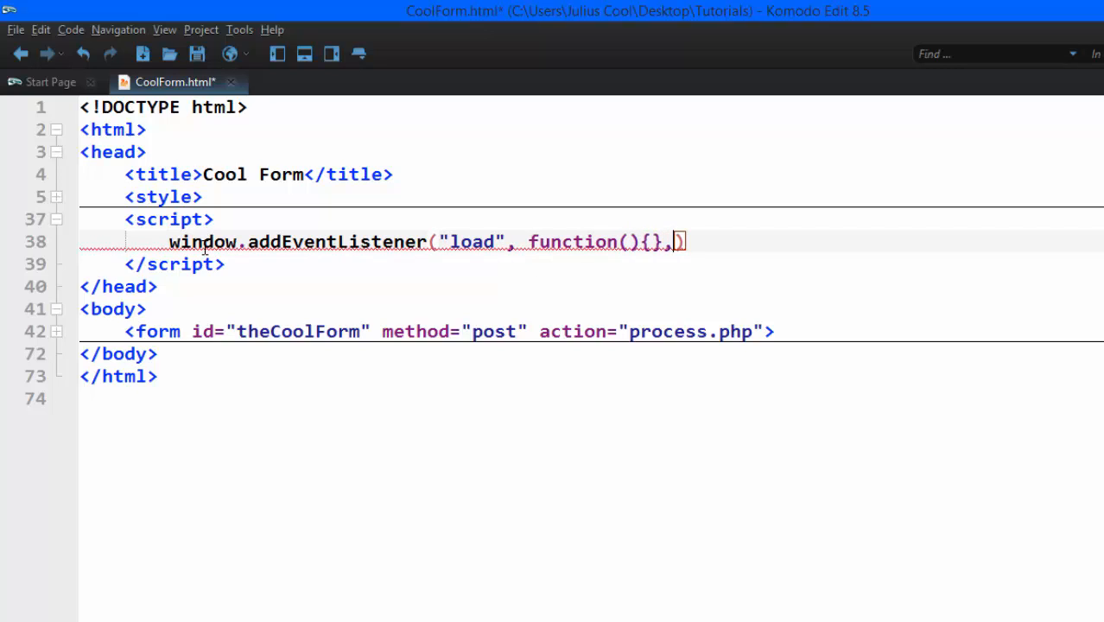
{"action": "type", "text": "fl"}
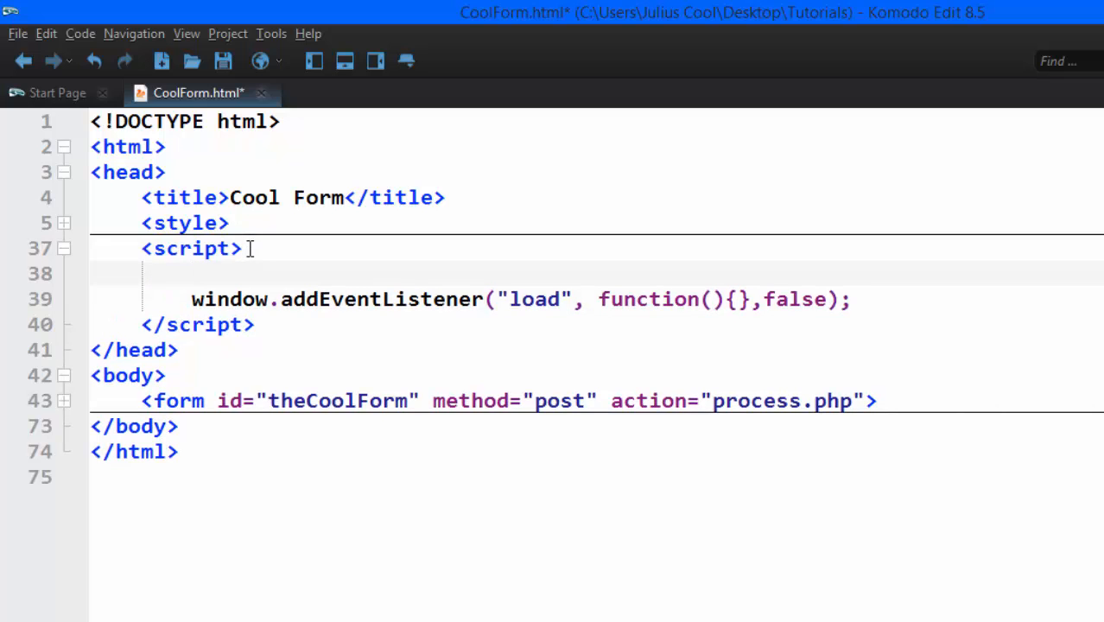
- Type window.onload = function(){}; in the script block
{"action": "type", "text": "window"}
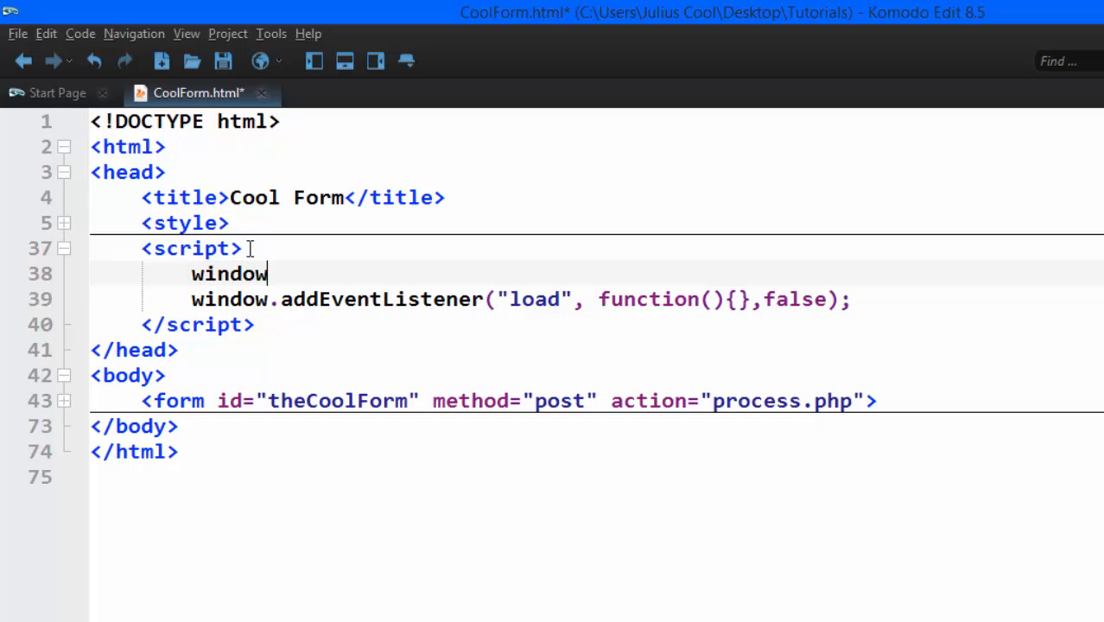
{"action": "type", "text": "."}
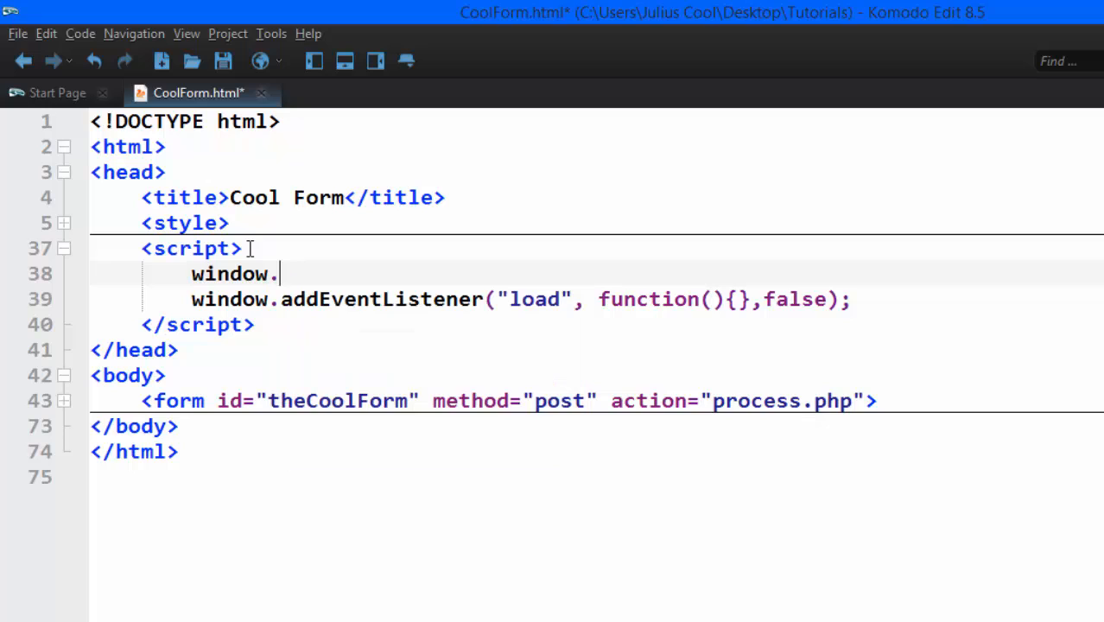
{"action": "type", "text": "on"}
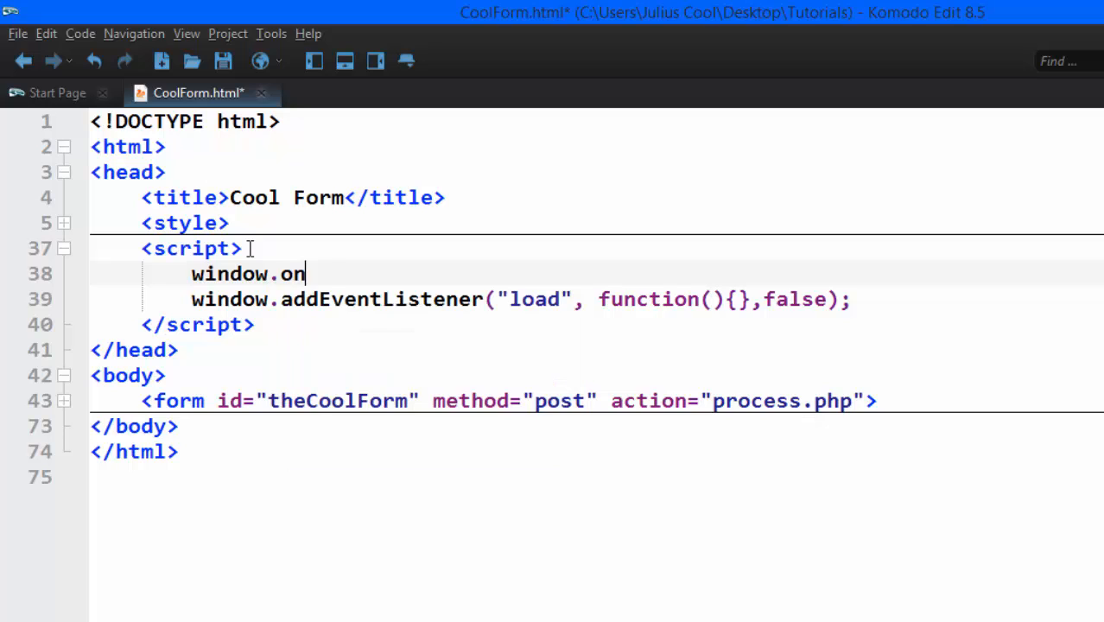
{"action": "type", "text": "load"}
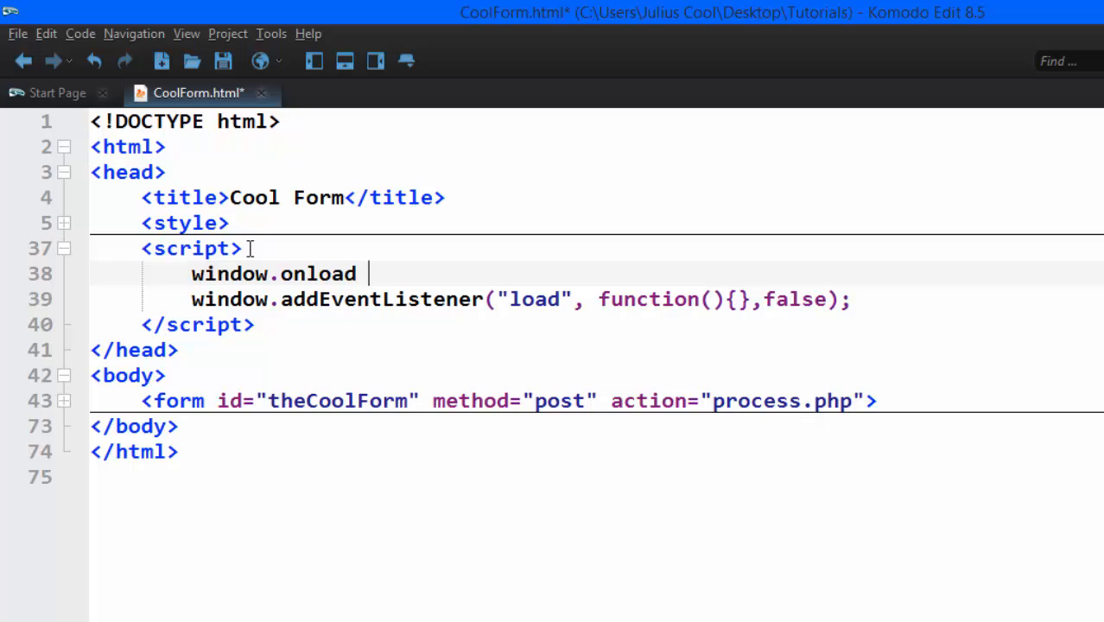
{"action": "type", "text": "= function("}
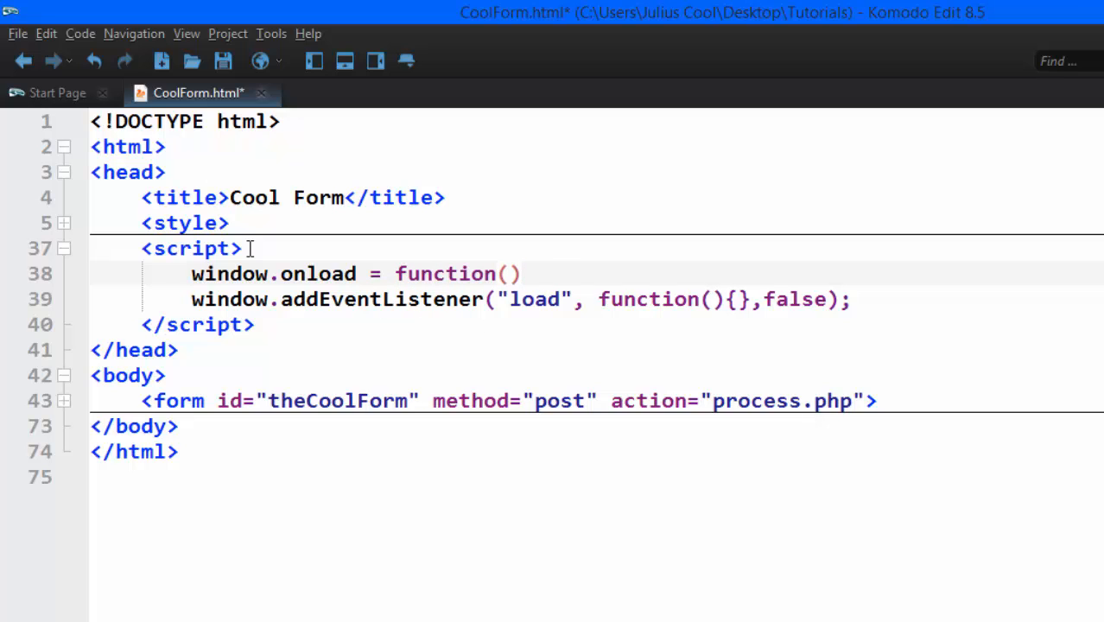
{"action": "type", "text": "{};"}
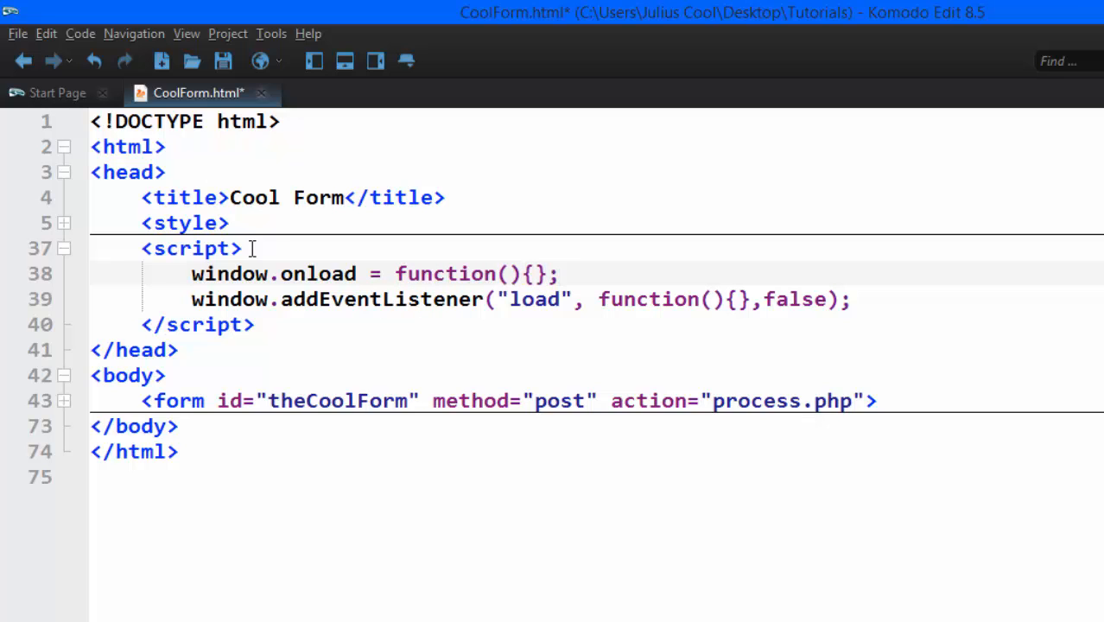
- Delete the window.onload line, keeping only the load listener
{"action": "left_click", "coordinate": [562, 274]}
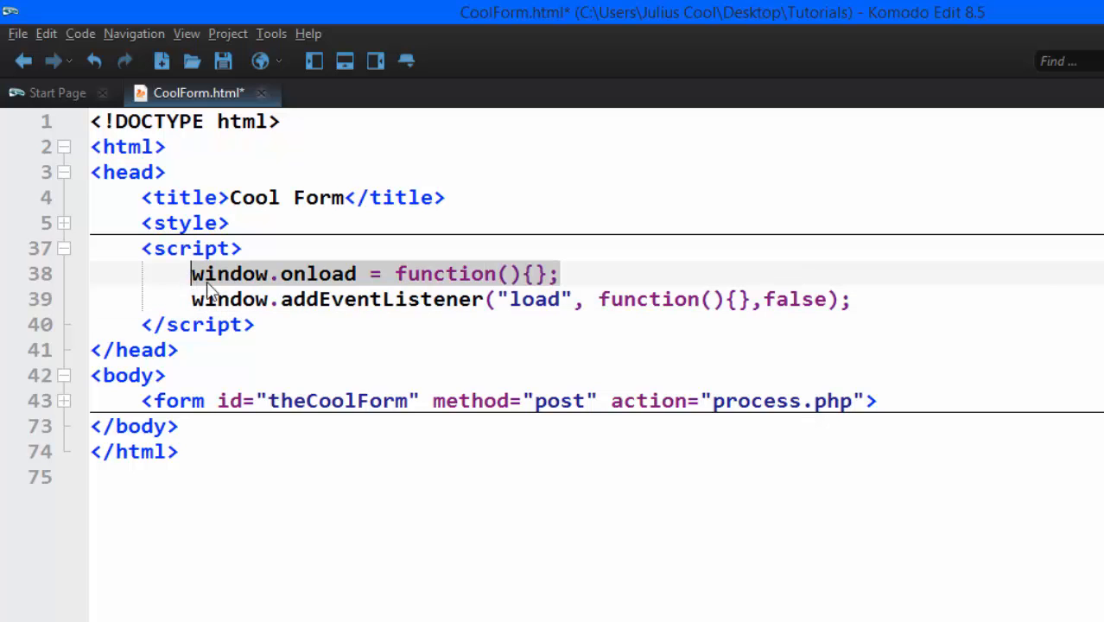
{"action": "left_click", "coordinate": [559, 274]}
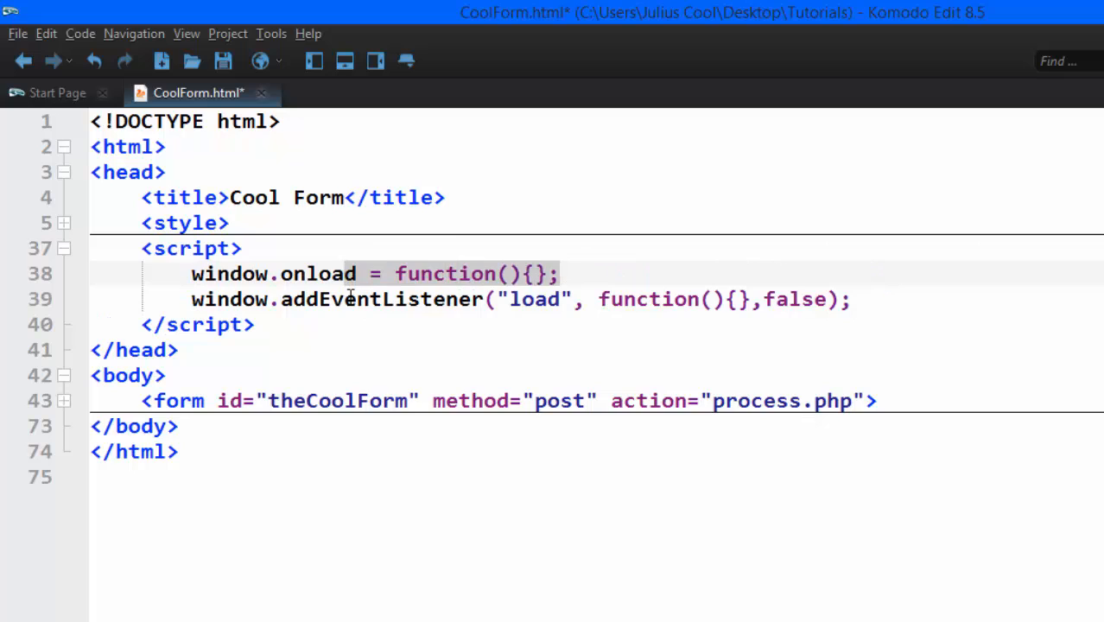
{"action": "key", "text": "Delete"}
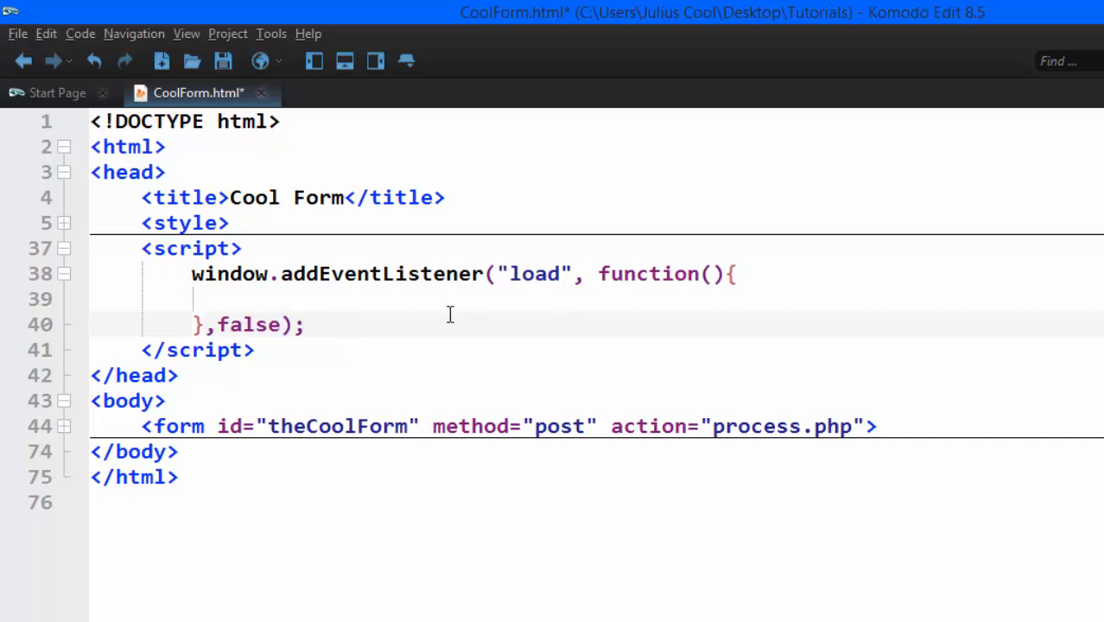
- Open up the load handler's body and inspect the form markup with id theCoolForm
{"action": "left_click", "coordinate": [735, 274]}
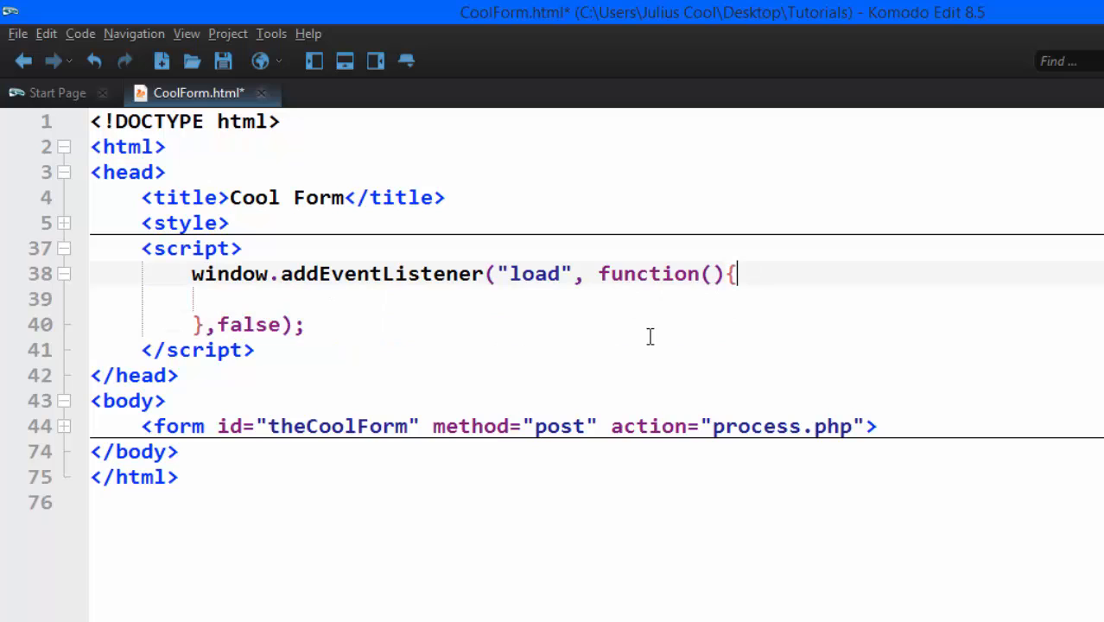
{"action": "left_click", "coordinate": [276, 298]}
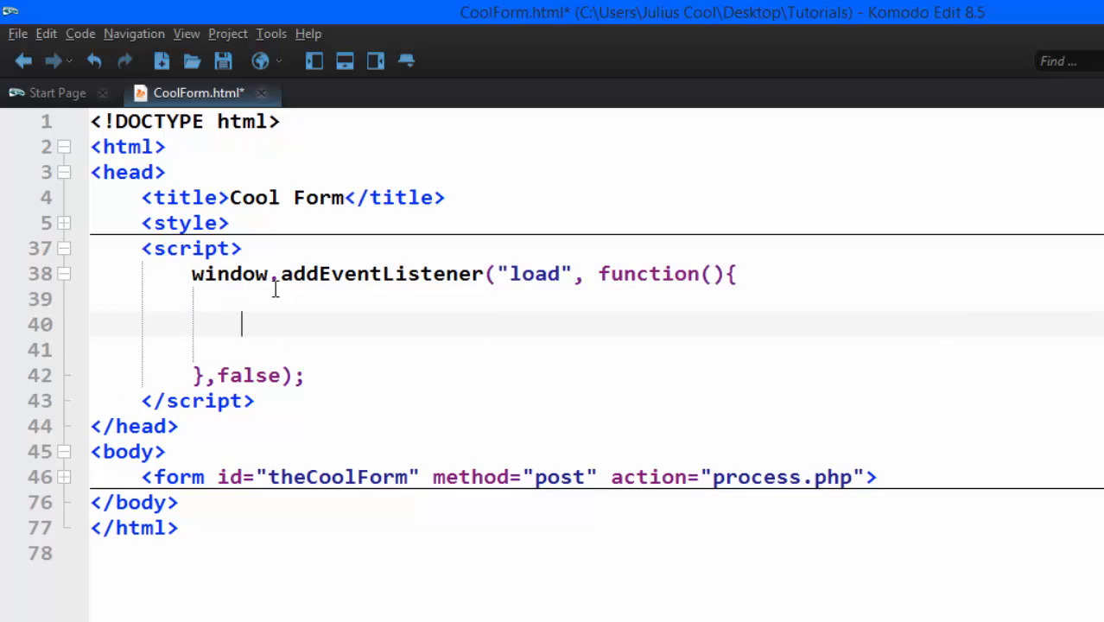
{"action": "mouse_move", "coordinate": [352, 460]}
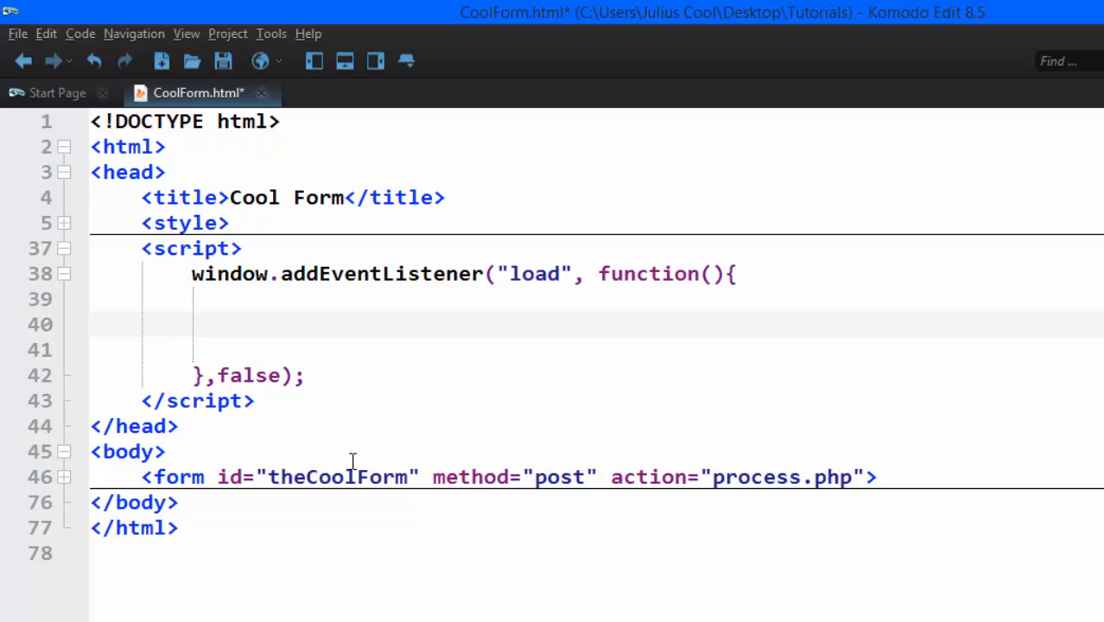
{"action": "left_click", "coordinate": [242, 324]}
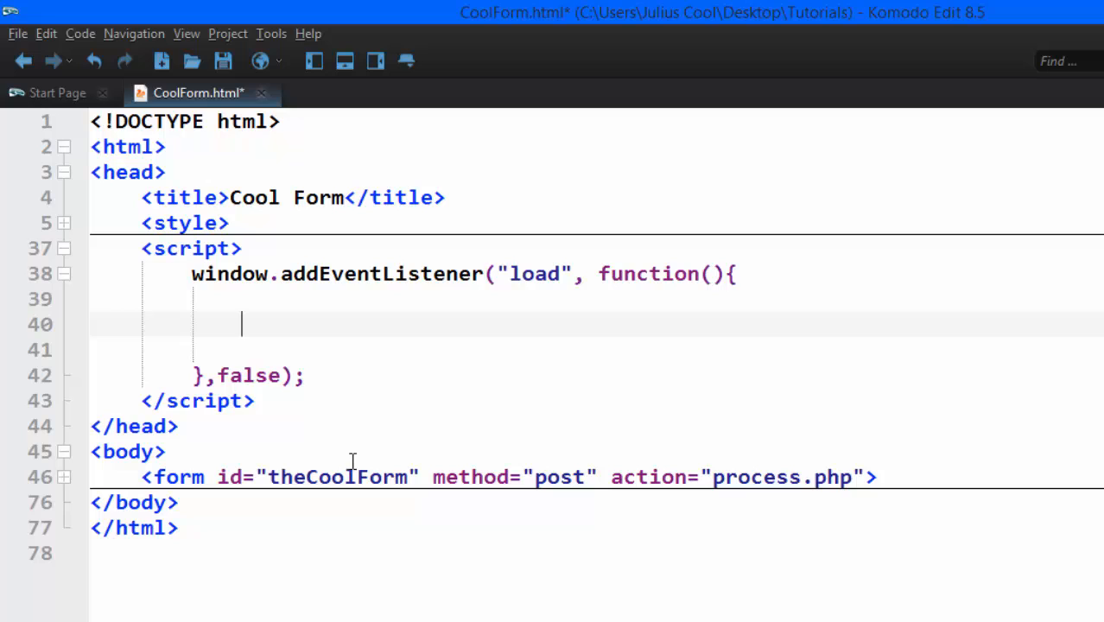
{"action": "left_click", "coordinate": [257, 477]}
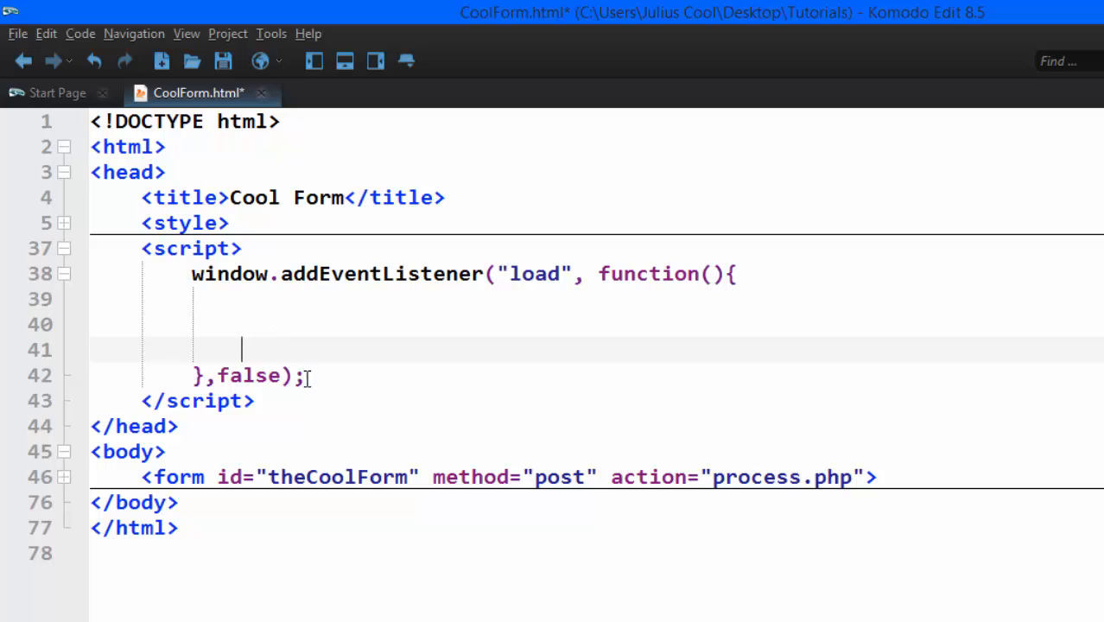
{"action": "double_click", "coordinate": [337, 477]}
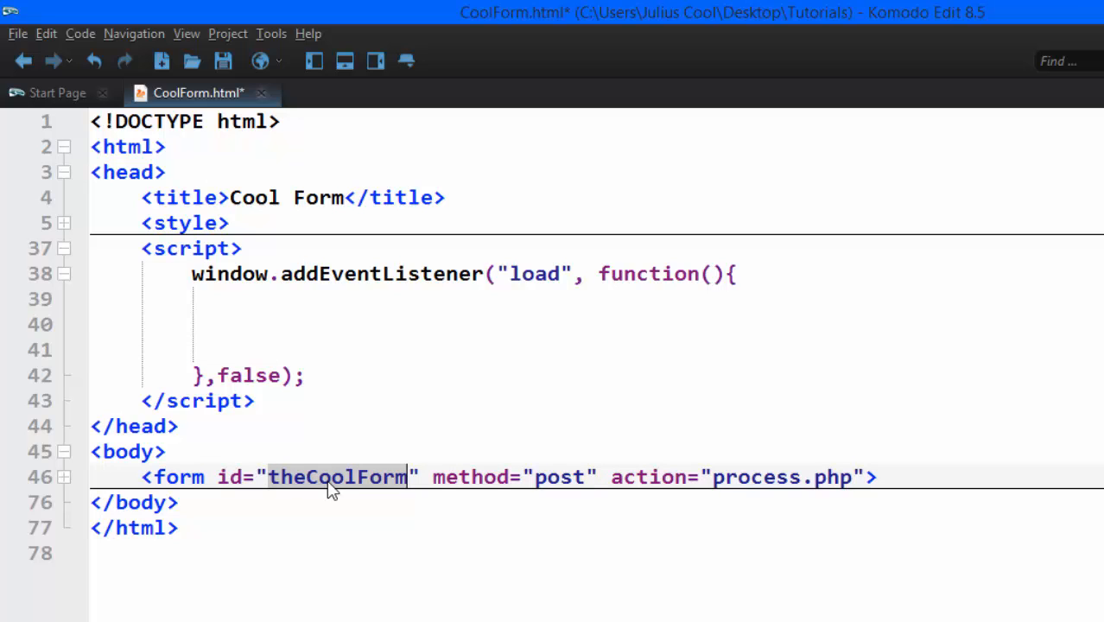
{"action": "mouse_move", "coordinate": [336, 471]}
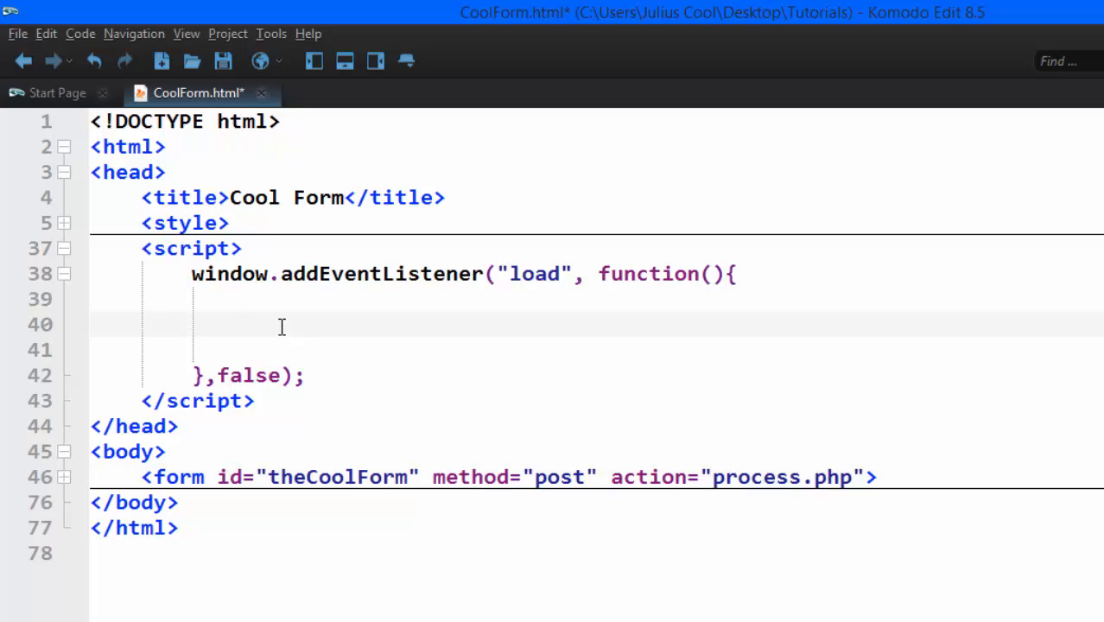
{"action": "left_click", "coordinate": [246, 323]}
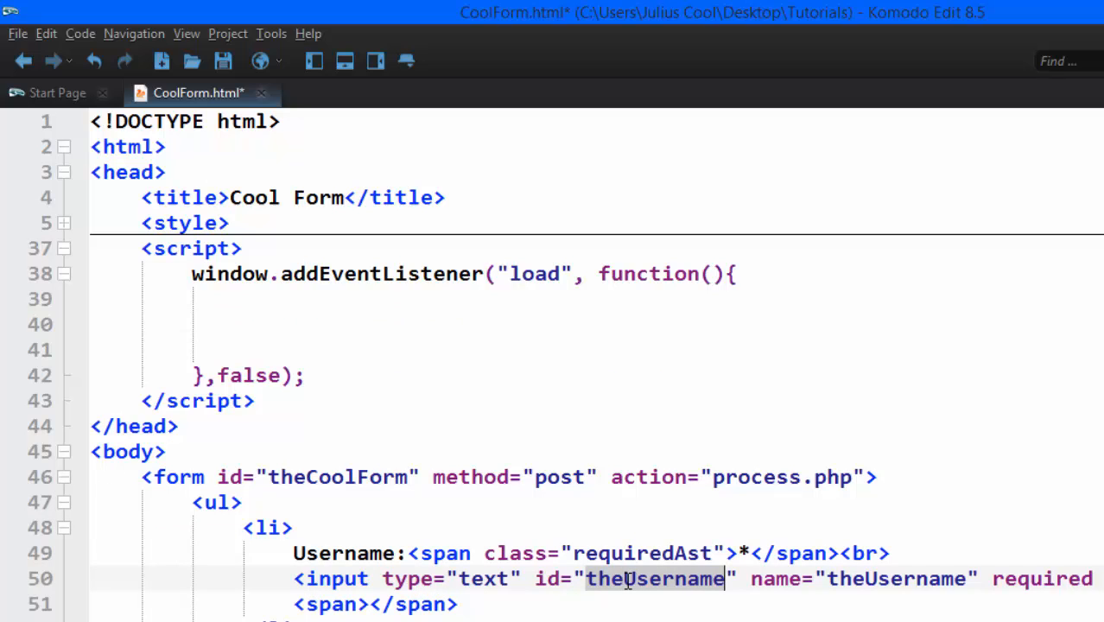
{"action": "mouse_move", "coordinate": [615, 581]}
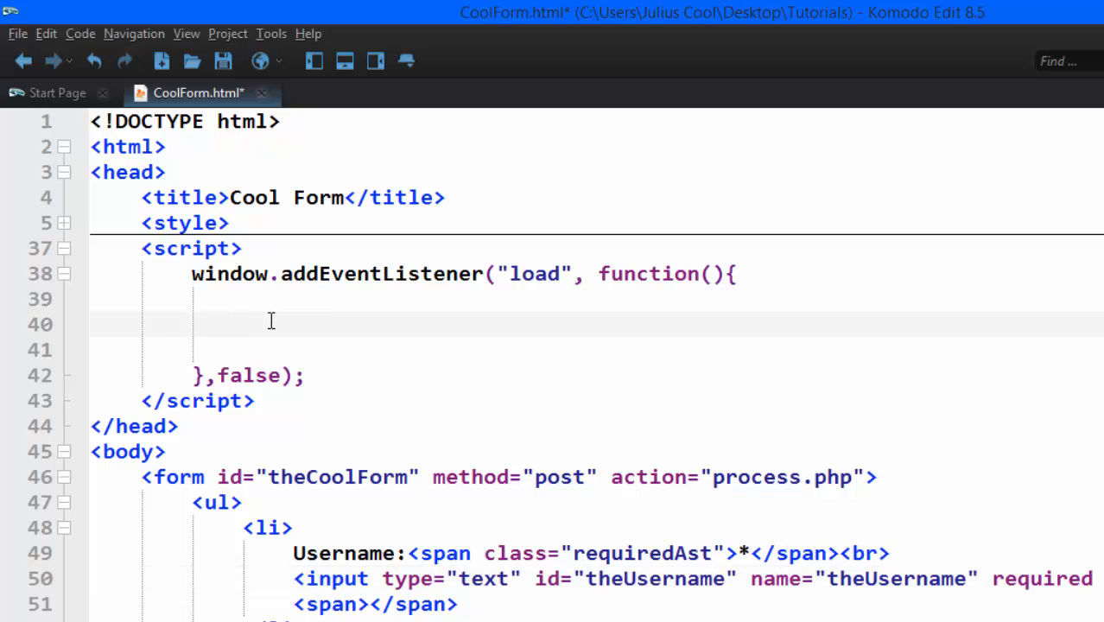
- Type theUsername.addEventListener with the "keyup" event inside the load handler
{"action": "type", "text": "th"}
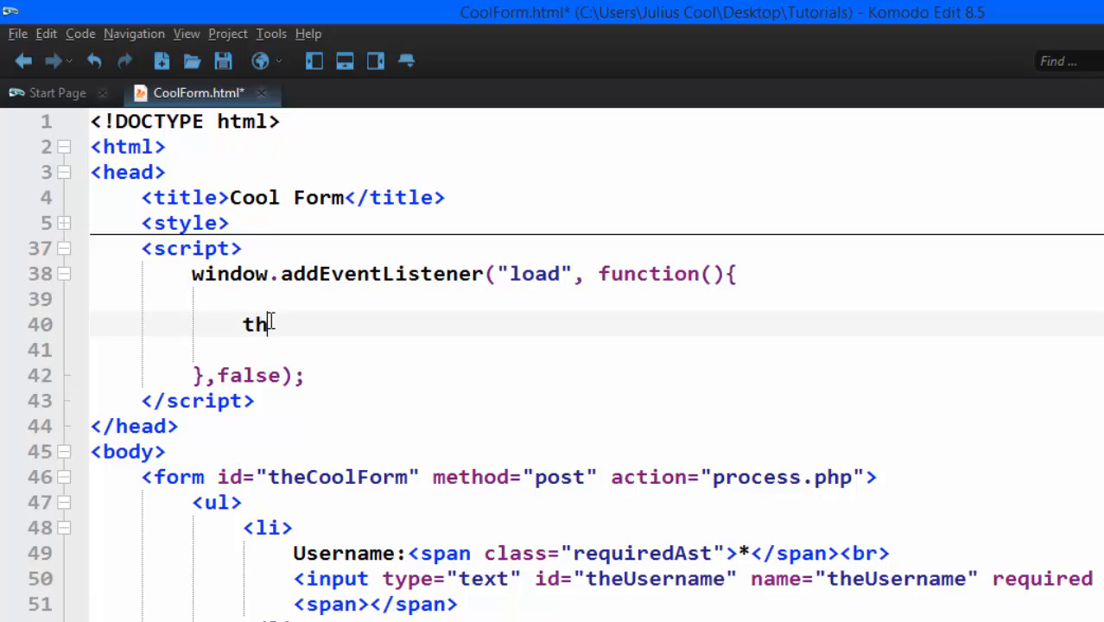
{"action": "type", "text": "eU"}
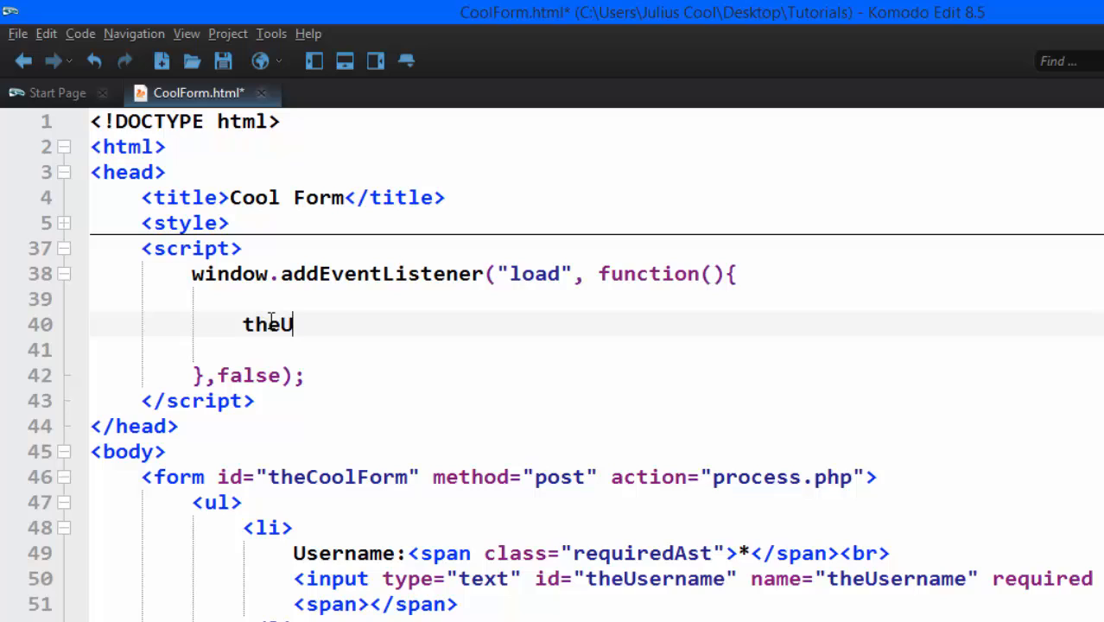
{"action": "type", "text": "sername"}
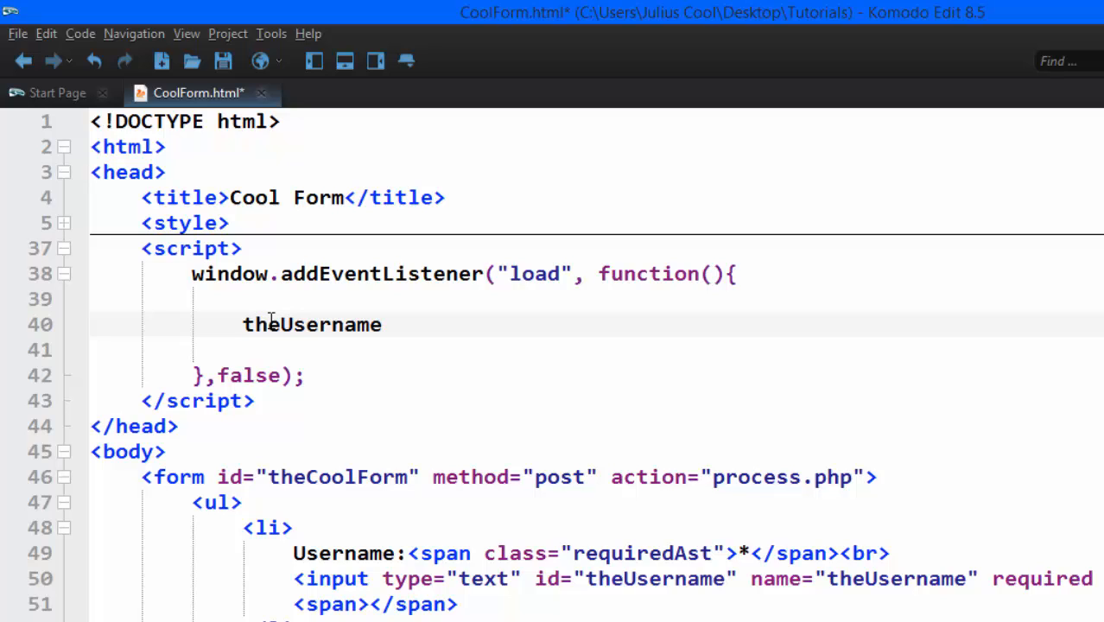
{"action": "type", "text": ".ad"}
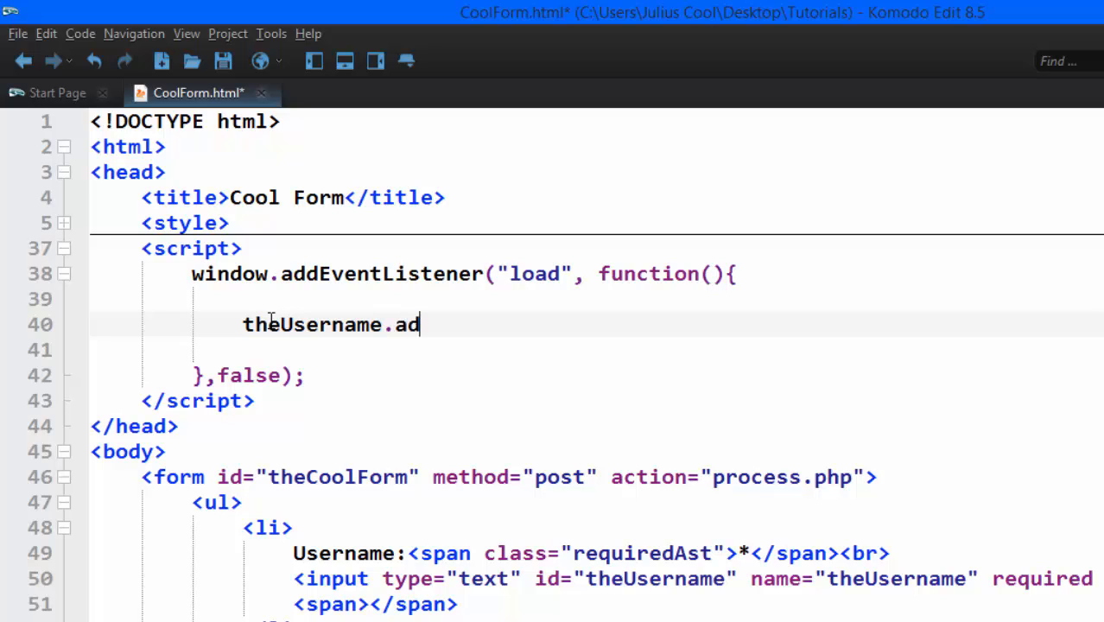
{"action": "type", "text": "dEventListener"}
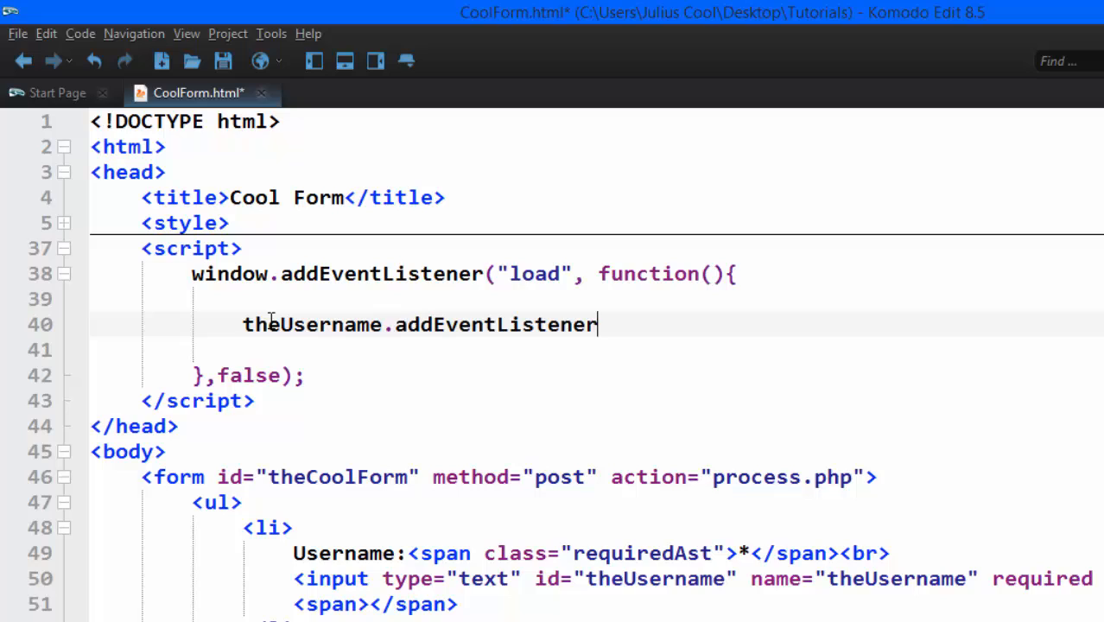
{"action": "type", "text": "();"}
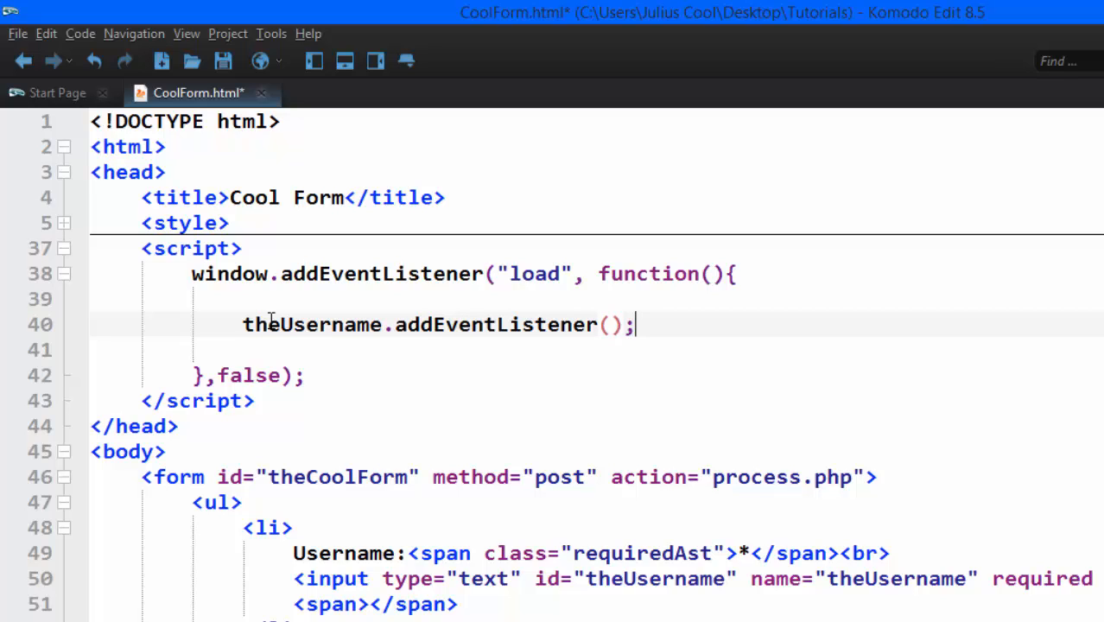
{"action": "type", "text": "\"\""}
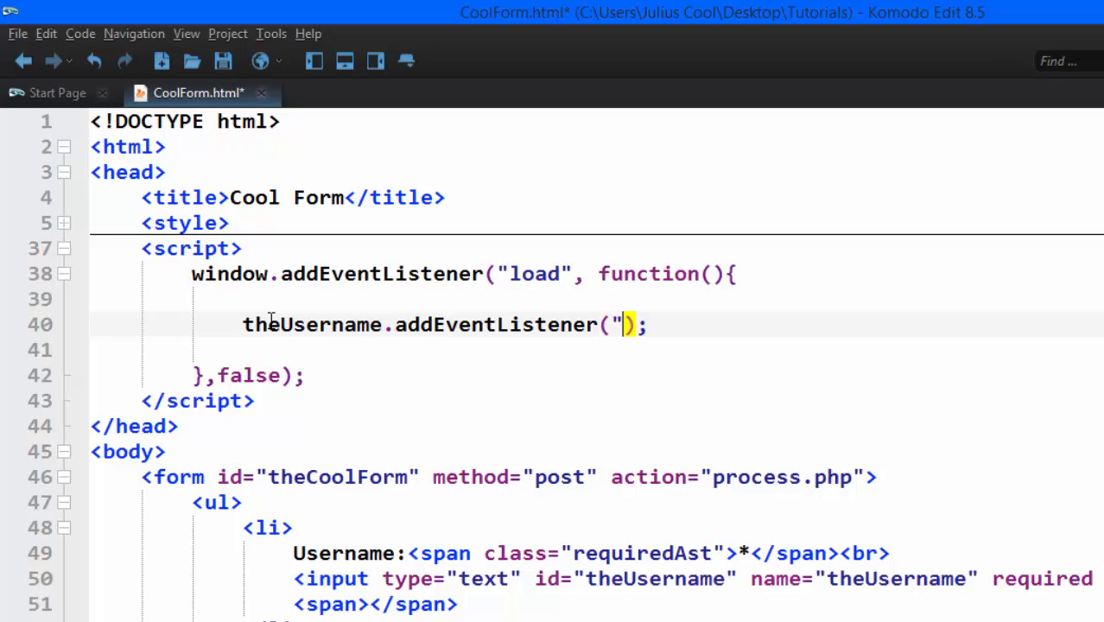
{"action": "type", "text": "key"}
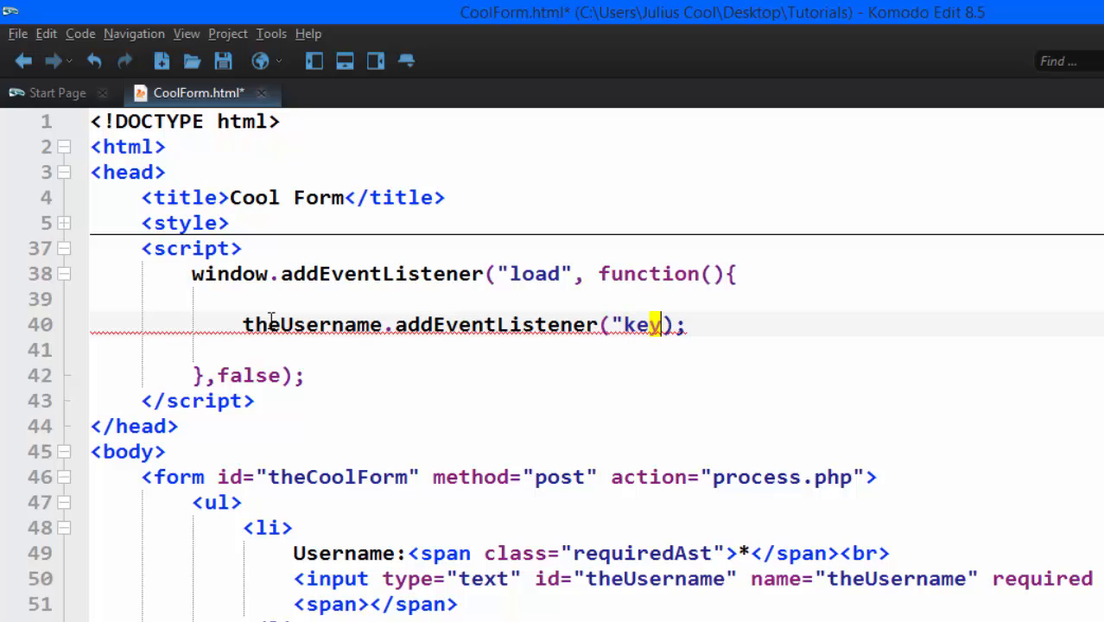
{"action": "type", "text": "up\""}
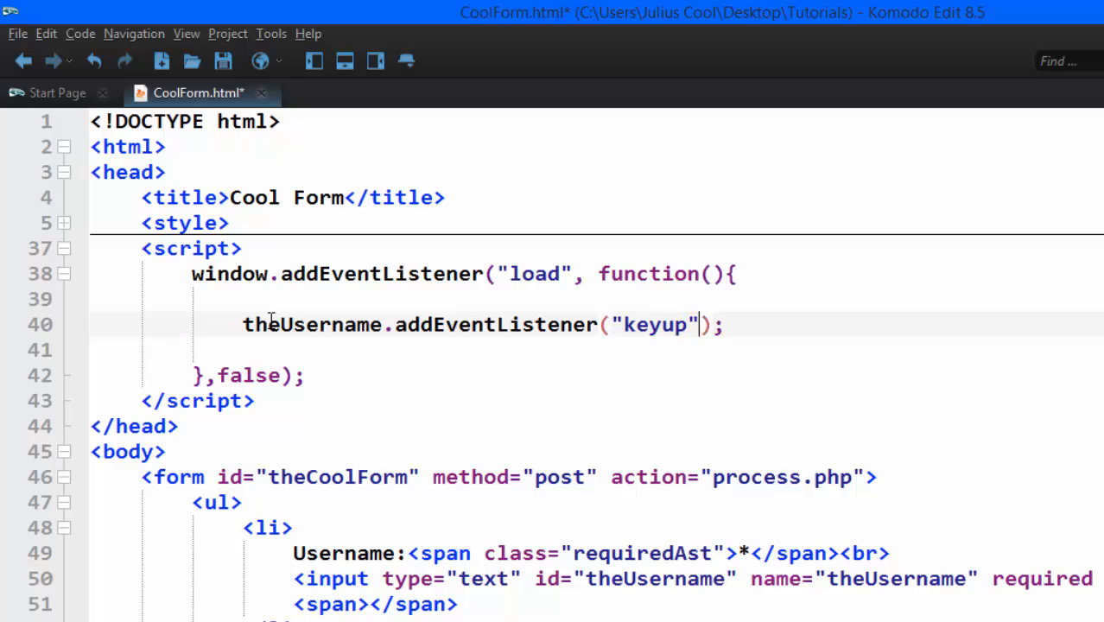
- Add the empty function and false flag, opening a blank line in its body
{"action": "type", "text": ","}
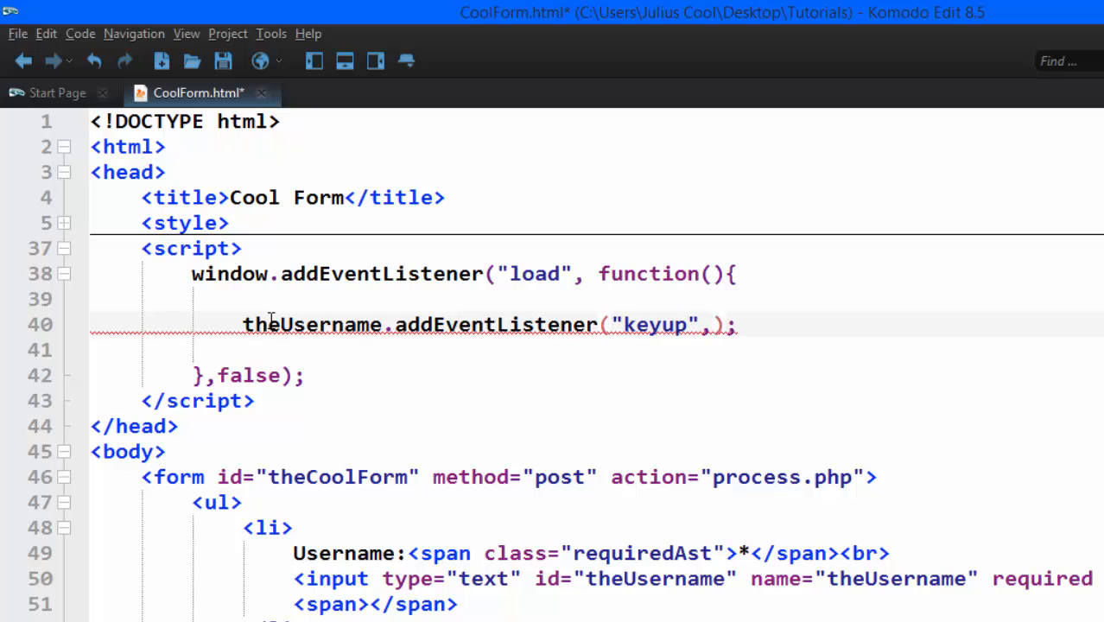
{"action": "type", "text": "function("}
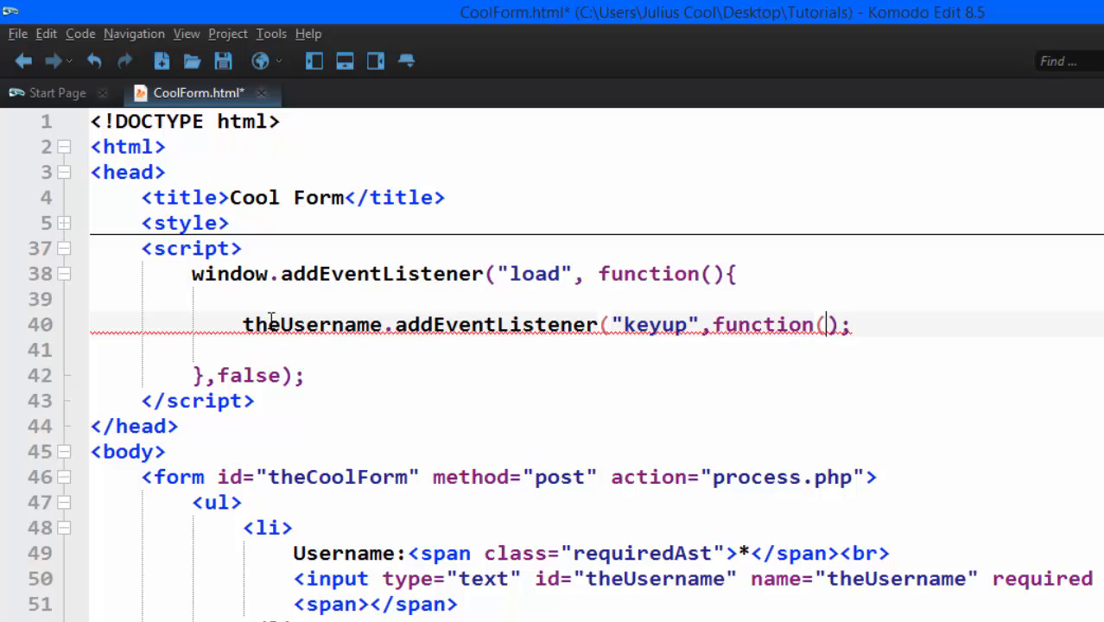
{"action": "type", "text": "{},)"}
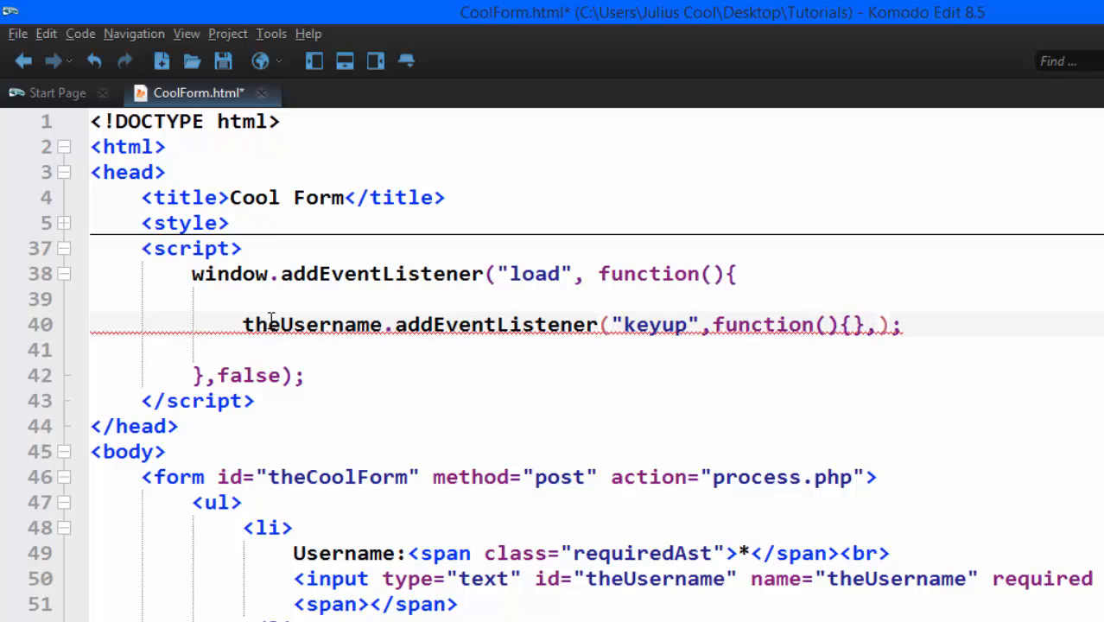
{"action": "type", "text": "false);"}
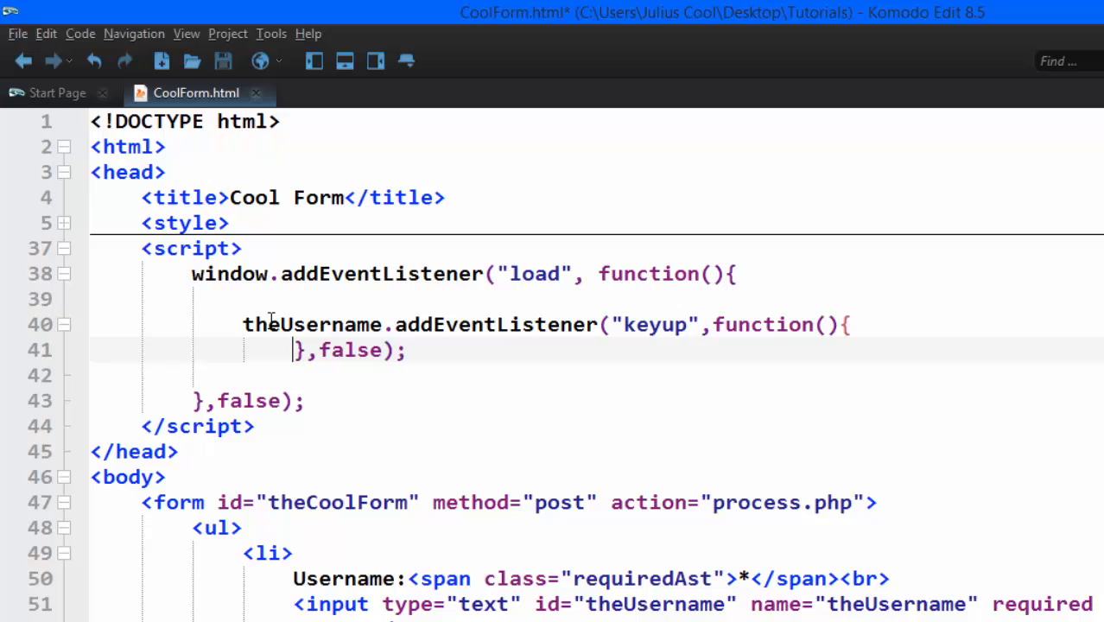
{"action": "key", "text": "Return"}
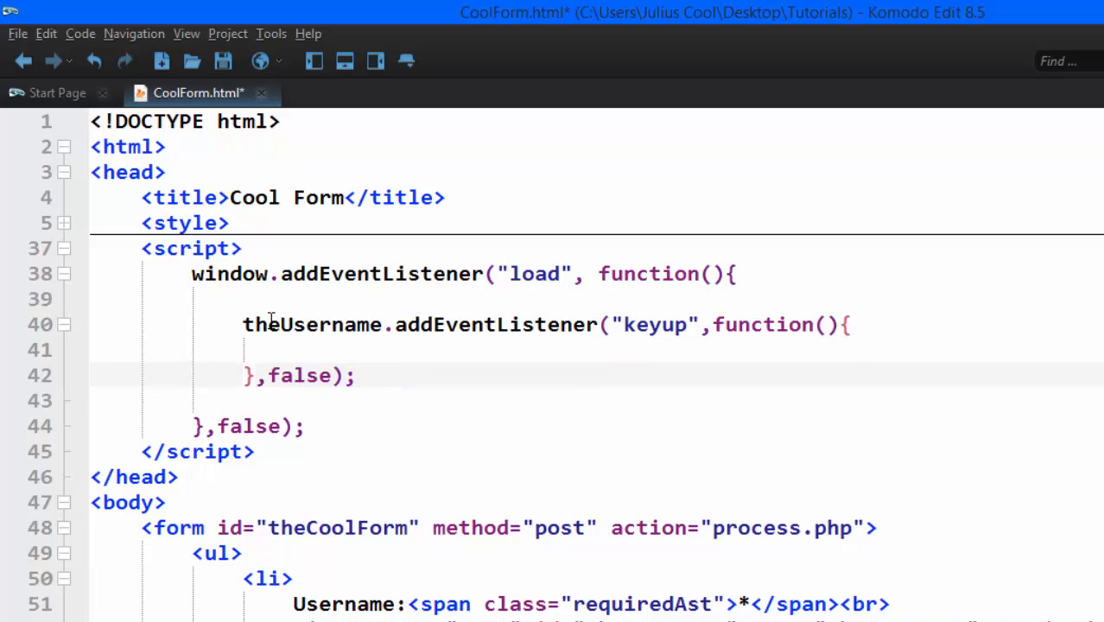
{"action": "left_click", "coordinate": [334, 349]}
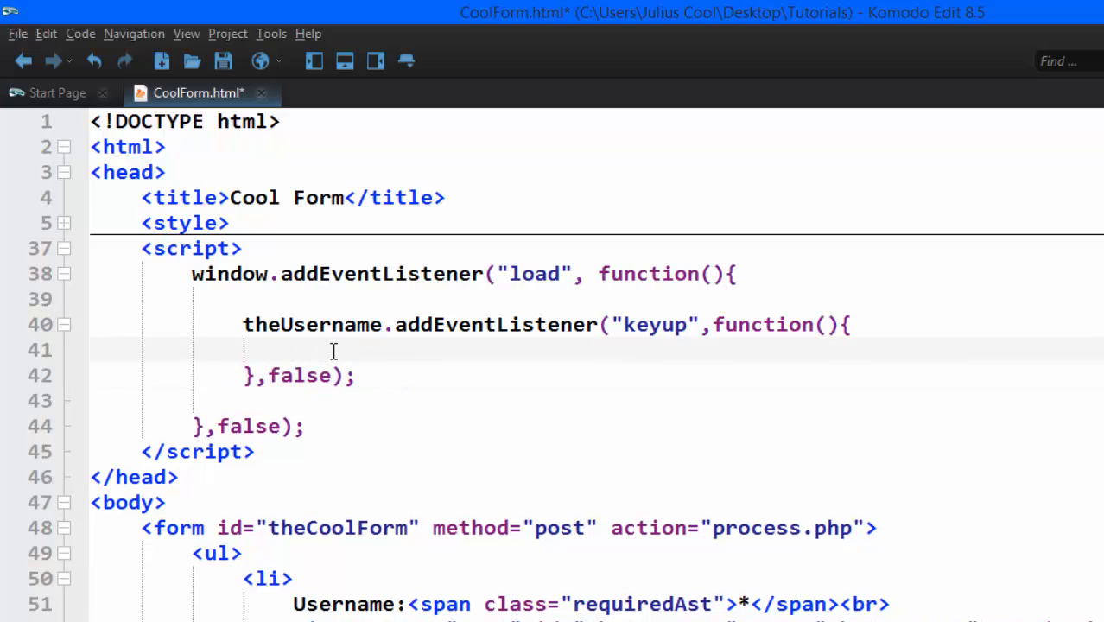
{"action": "double_click", "coordinate": [655, 324]}
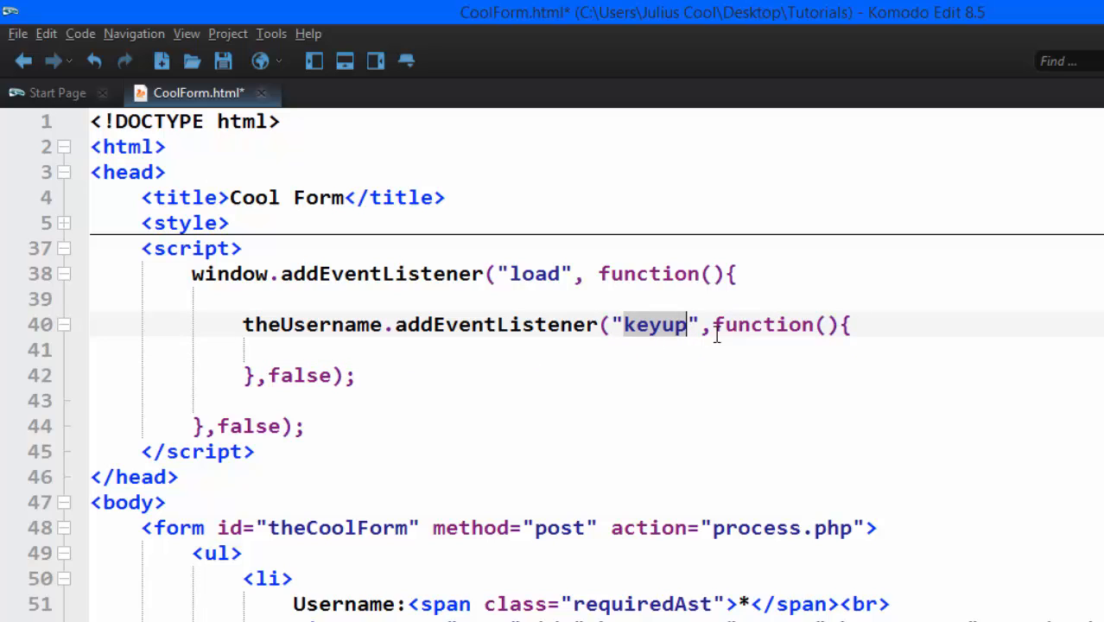
- Reload the example form and type a few letters into Username to see '✗ too short'
{"action": "left_click", "coordinate": [333, 349]}
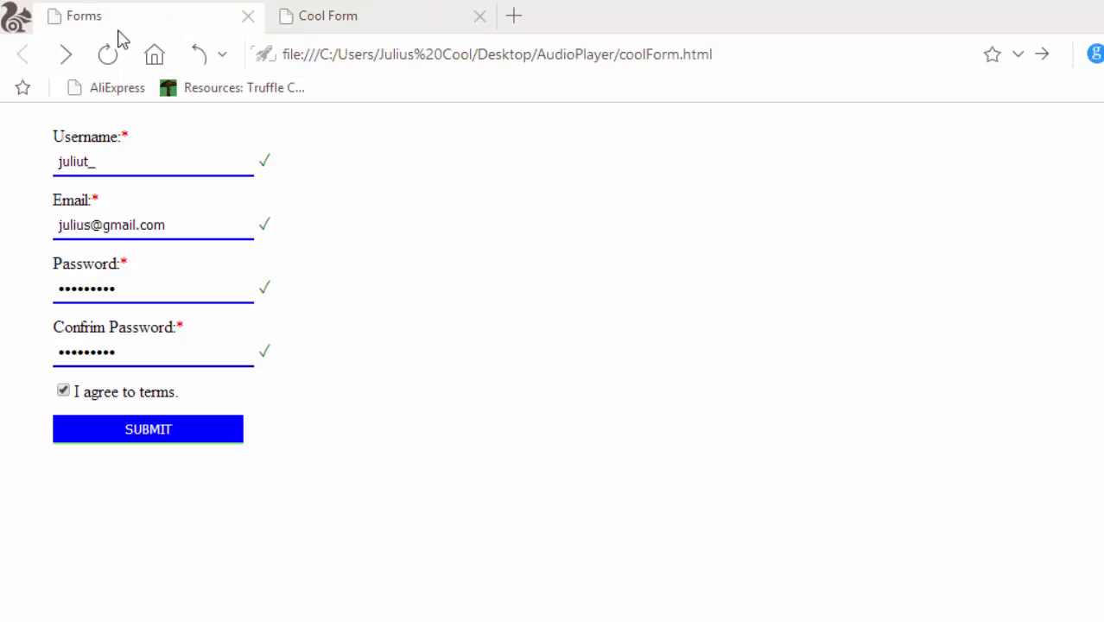
{"action": "left_click", "coordinate": [107, 55]}
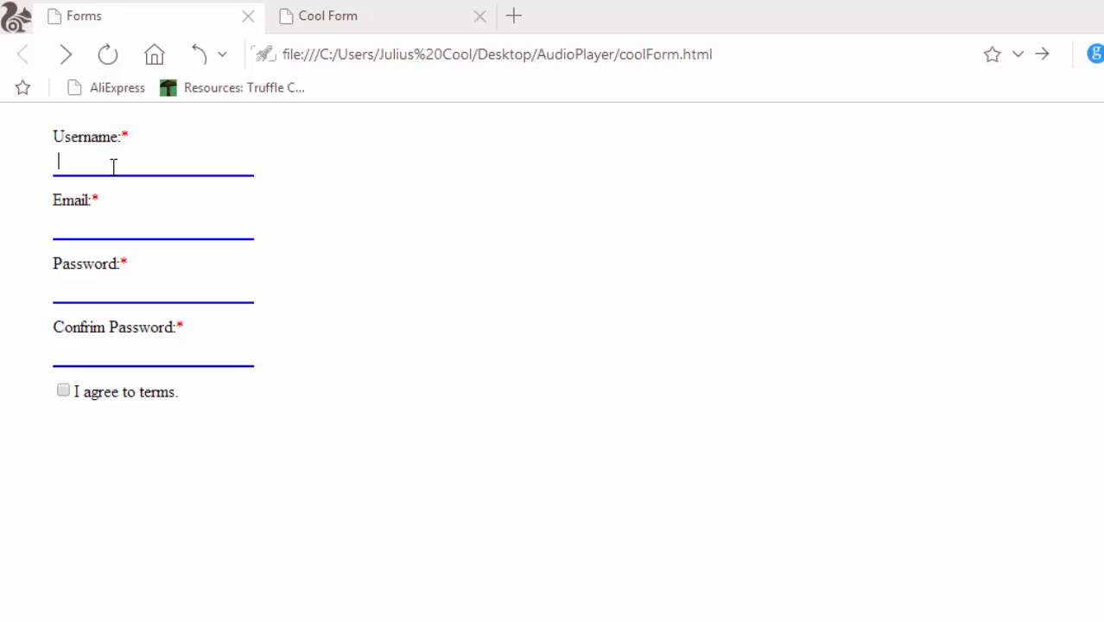
{"action": "type", "text": "j"}
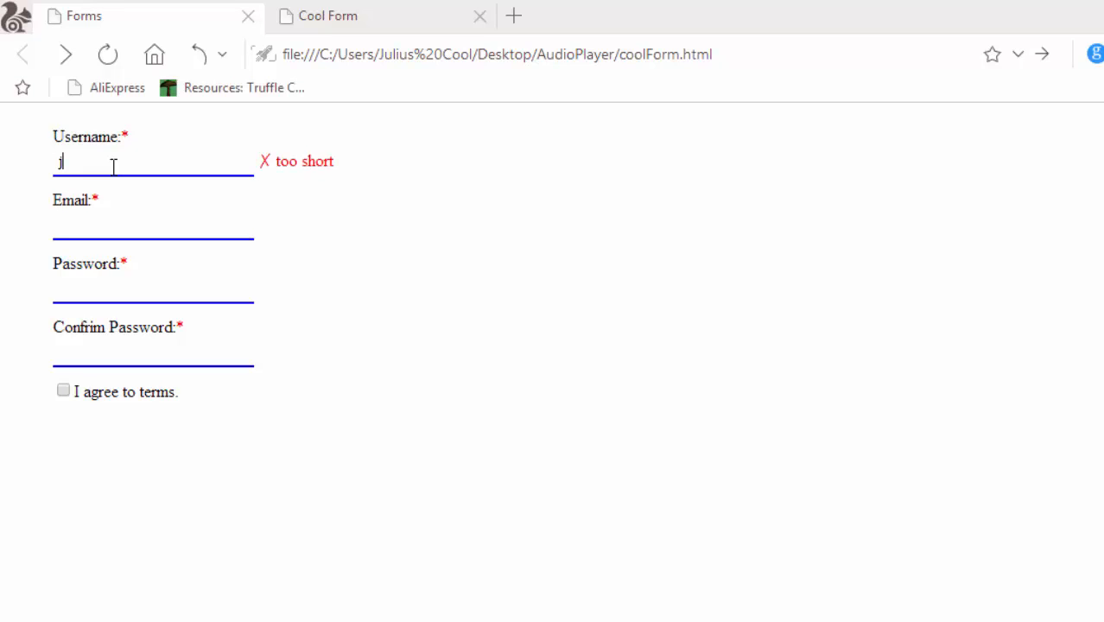
{"action": "mouse_move", "coordinate": [287, 206]}
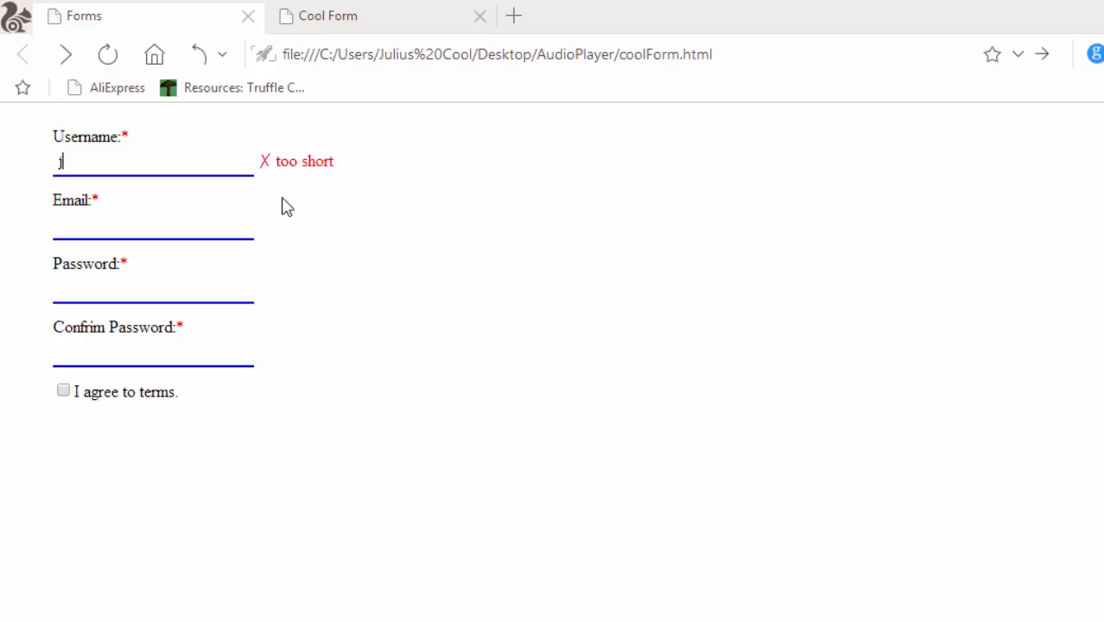
{"action": "type", "text": "ul"}
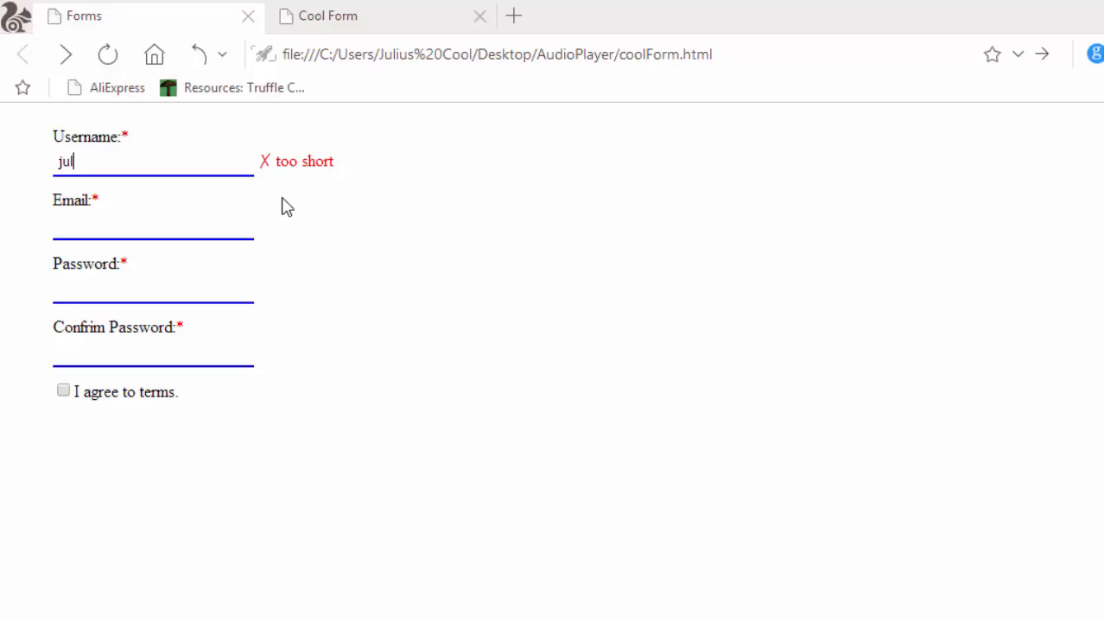
{"action": "type", "text": "is"}
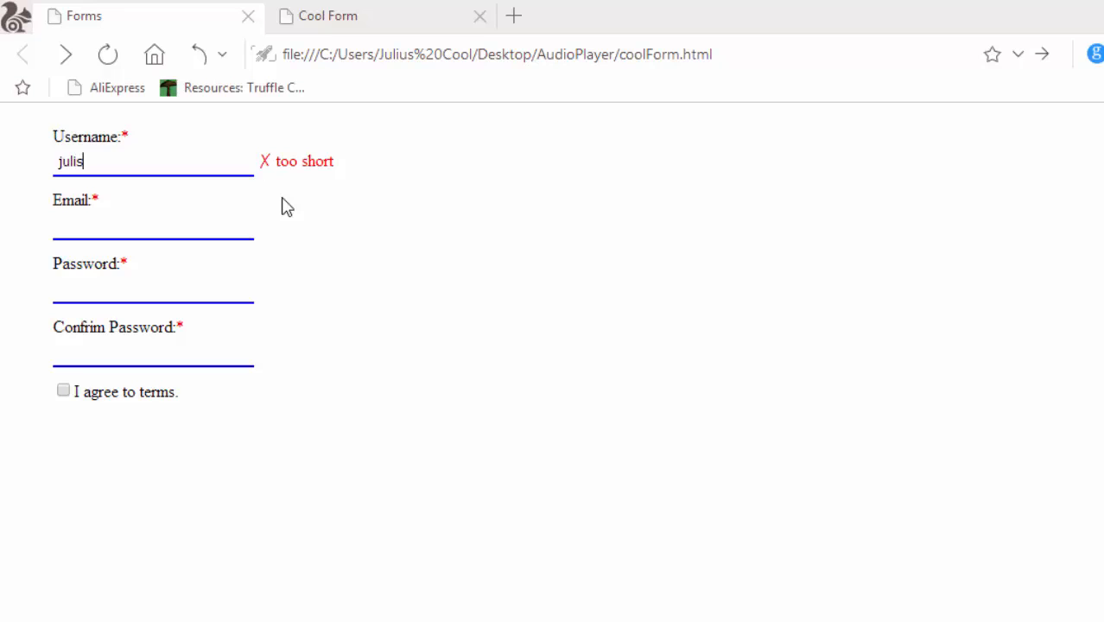
{"action": "type", "text": "us"}
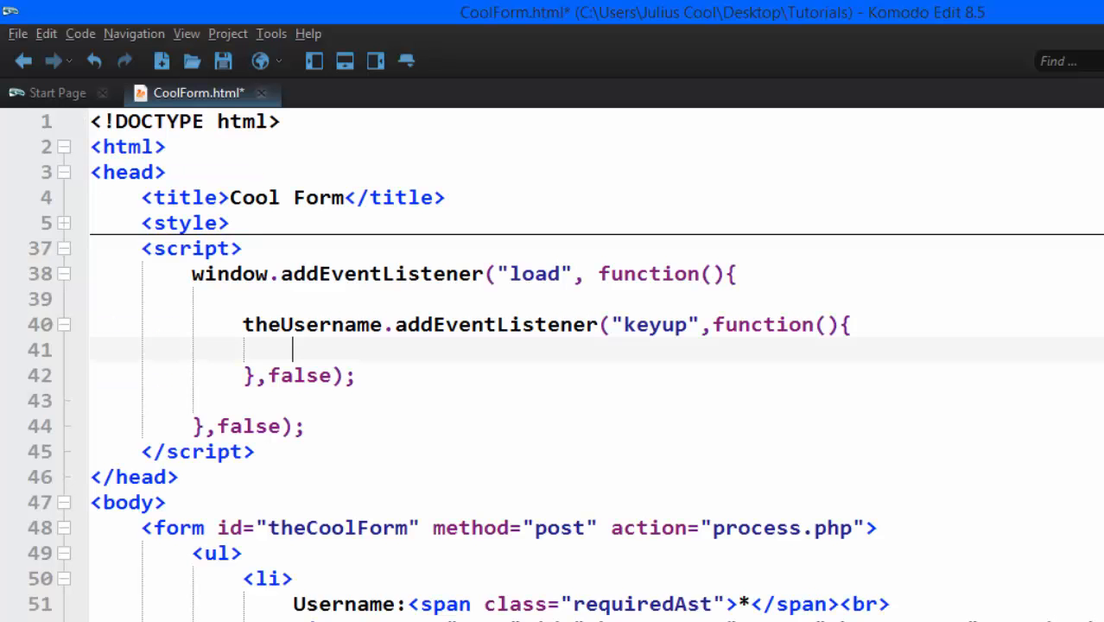
{"action": "mouse_move", "coordinate": [821, 344]}
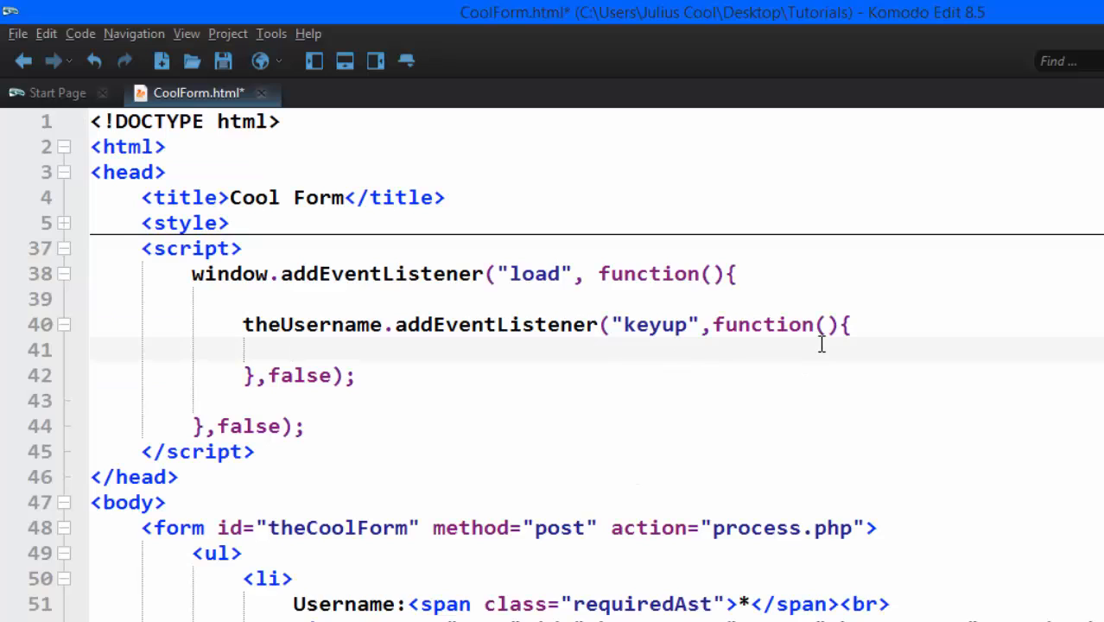
- Give the keyup function an event parameter, add var username = event.target.value, and save
{"action": "type", "text": "event"}
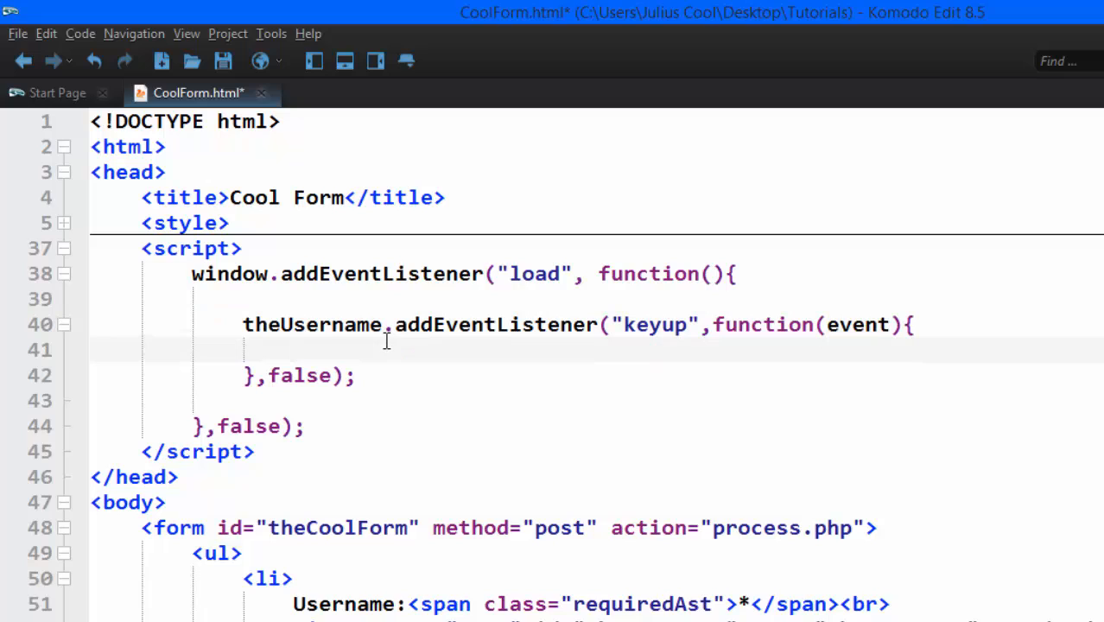
{"action": "type", "text": "var"}
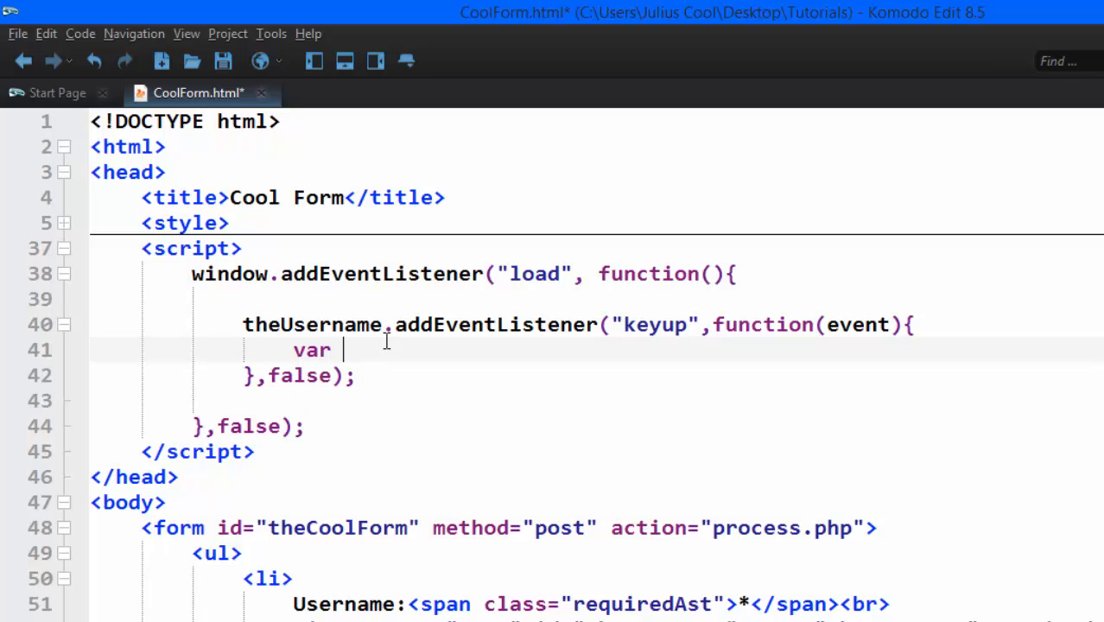
{"action": "type", "text": "usr"}
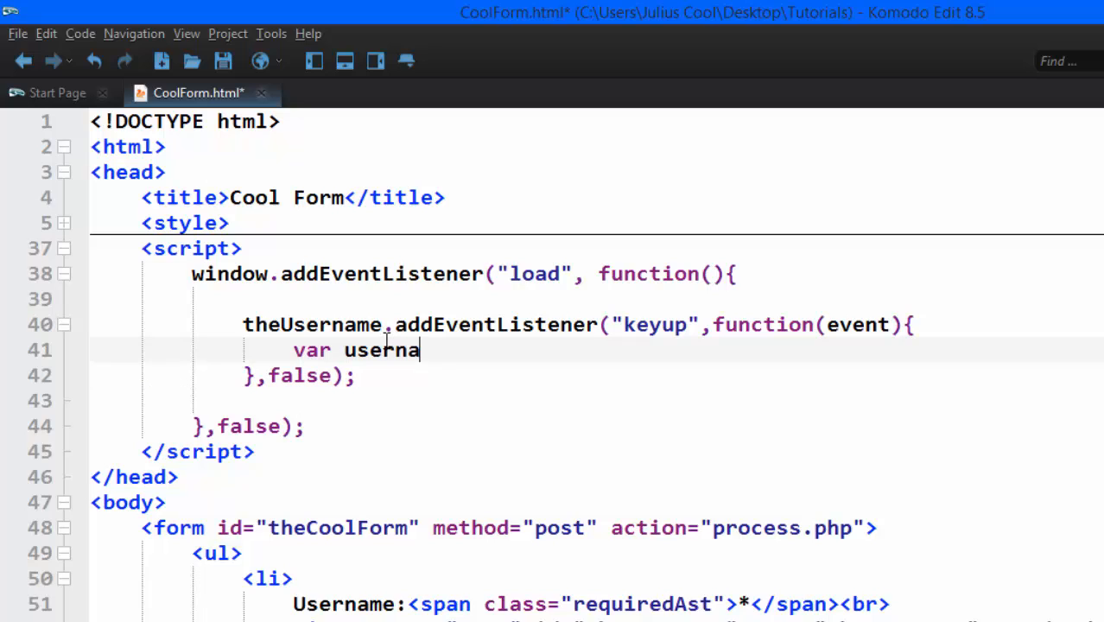
{"action": "type", "text": "me"}
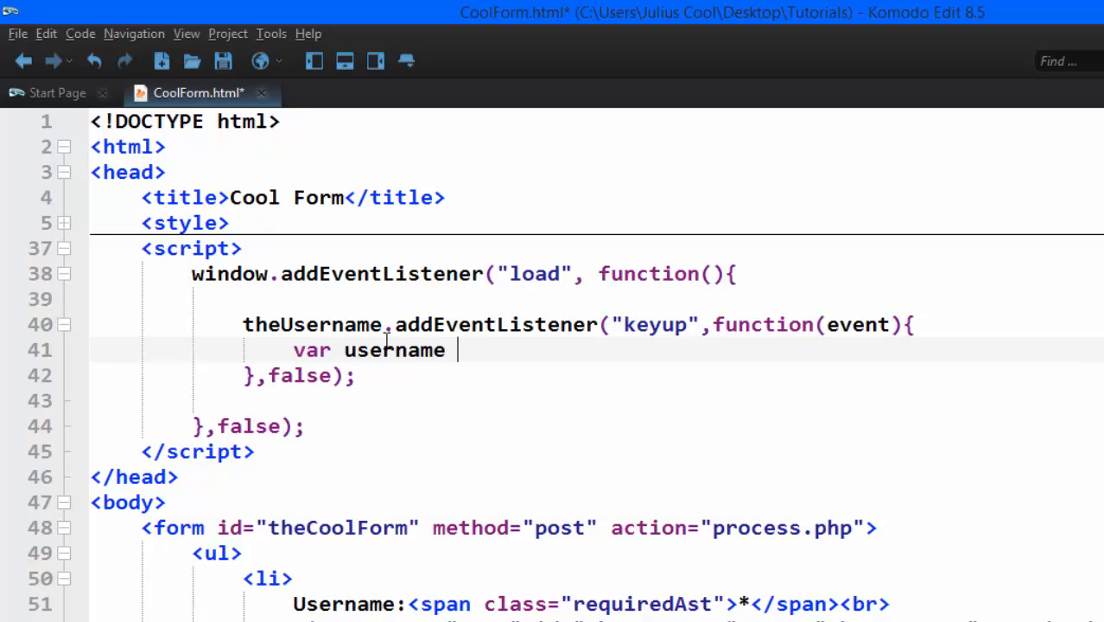
{"action": "type", "text": "= ev"}
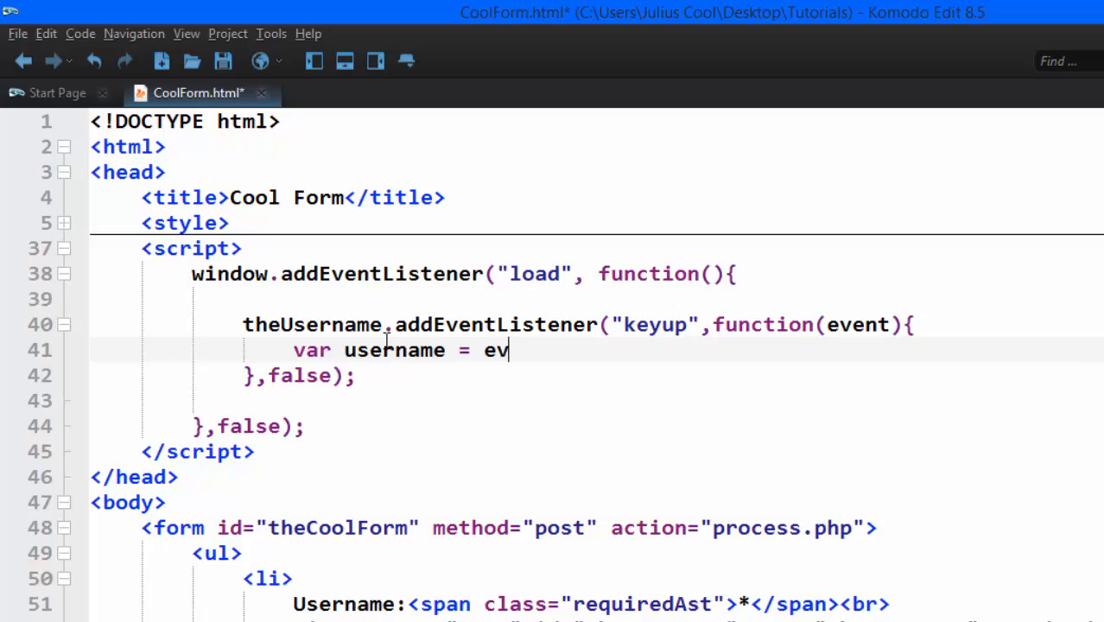
{"action": "type", "text": "ent"}
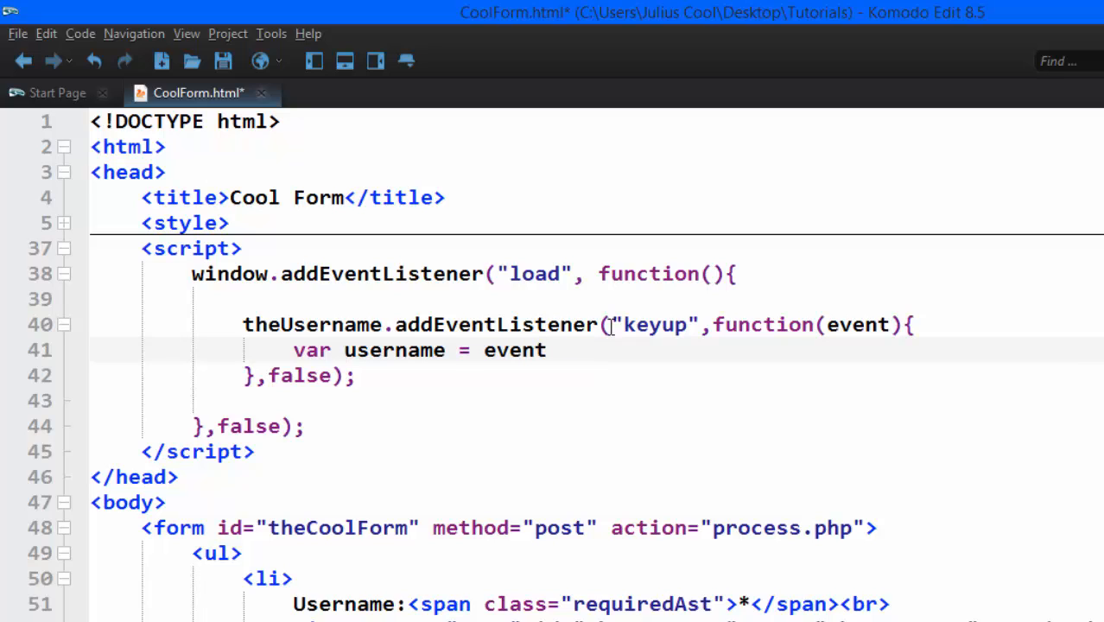
{"action": "double_click", "coordinate": [857, 324]}
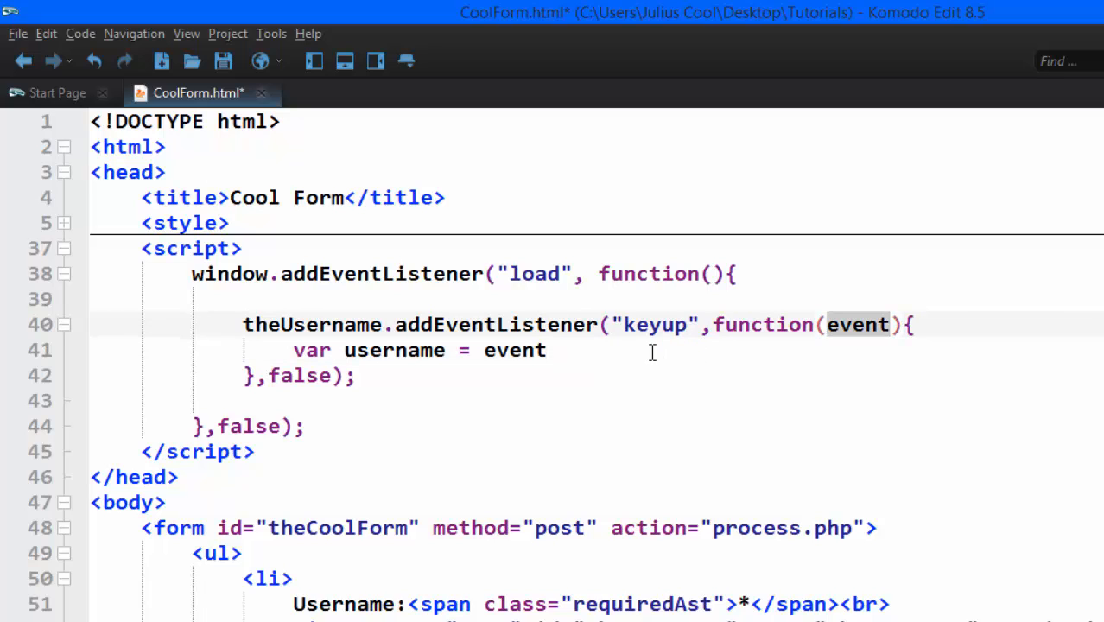
{"action": "type", "text": ".target;"}
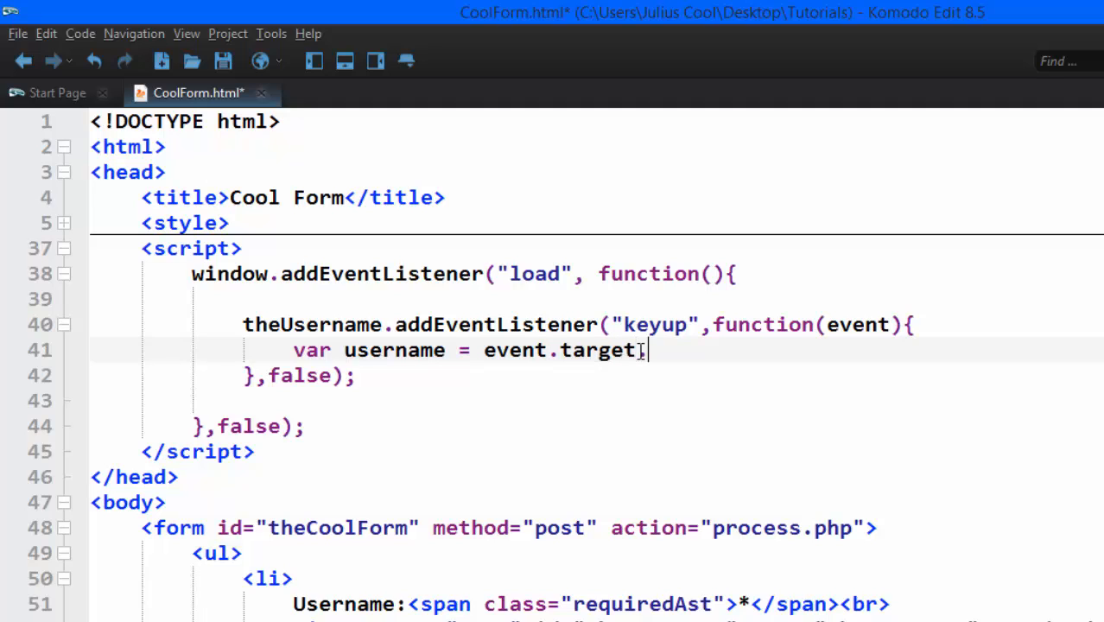
{"action": "type", "text": ".value;"}
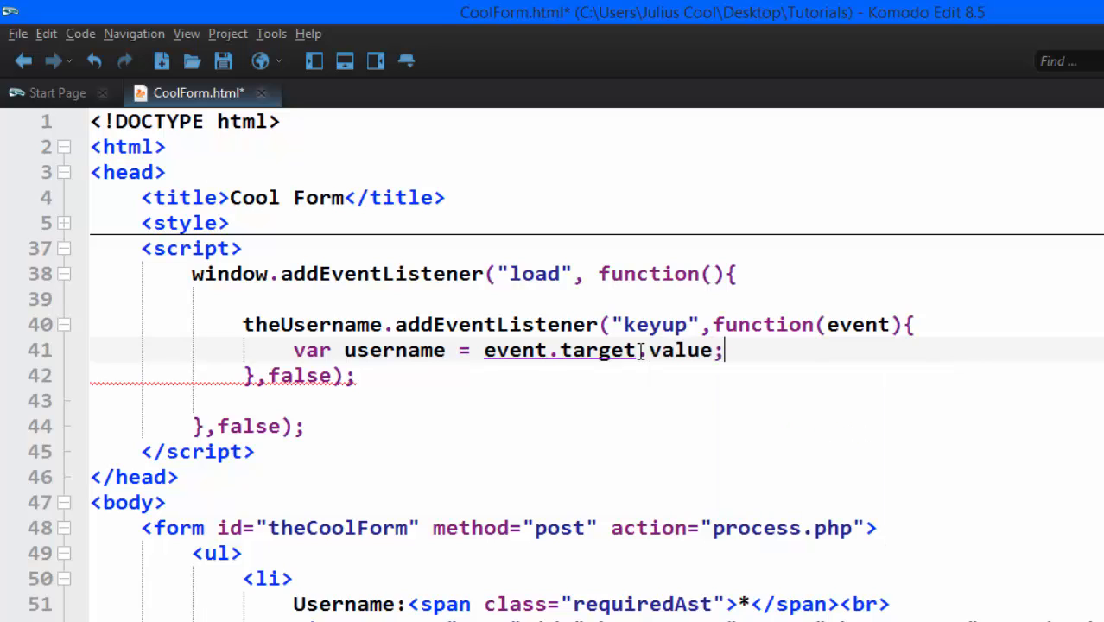
{"action": "key", "text": "ctrl+s"}
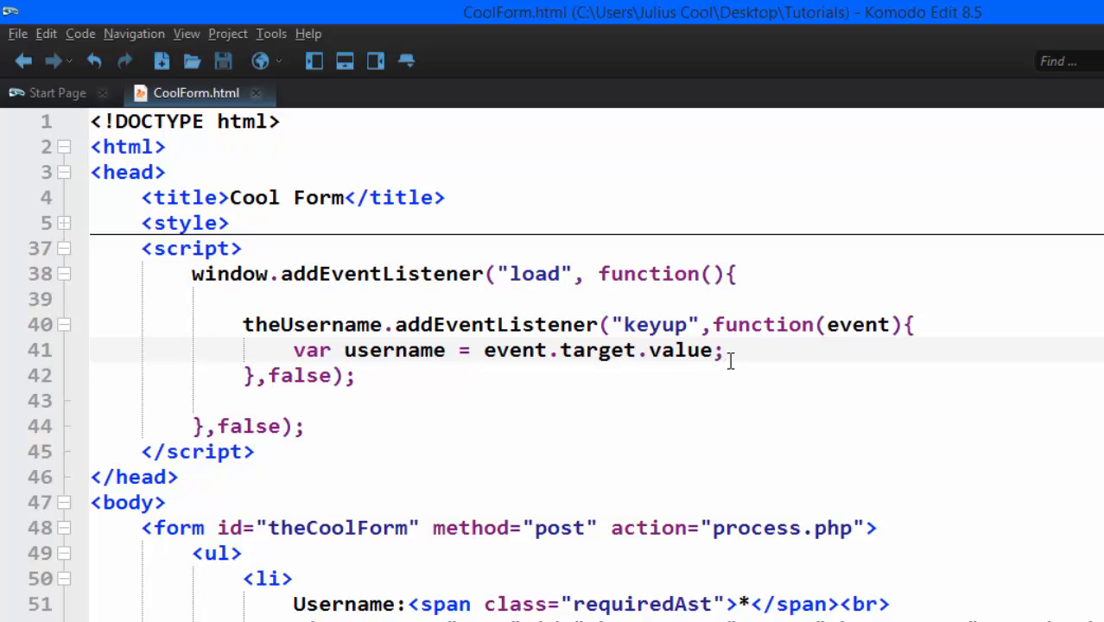
{"action": "key", "text": "Return"}
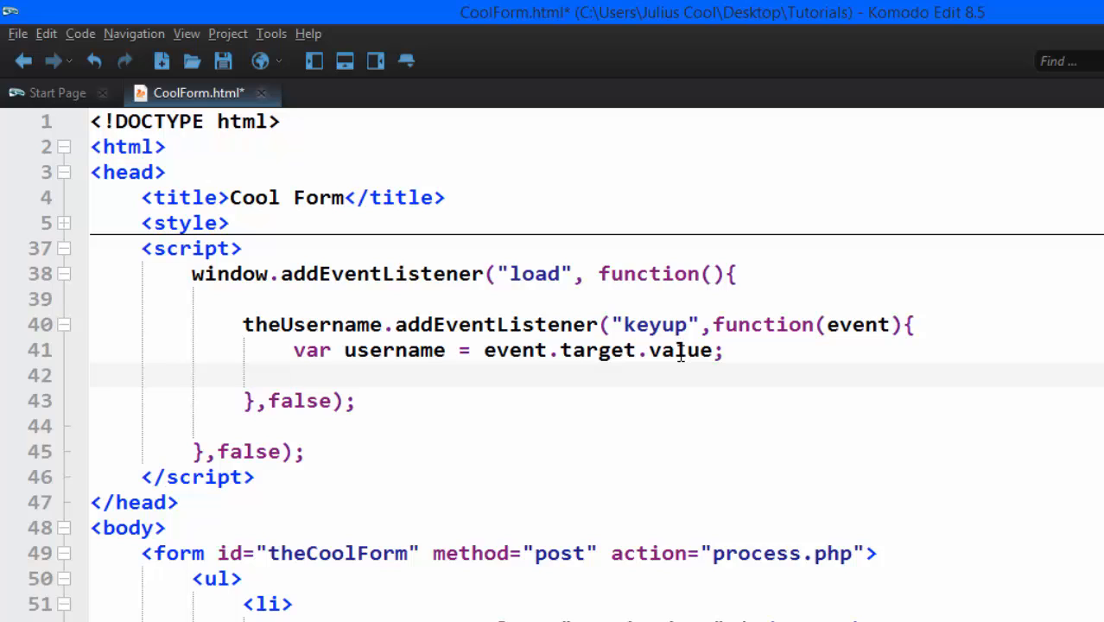
- Write an if (username.length < 6) block with an empty else branch, and save
{"action": "type", "text": "if"}
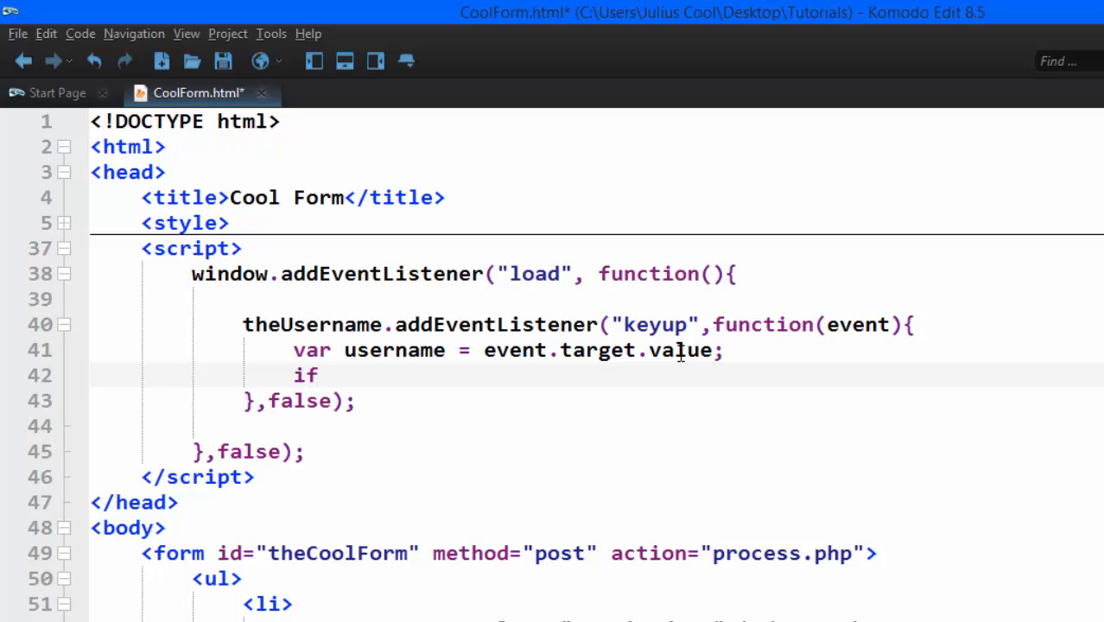
{"action": "type", "text": "(test) {"}
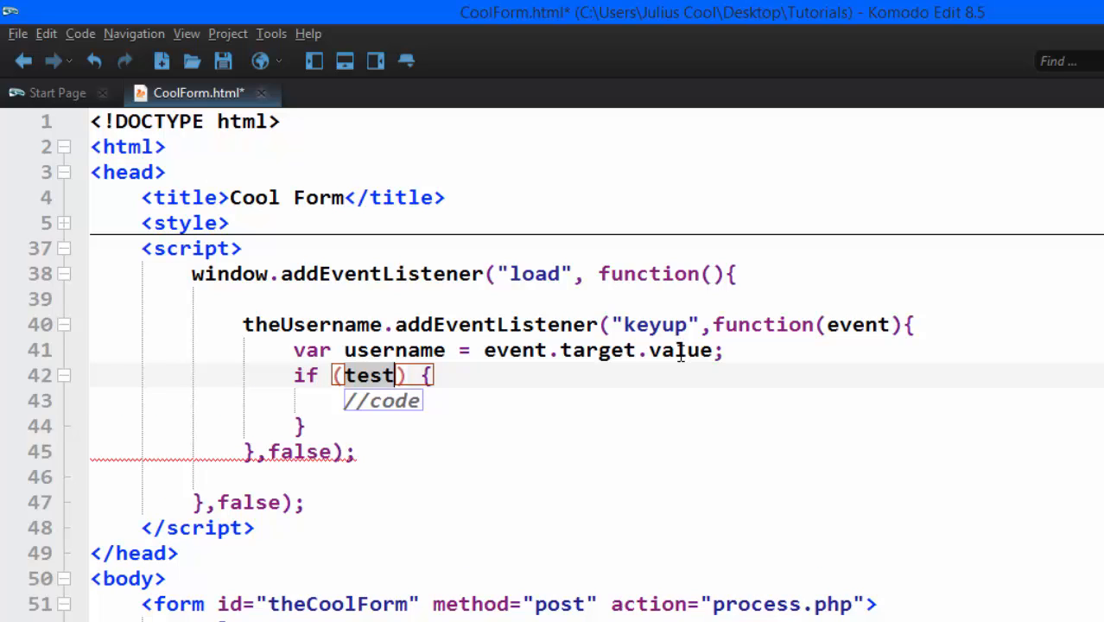
{"action": "type", "text": "username.l"}
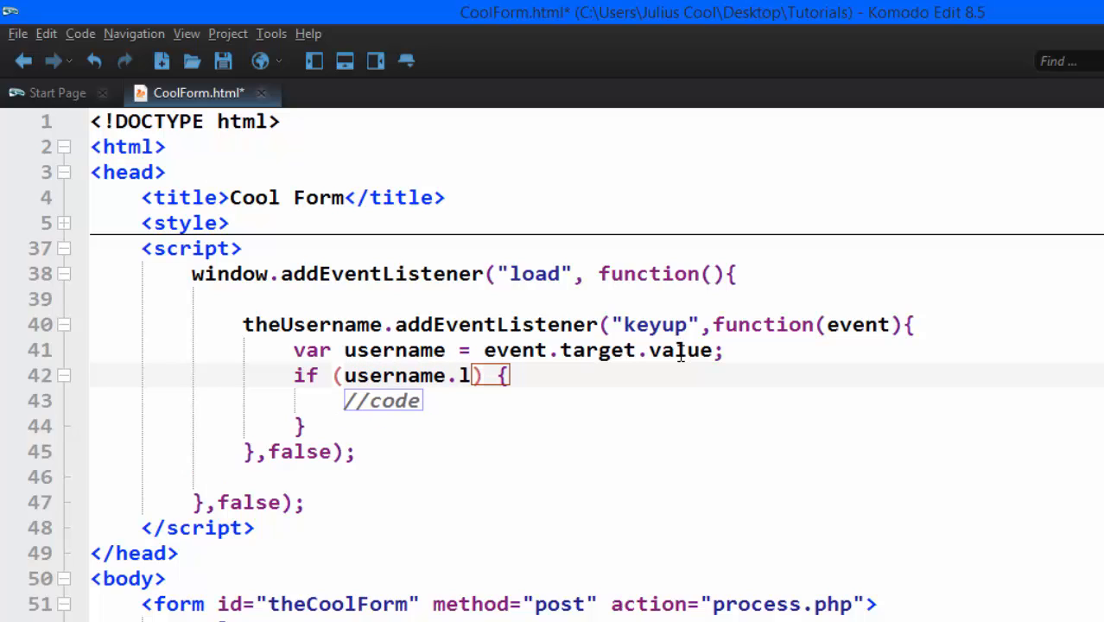
{"action": "type", "text": "engt"}
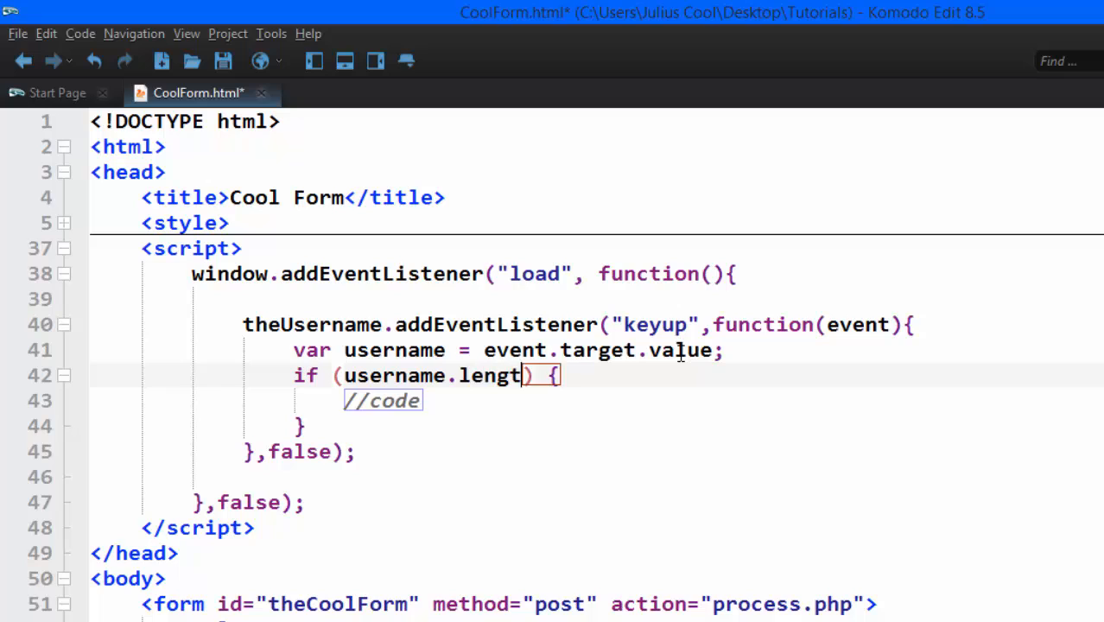
{"action": "type", "text": ">"}
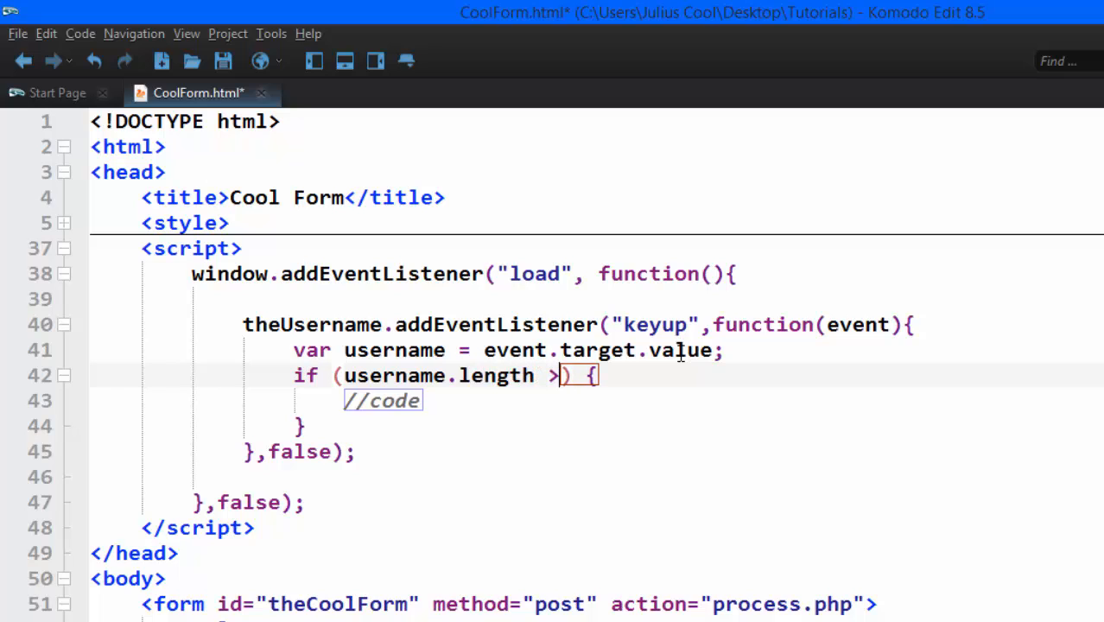
{"action": "type", "text": "6"}
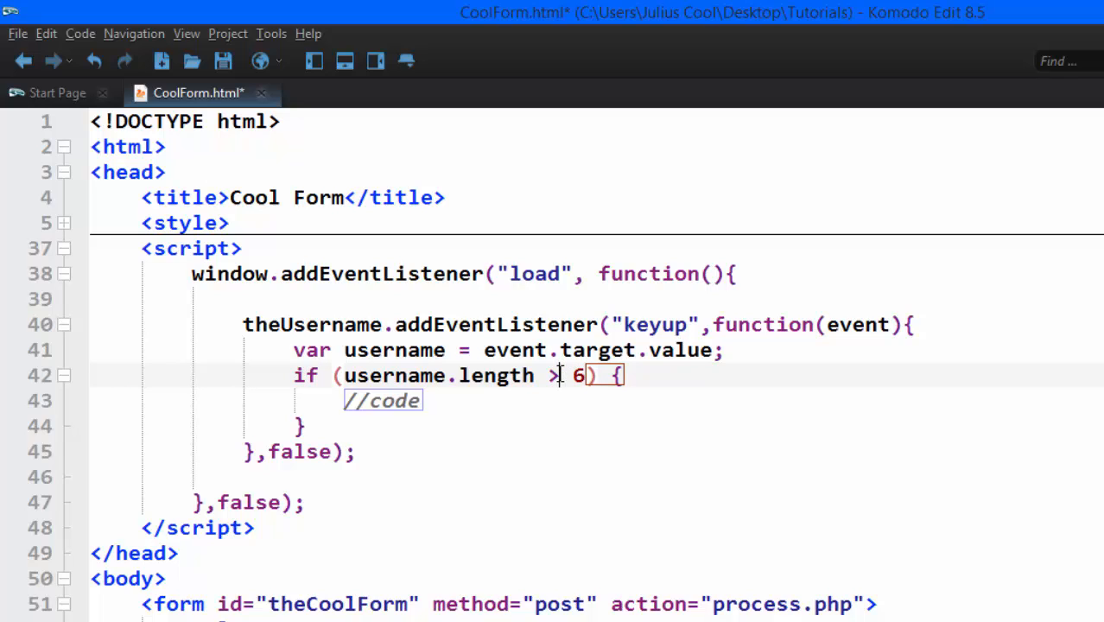
{"action": "type", "text": "<"}
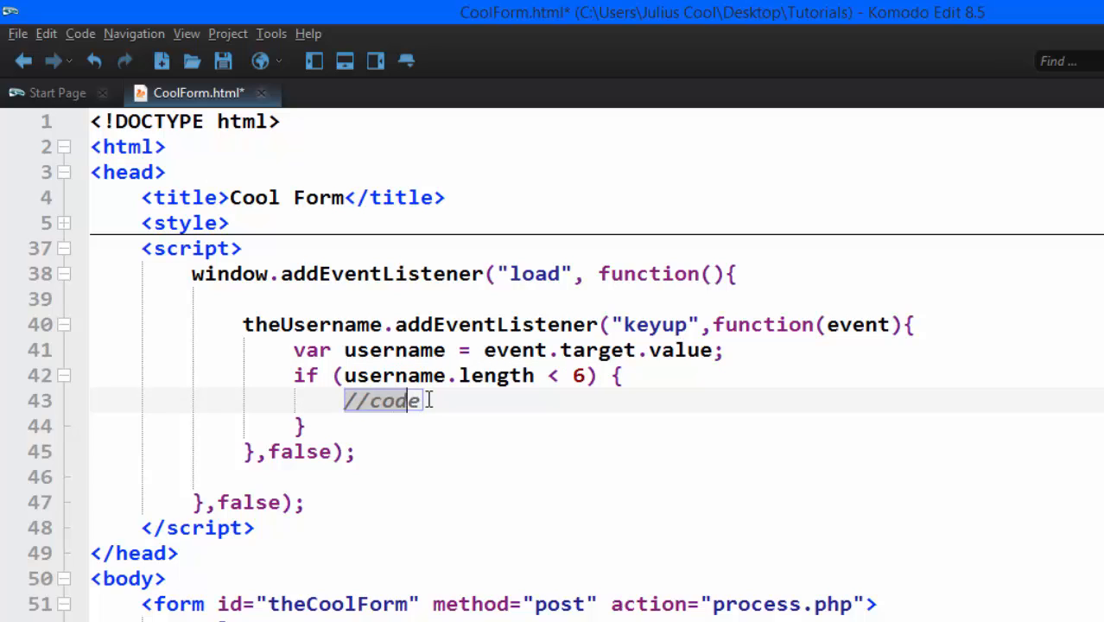
{"action": "key", "text": "Delete"}
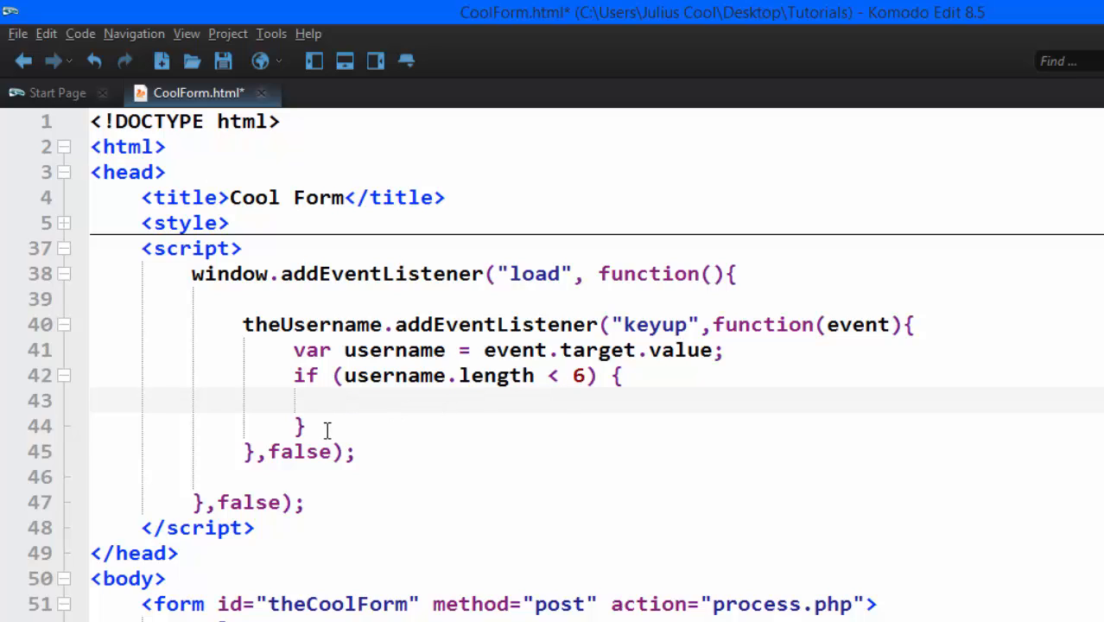
{"action": "type", "text": "else{"}
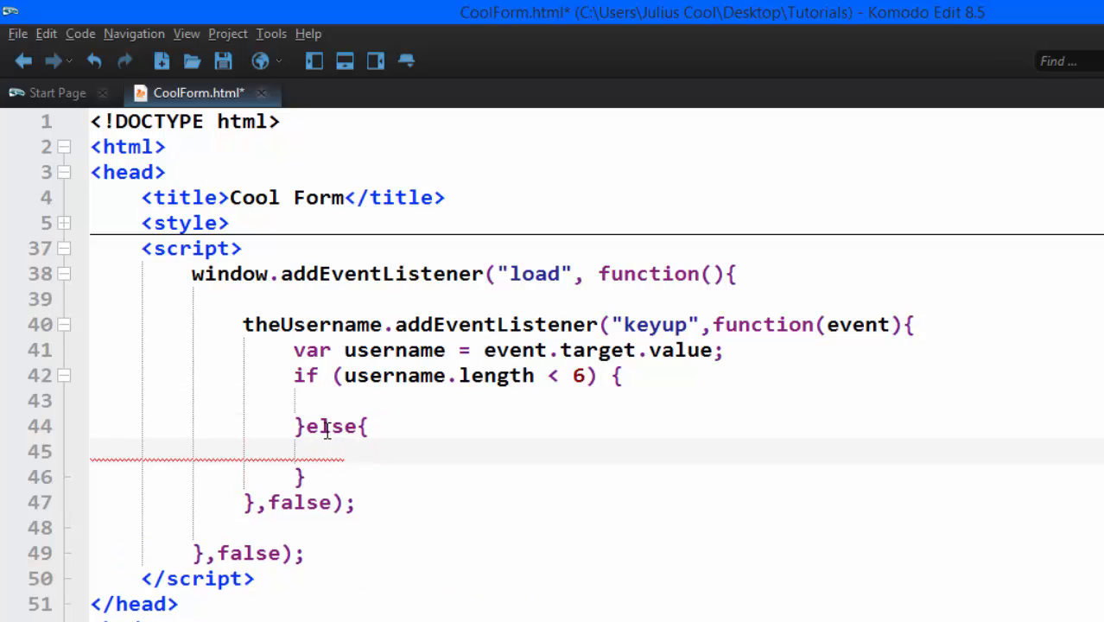
{"action": "key", "text": "ctrl+s"}
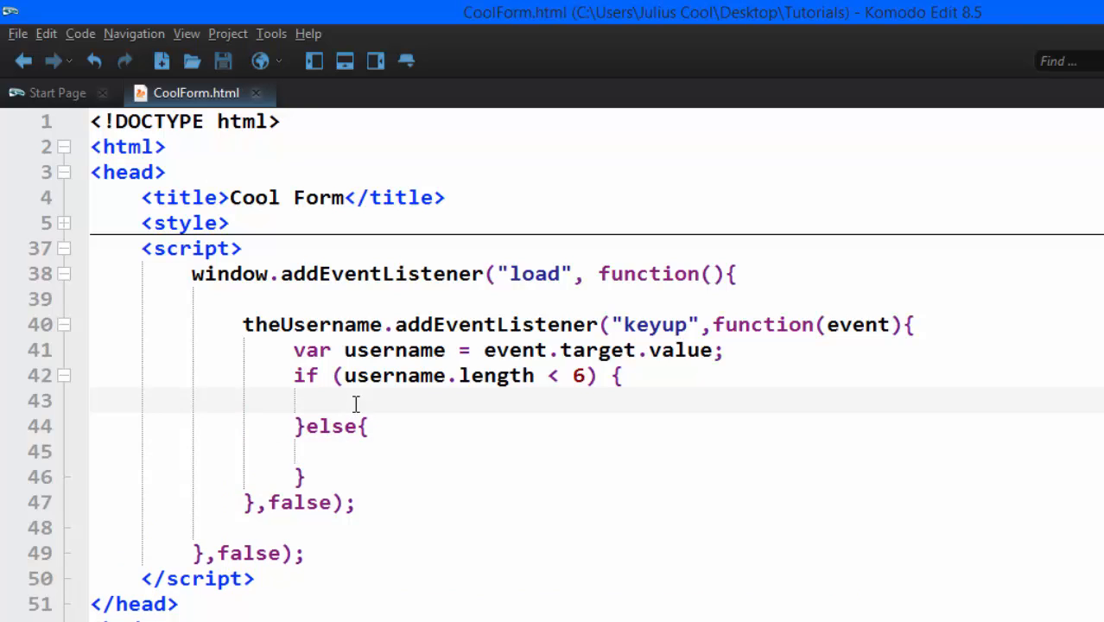
{"action": "left_click", "coordinate": [344, 400]}
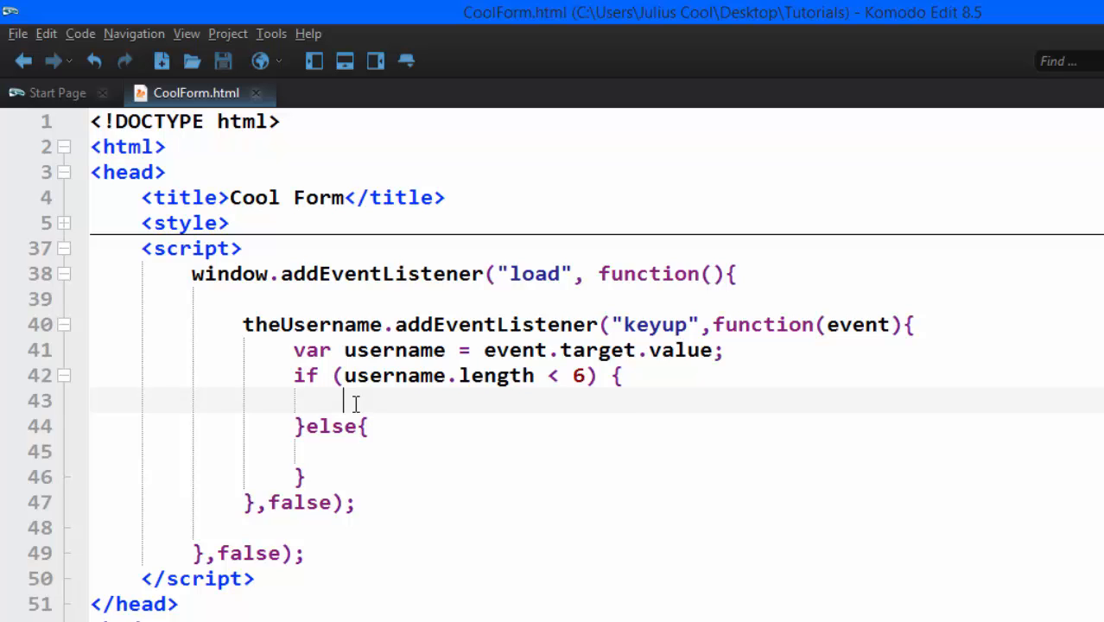
- Check the empty span after the username input and start declaring var responseBox =
{"action": "scroll", "scroll_direction": "down", "scroll_amount": 3}
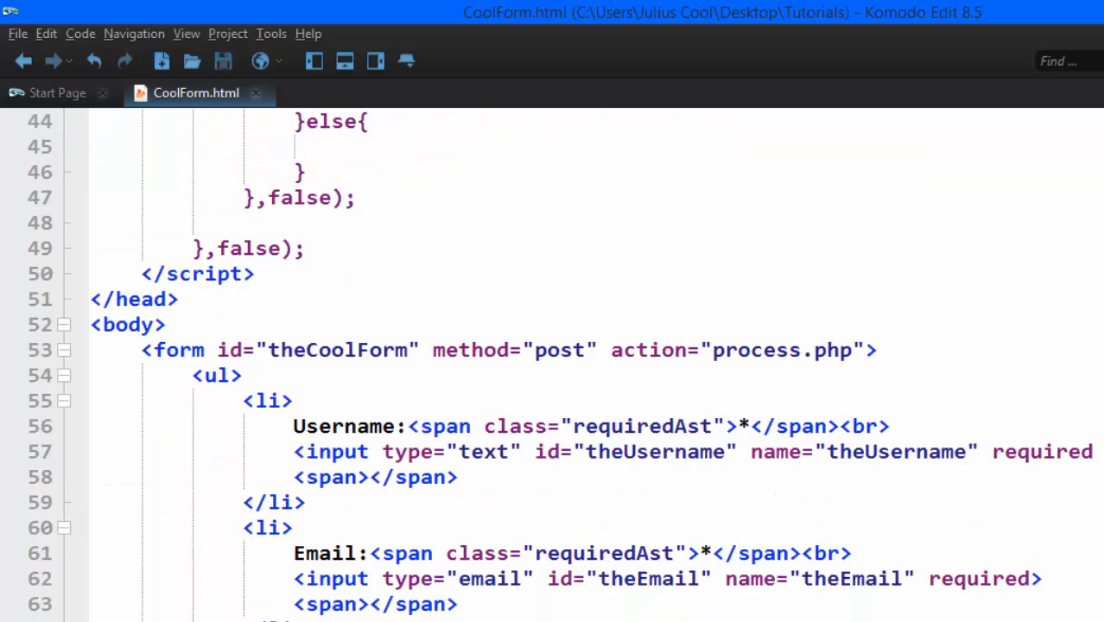
{"action": "double_click", "coordinate": [413, 477]}
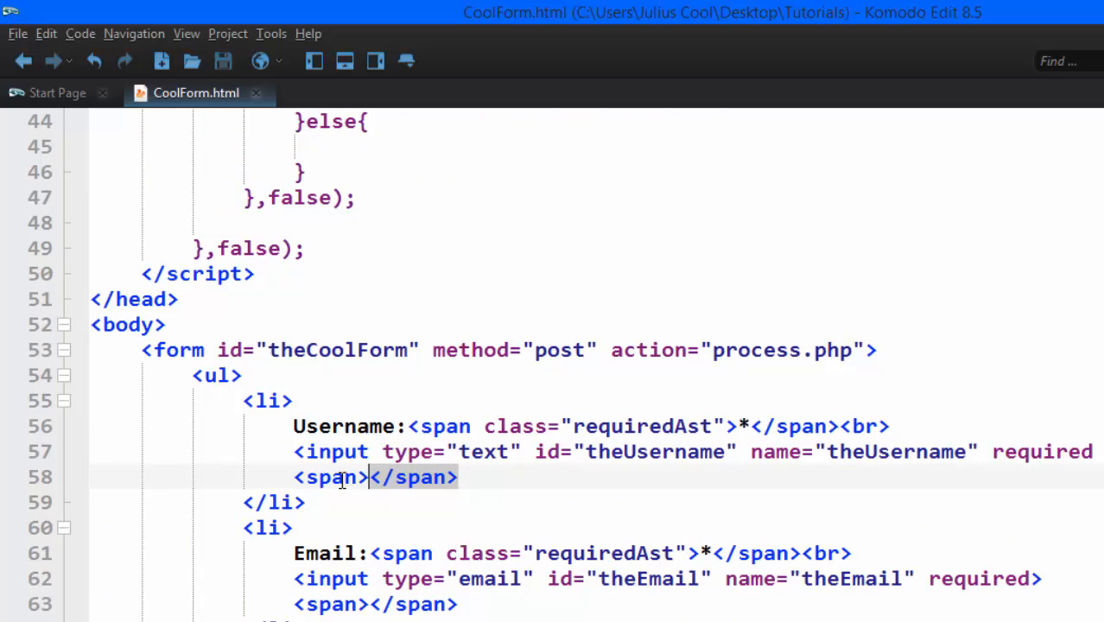
{"action": "scroll", "scroll_direction": "up", "scroll_amount": 3}
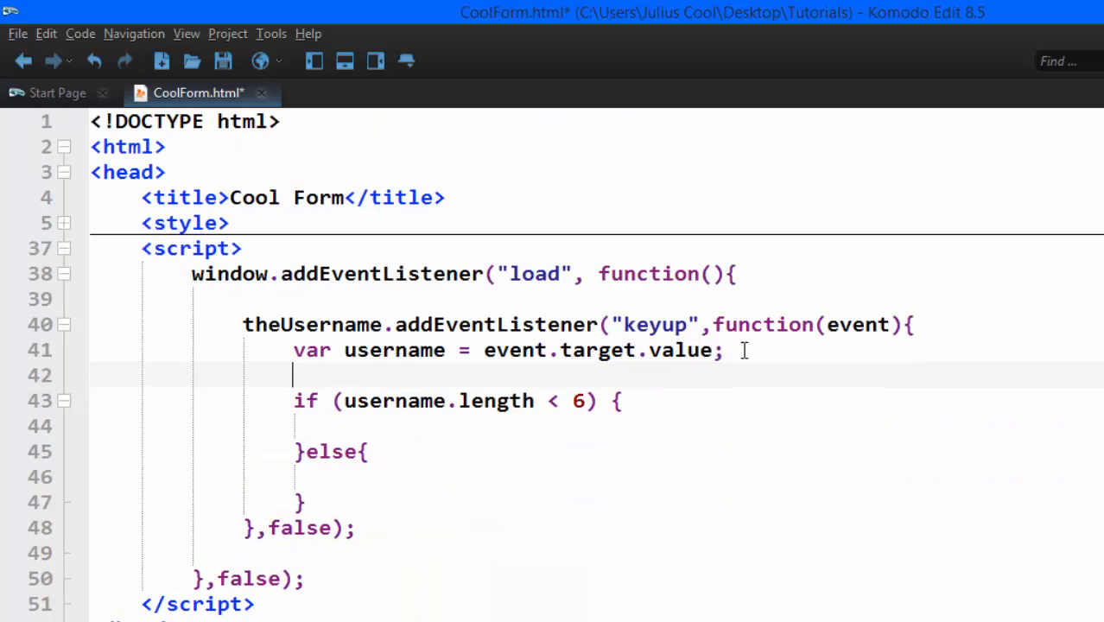
{"action": "type", "text": "var"}
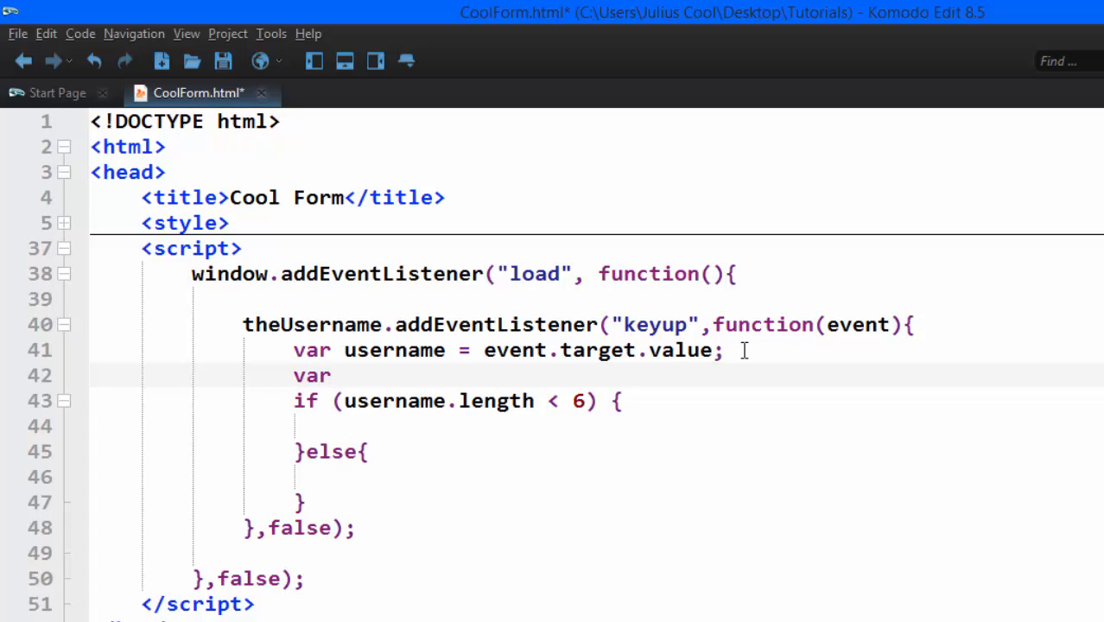
{"action": "type", "text": "reson"}
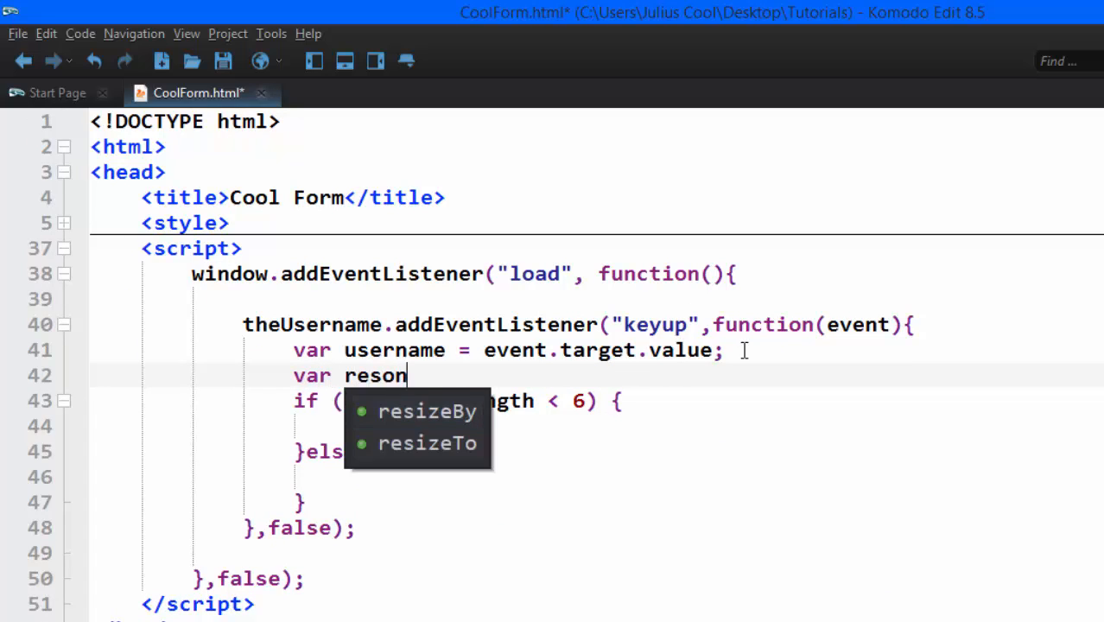
{"action": "key", "text": "BackSpace"}
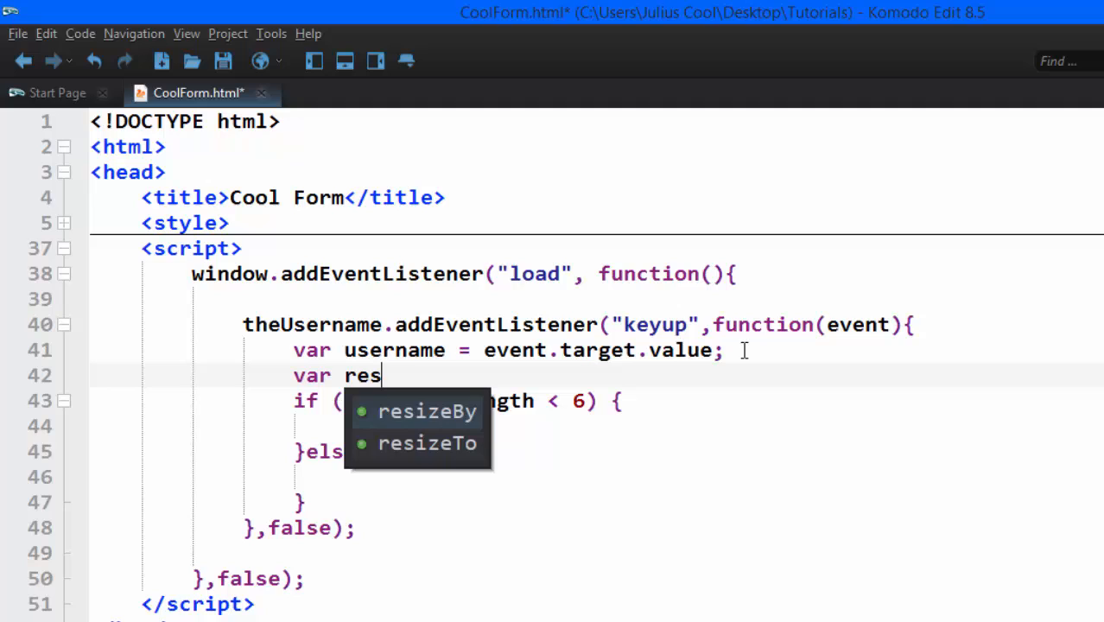
{"action": "type", "text": "ponse"}
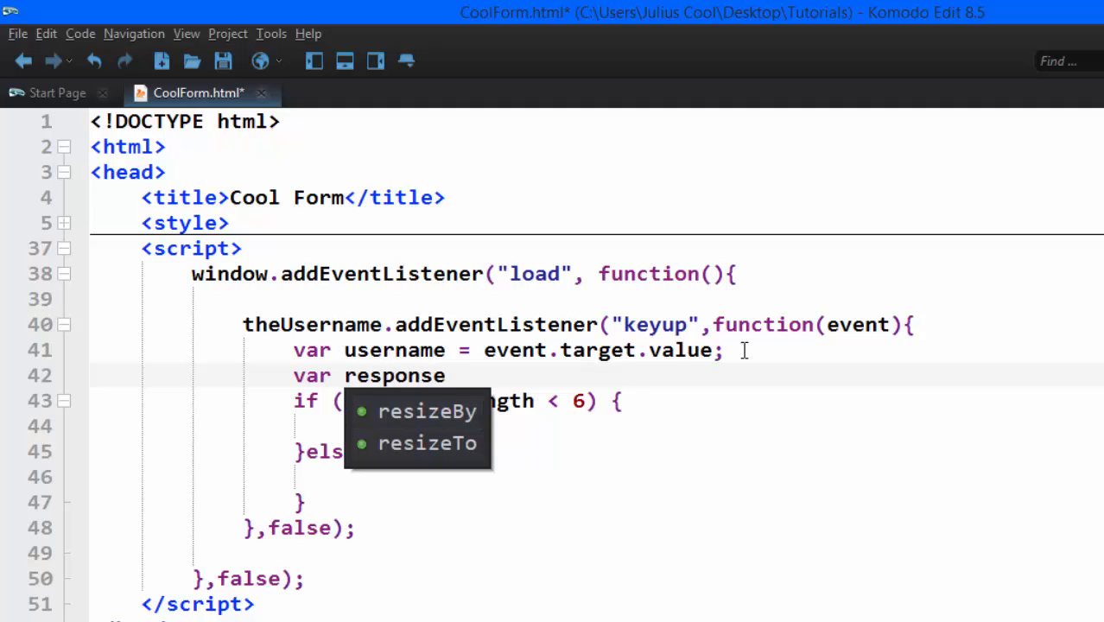
{"action": "type", "text": "Box"}
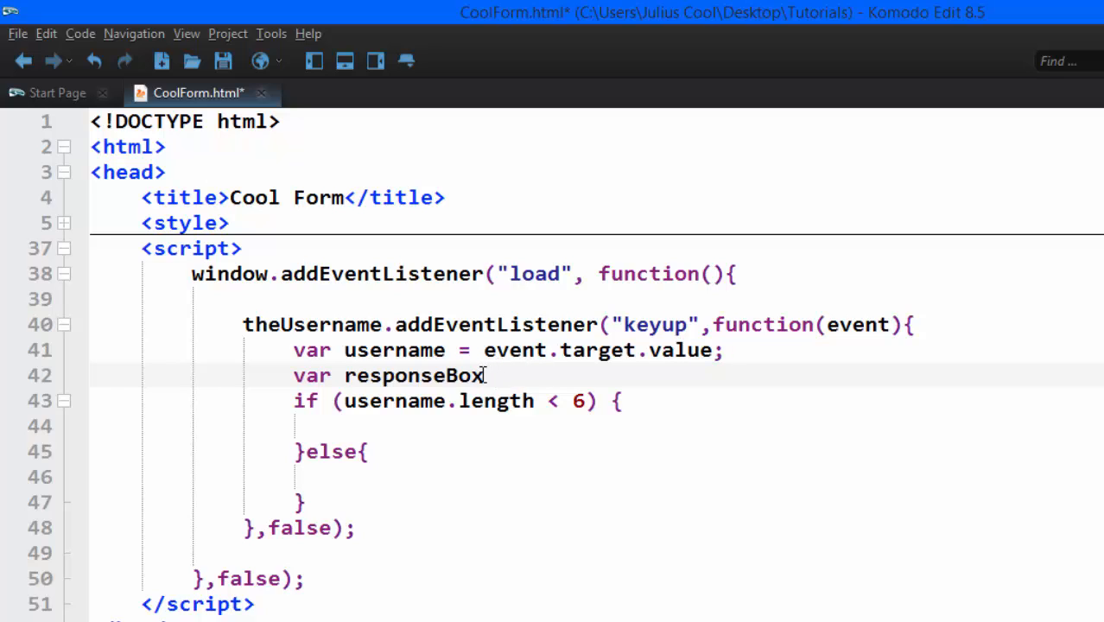
{"action": "type", "text": "="}
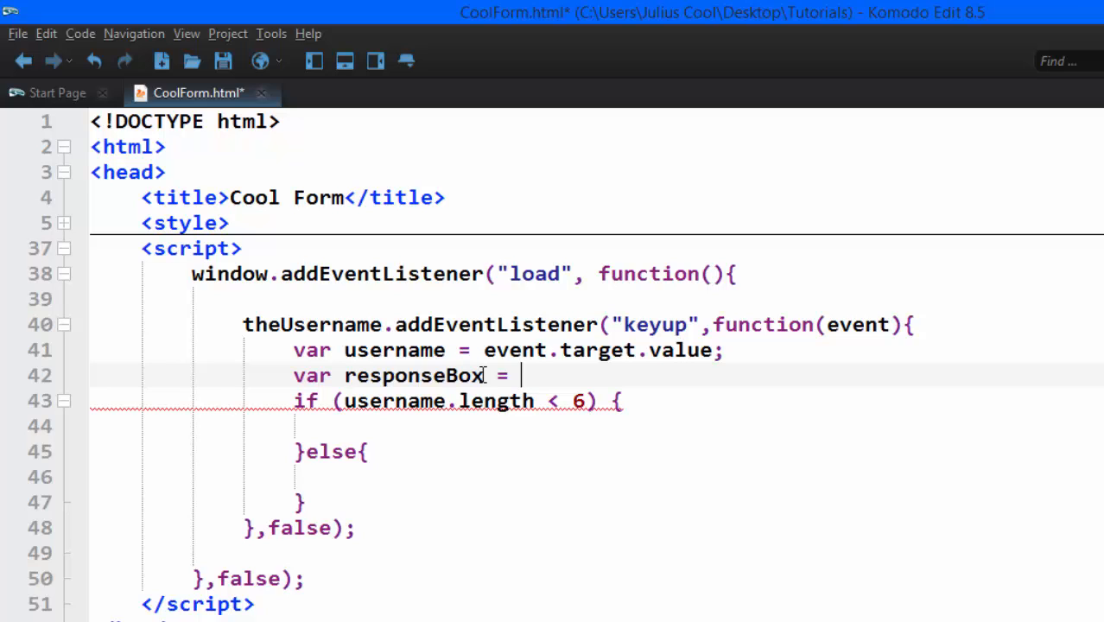
- Assign event.target.nextElementSibling to responseBox and review the keyup listener code
{"action": "type", "text": "event."}
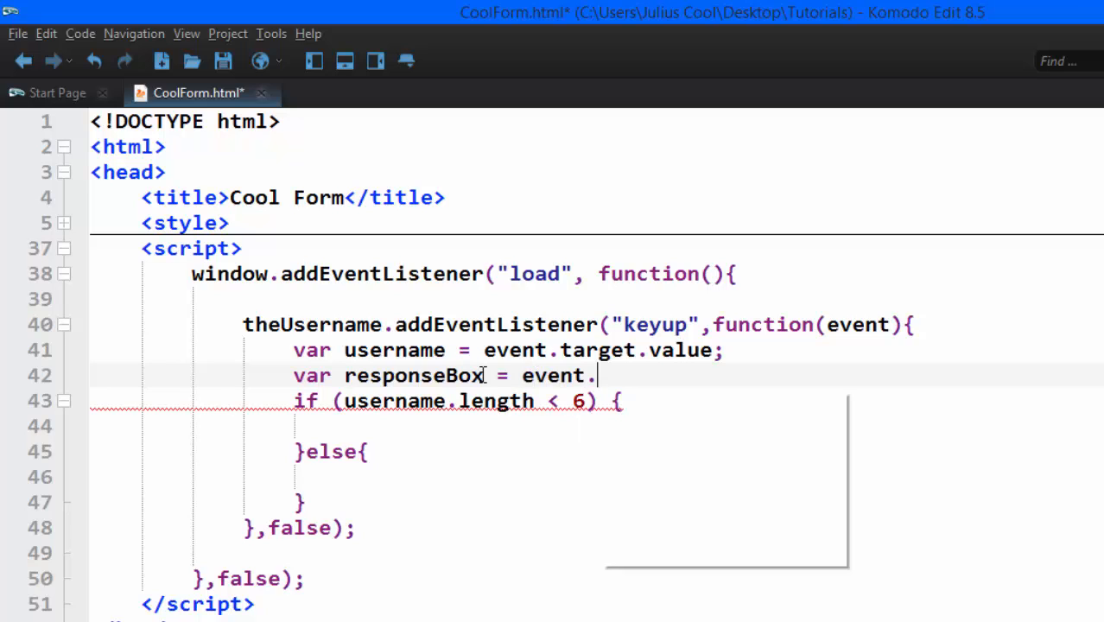
{"action": "type", "text": "tarh"}
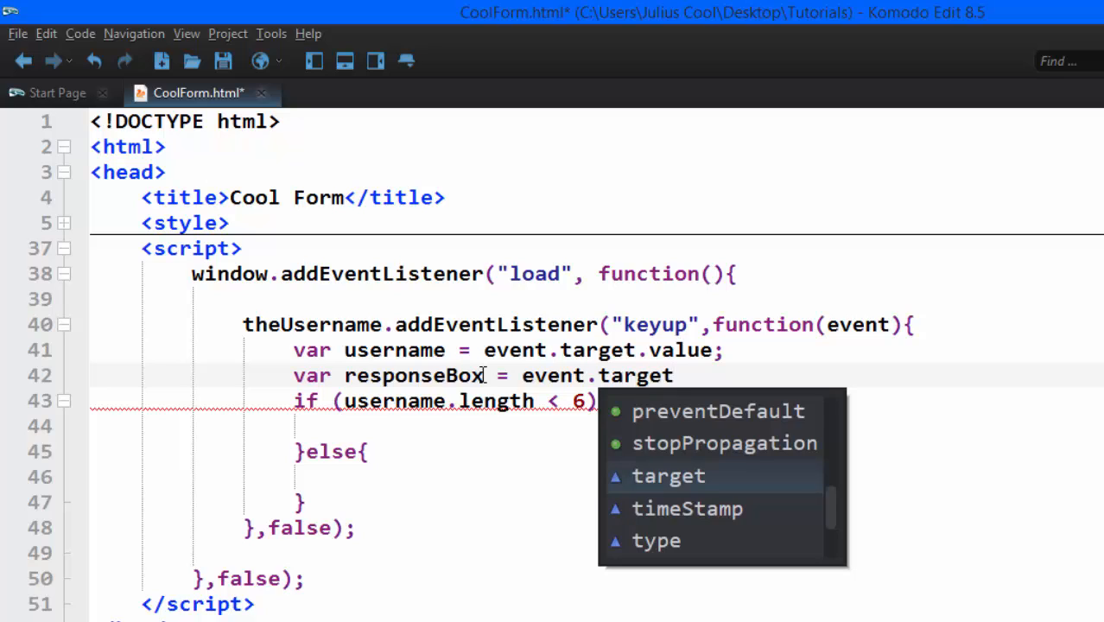
{"action": "type", "text": ".nex"}
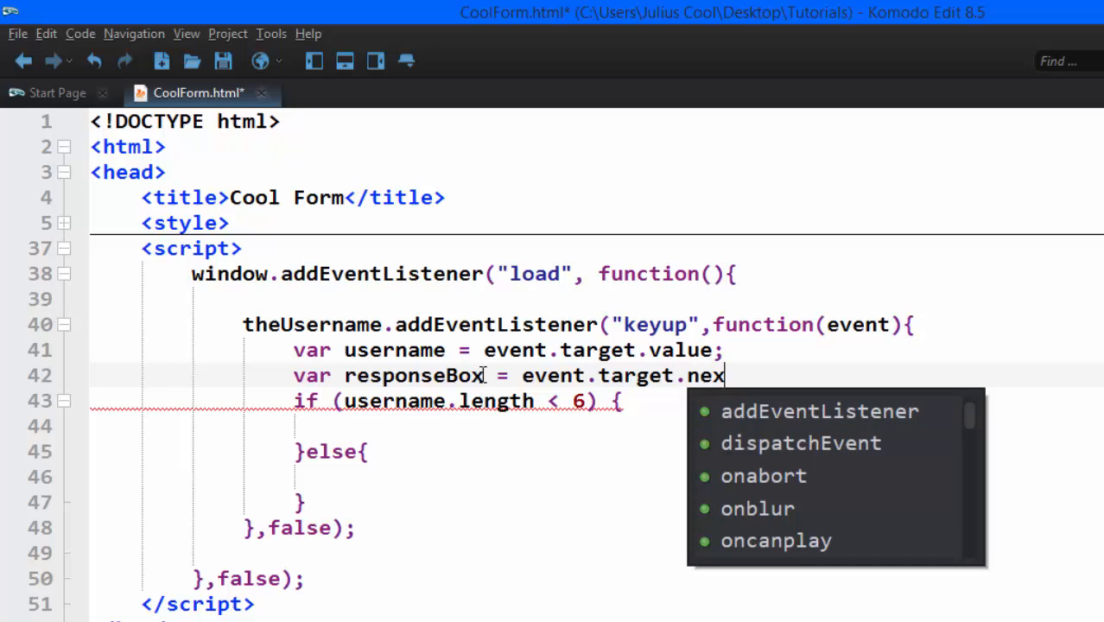
{"action": "type", "text": "E"}
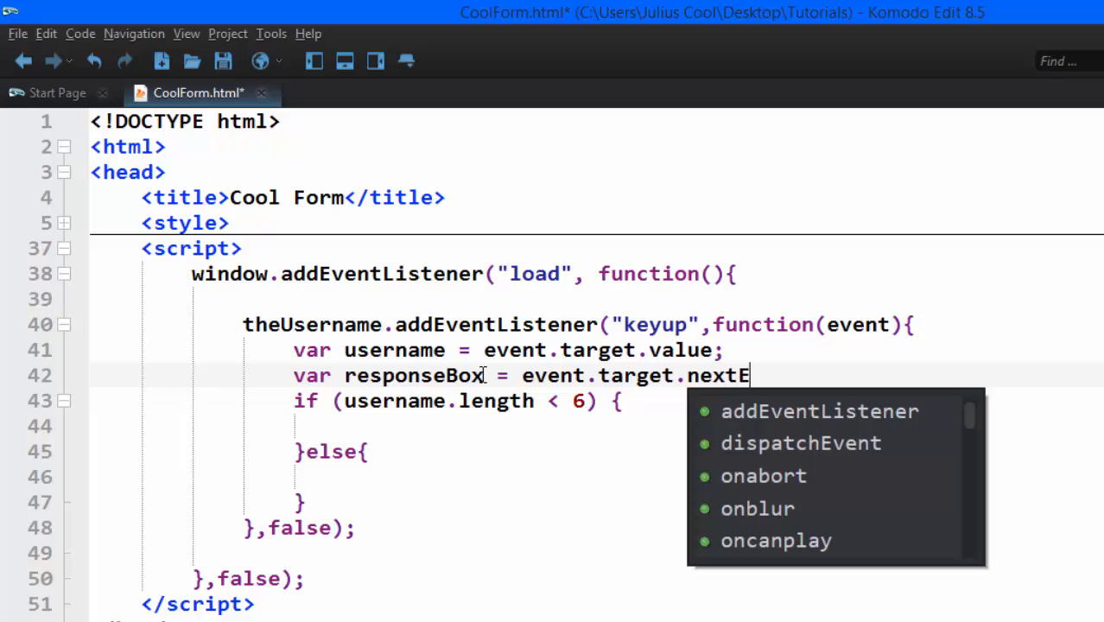
{"action": "type", "text": "lement"}
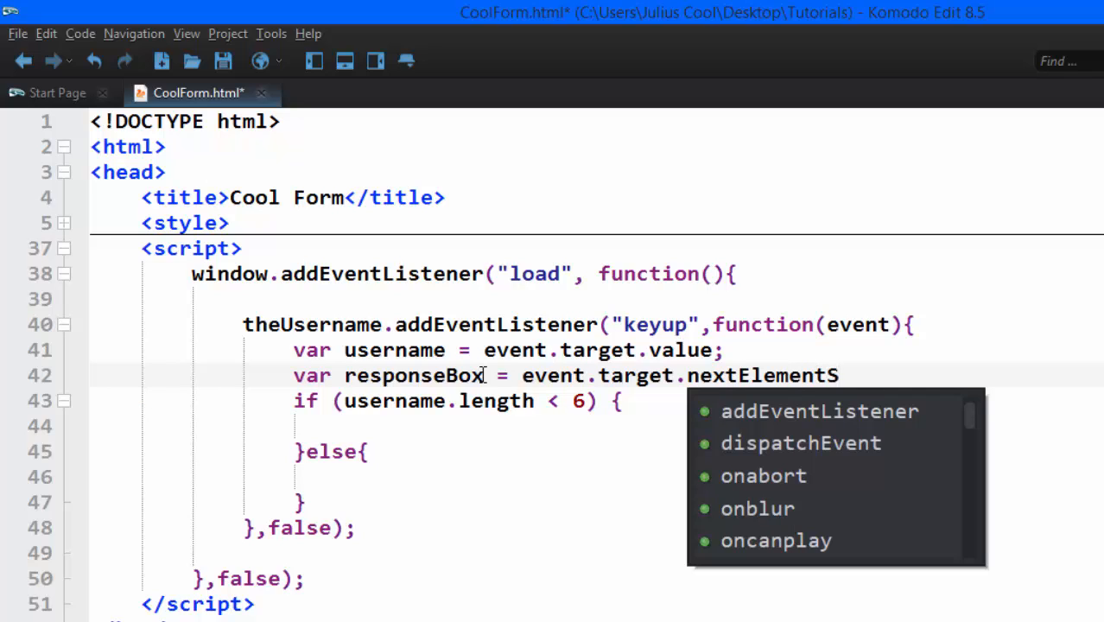
{"action": "type", "text": "Sibling;"}
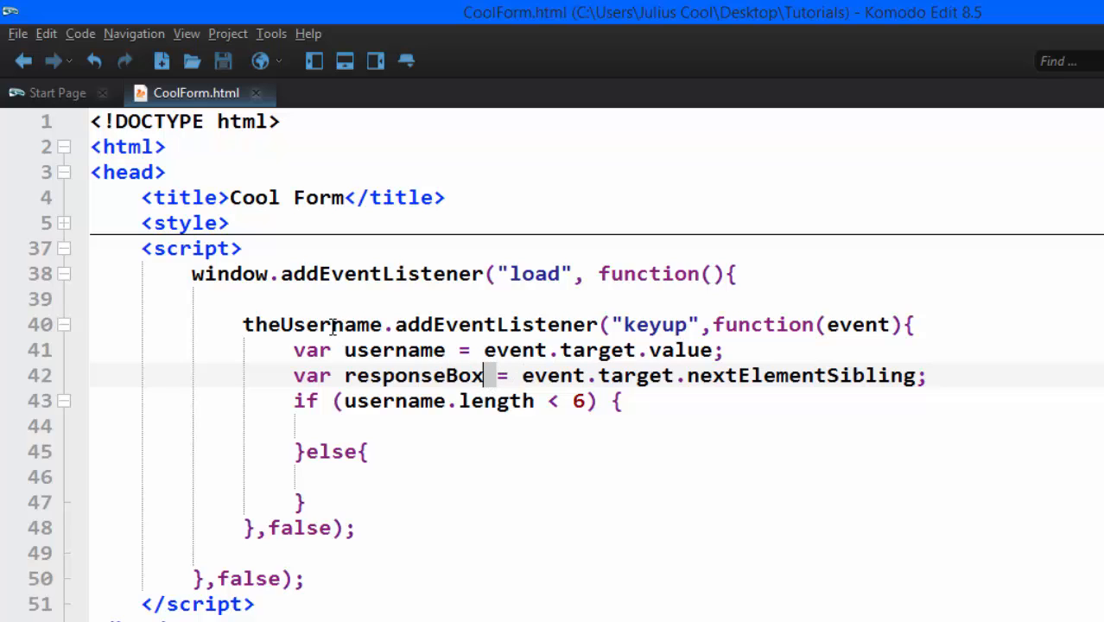
{"action": "double_click", "coordinate": [311, 324]}
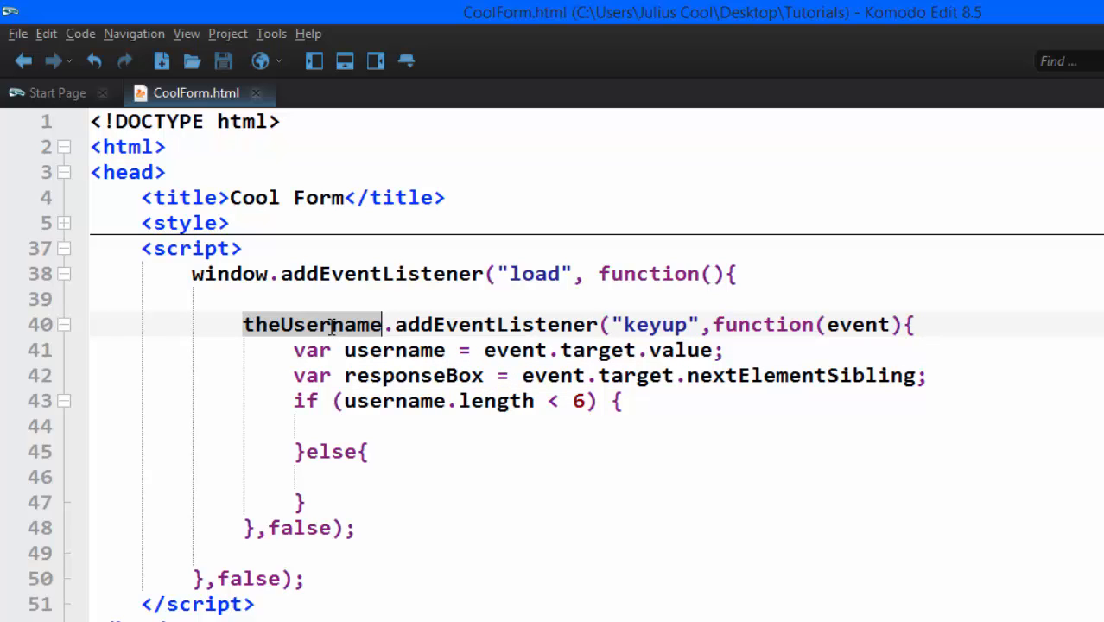
{"action": "scroll", "scroll_direction": "down", "scroll_amount": 3}
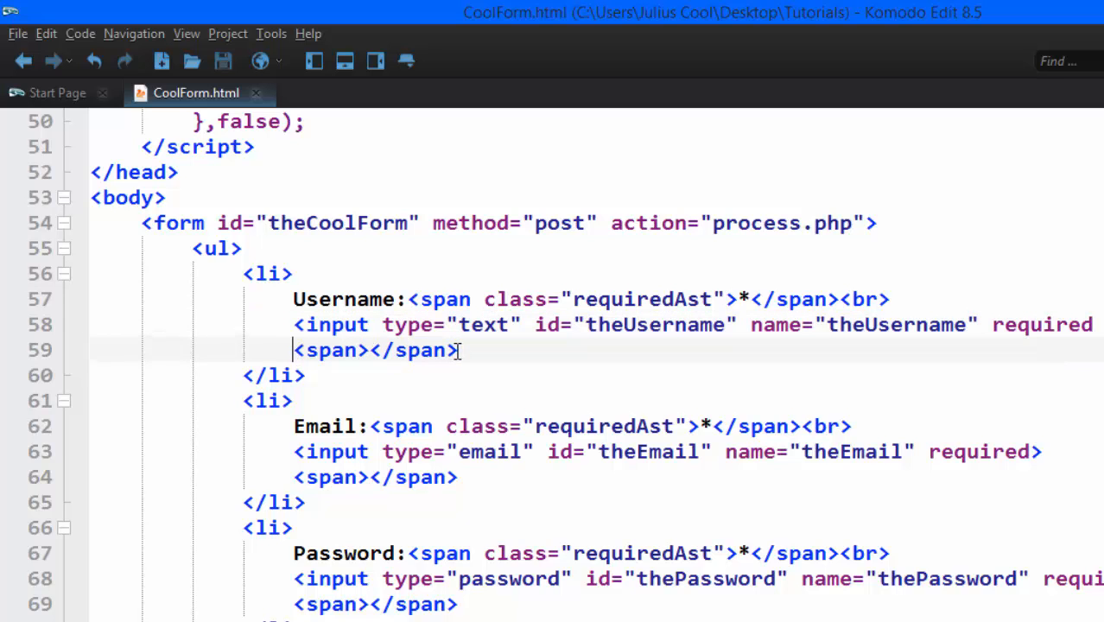
{"action": "scroll", "scroll_direction": "up", "scroll_amount": 3}
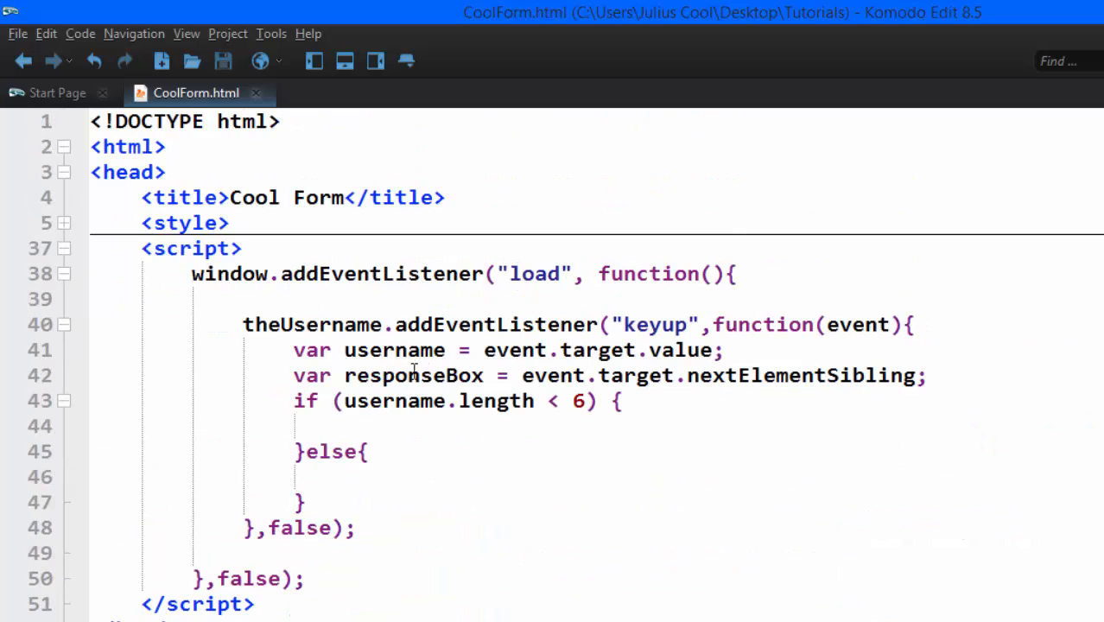
- Set responseBox.innerHTML to "&cross; too short" in the too-short branch and save the file
{"action": "left_click", "coordinate": [388, 423]}
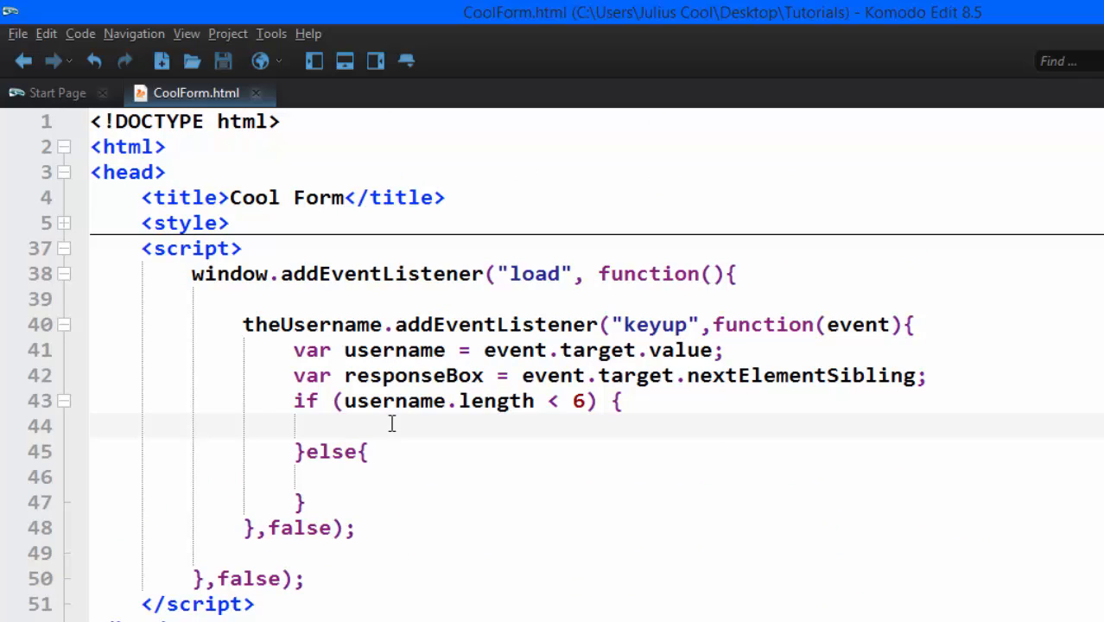
{"action": "type", "text": "responseBox"}
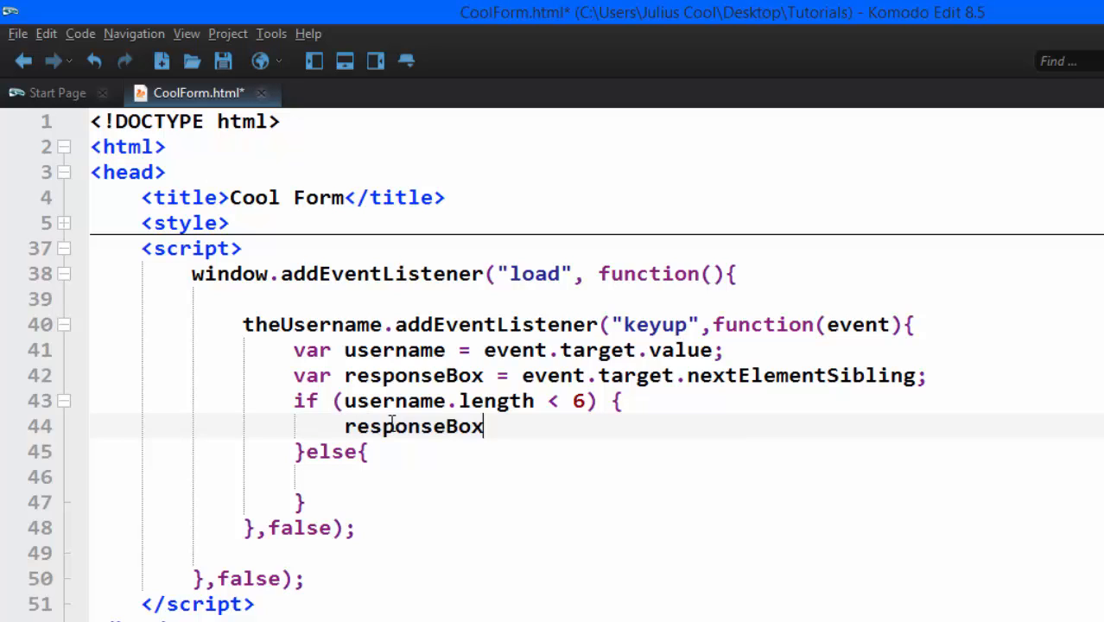
{"action": "type", "text": ".innerHTML"}
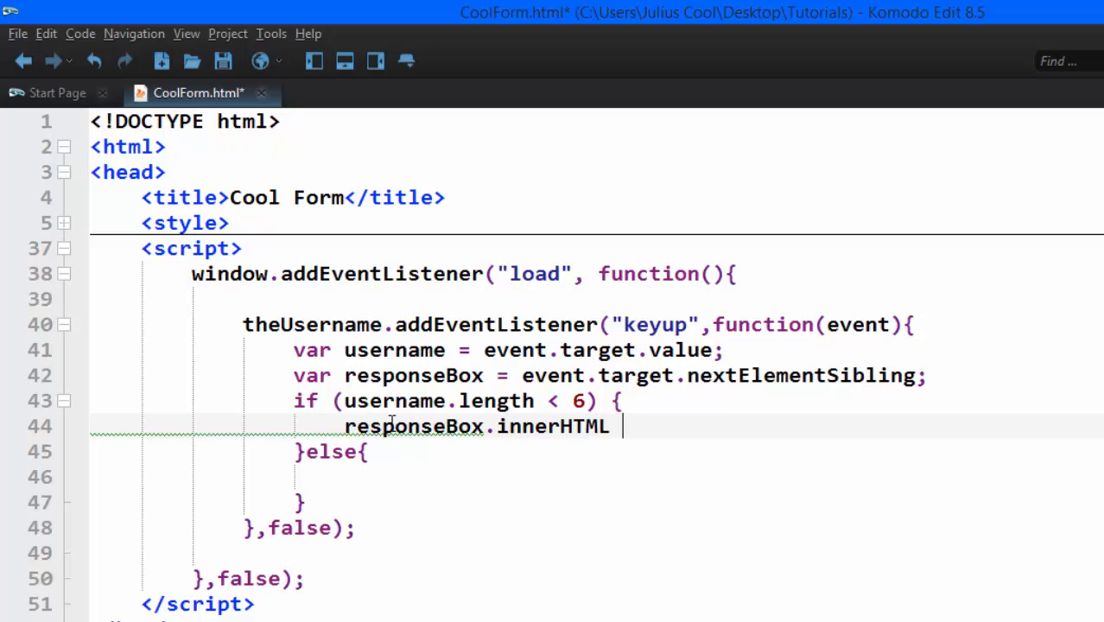
{"action": "type", "text": "="}
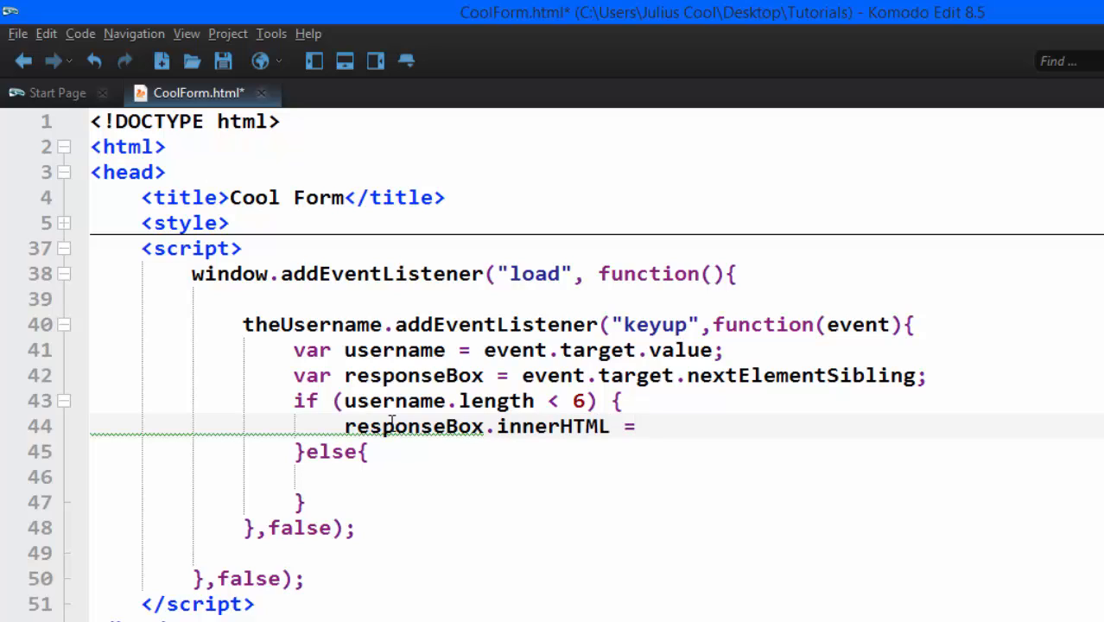
{"action": "type", "text": "\"\""}
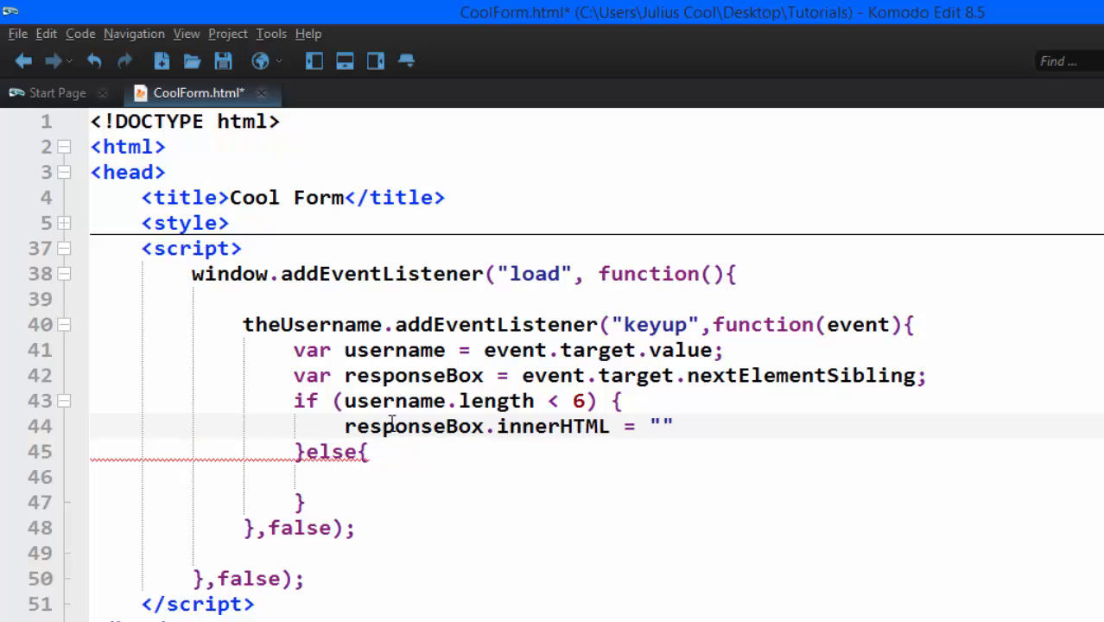
{"action": "type", "text": ";"}
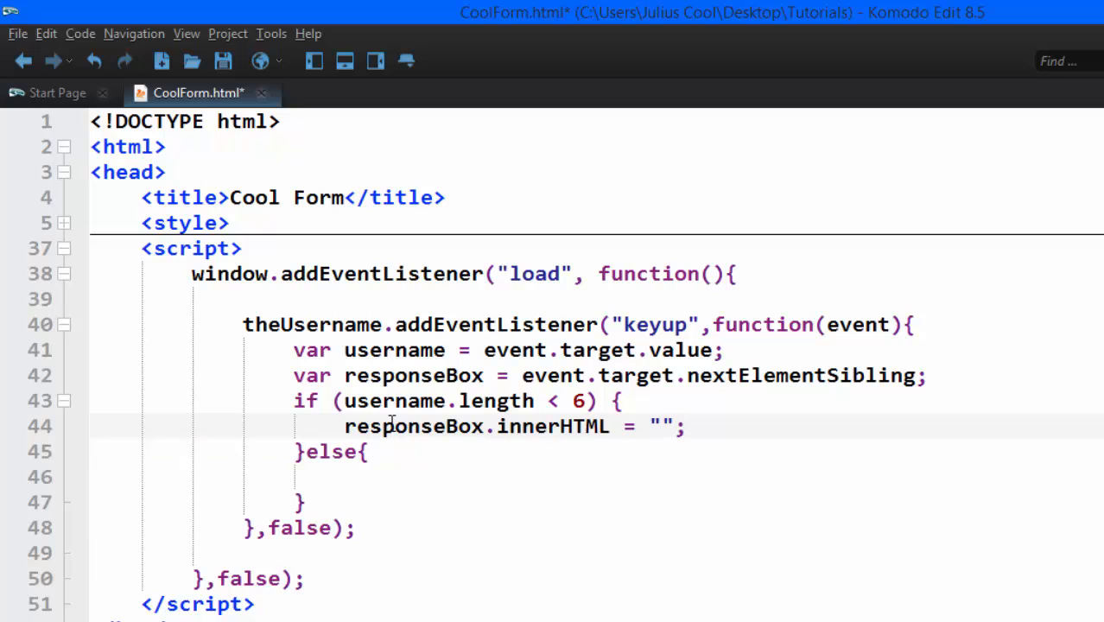
{"action": "type", "text": "&"}
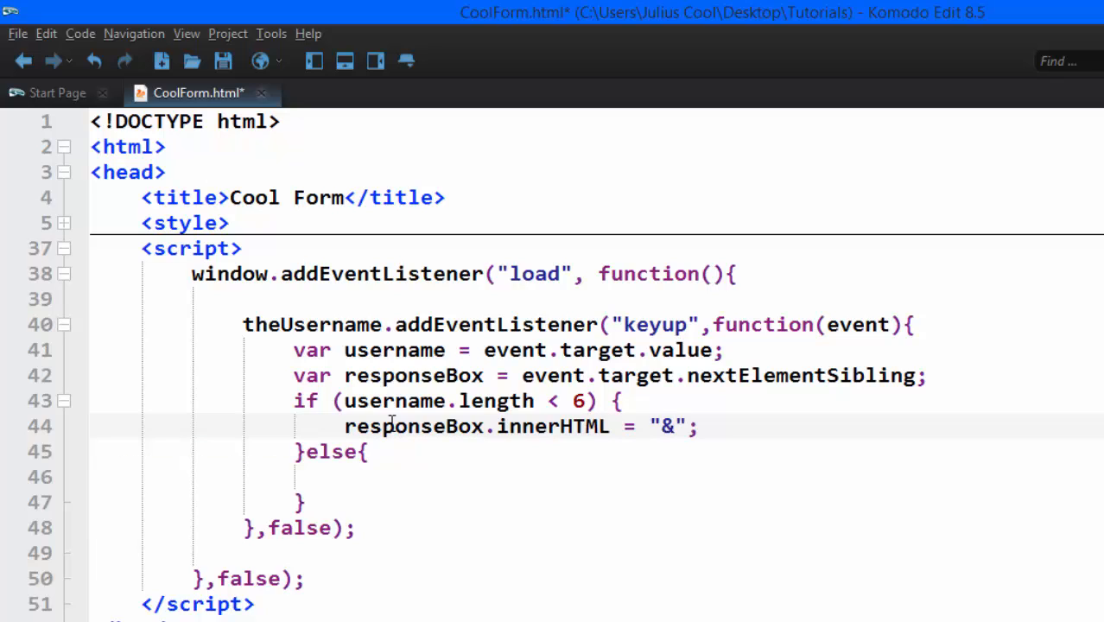
{"action": "type", "text": "cross;"}
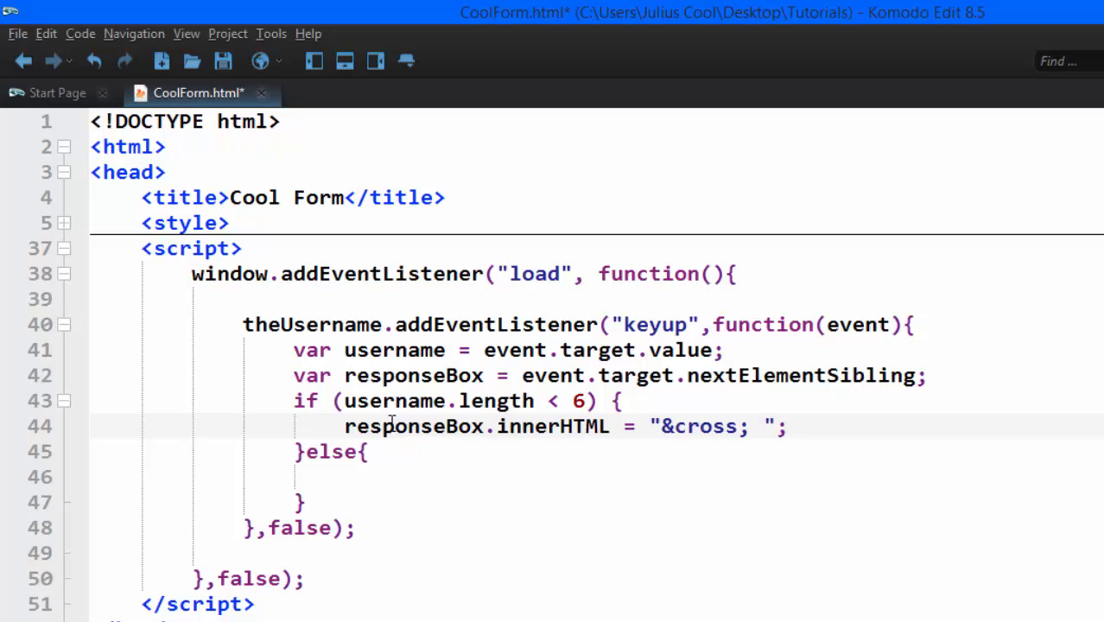
{"action": "type", "text": "too"}
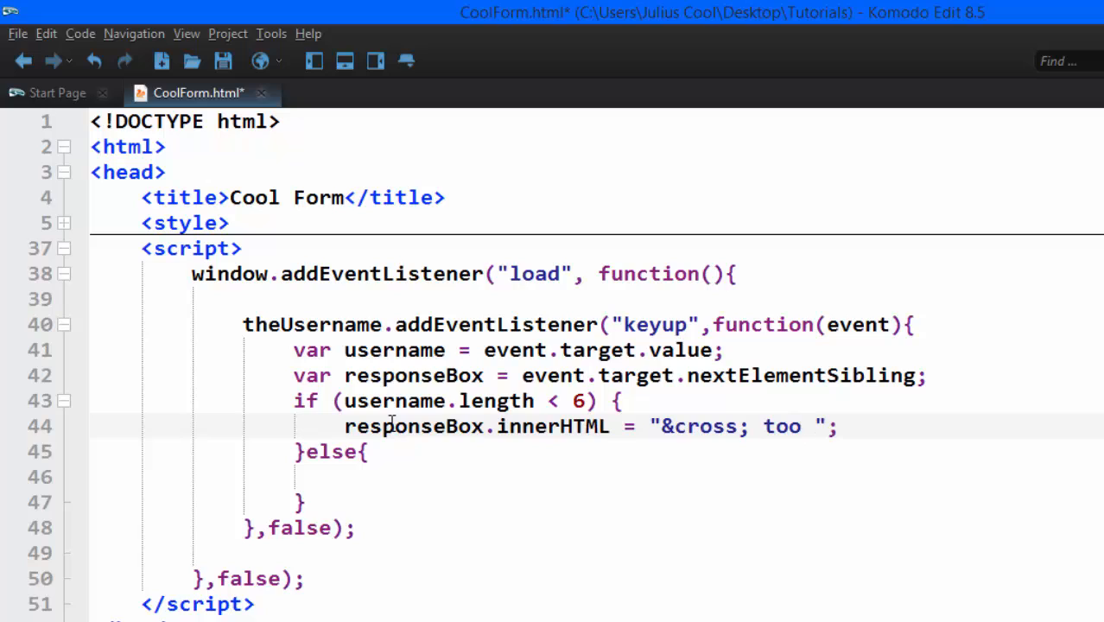
{"action": "type", "text": "short"}
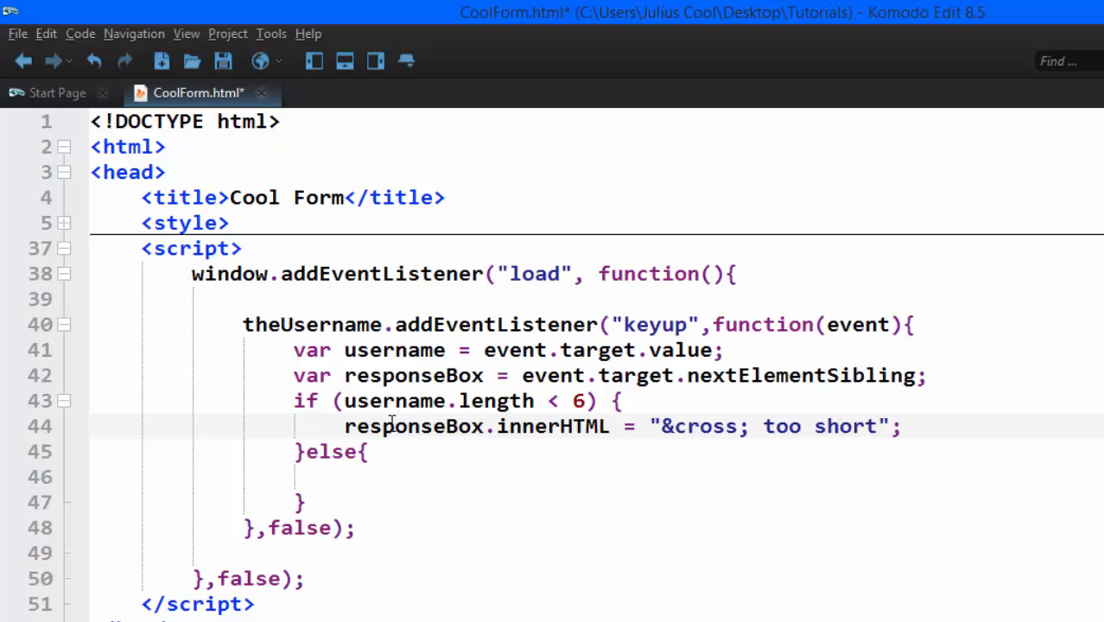
{"action": "key", "text": "ctrl+s"}
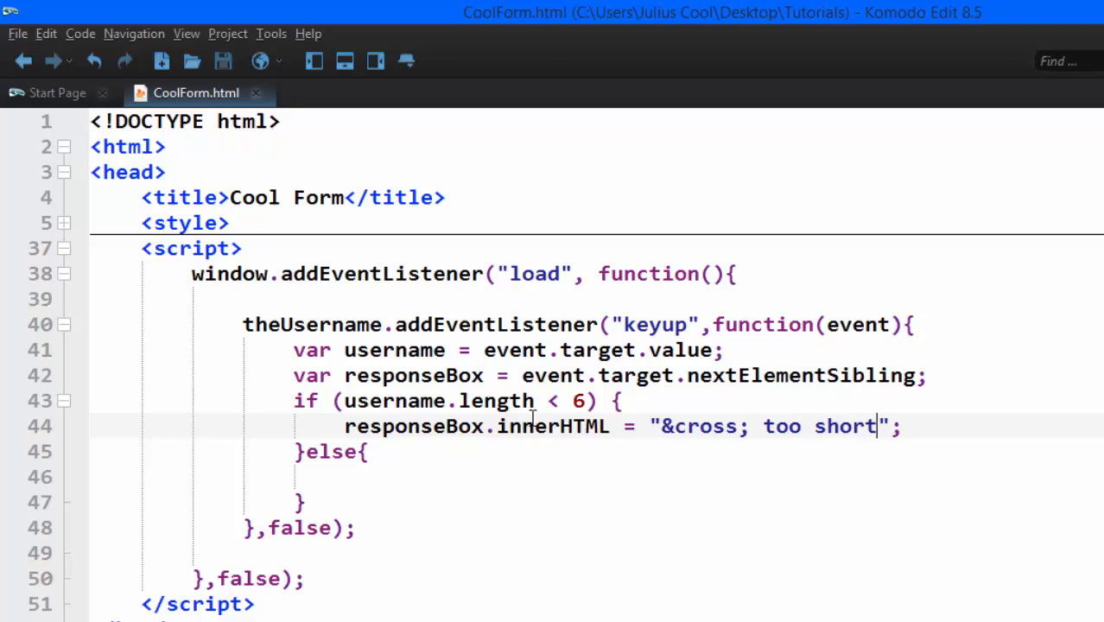
{"action": "mouse_move", "coordinate": [377, 118]}
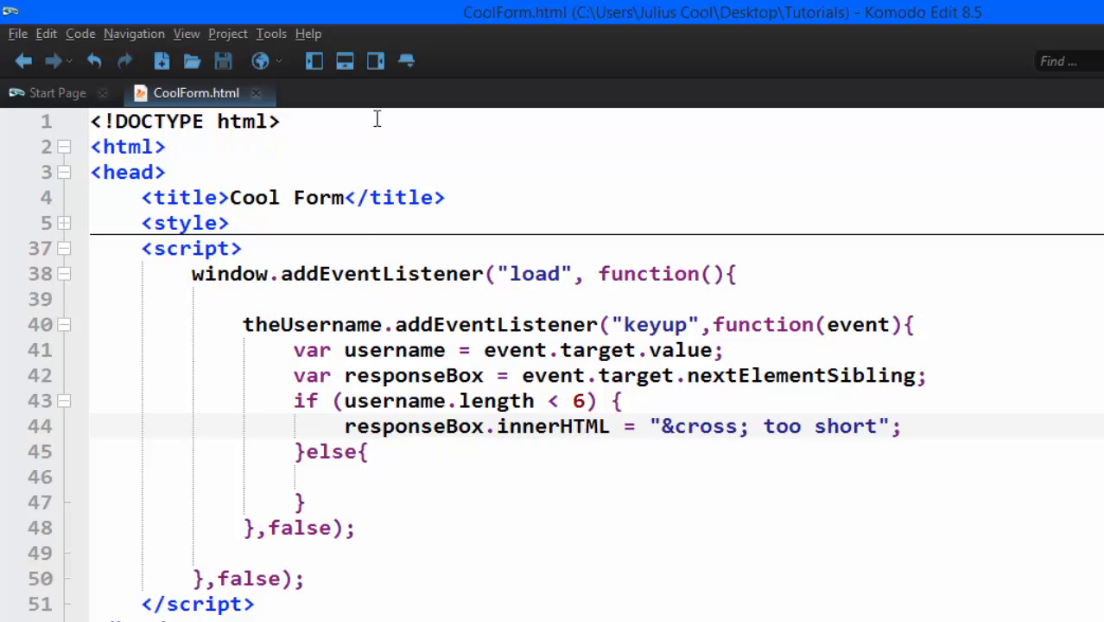
- Reload the Cool Form and type 'jul' in Username to see '✗ too short'
{"action": "left_click", "coordinate": [876, 426]}
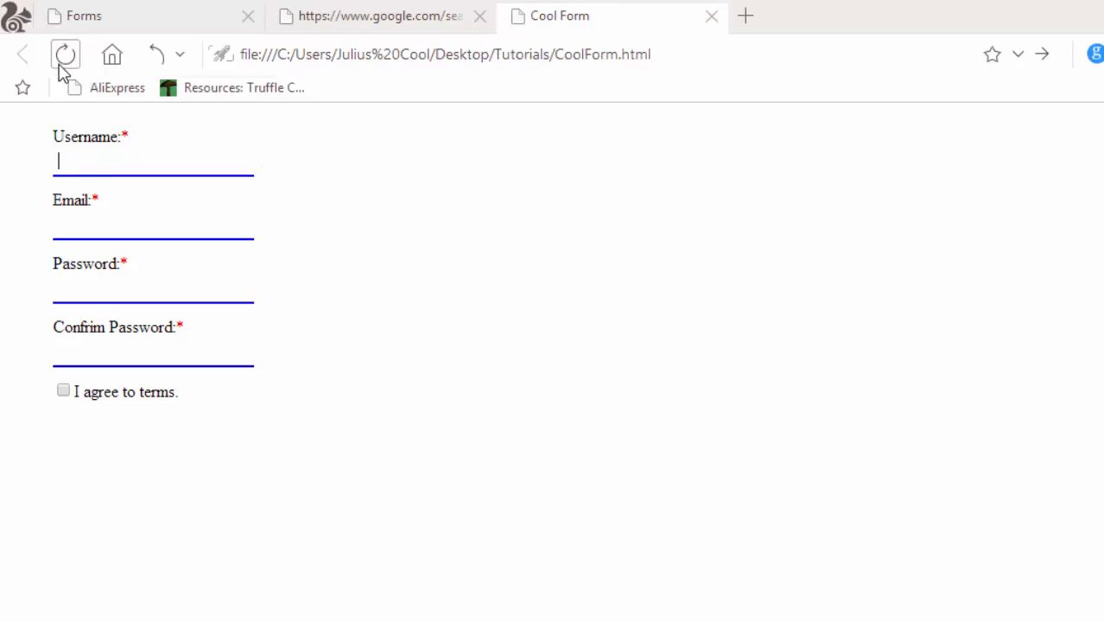
{"action": "type", "text": "j"}
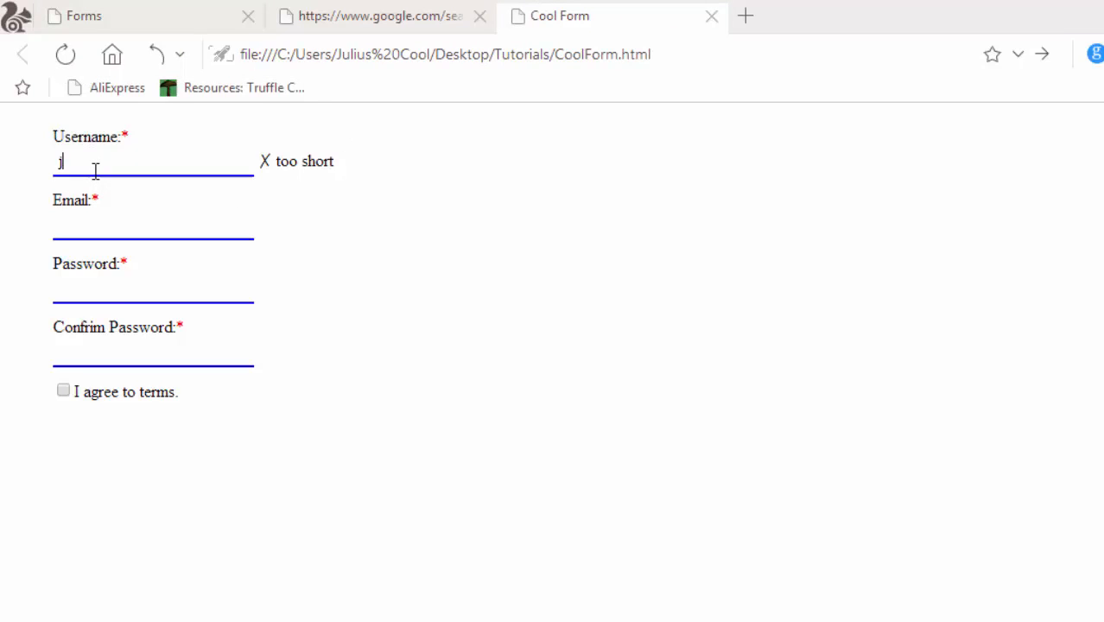
{"action": "type", "text": "ul"}
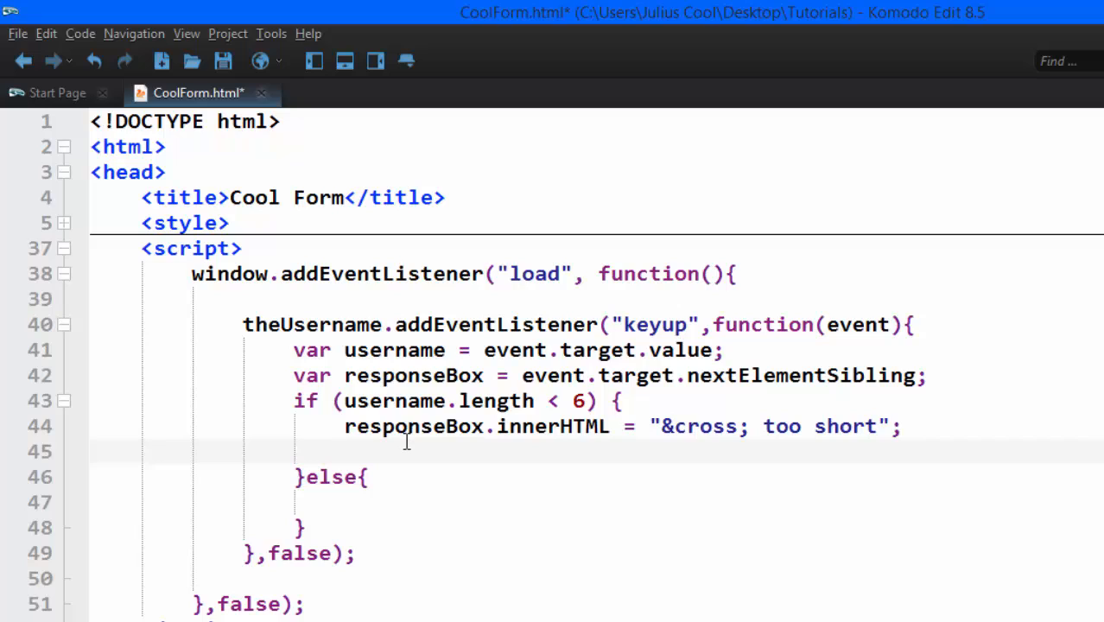
- Add responseBox.style.color = "red"; to the too-short branch and select both branch lines
{"action": "type", "text": "responseBox"}
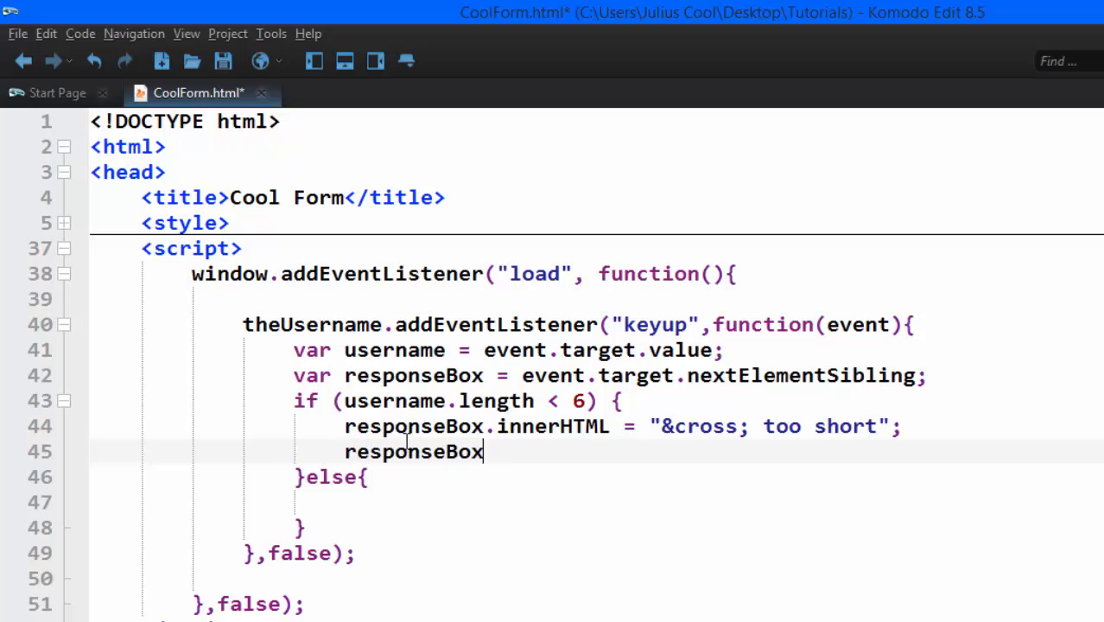
{"action": "type", "text": ".styl"}
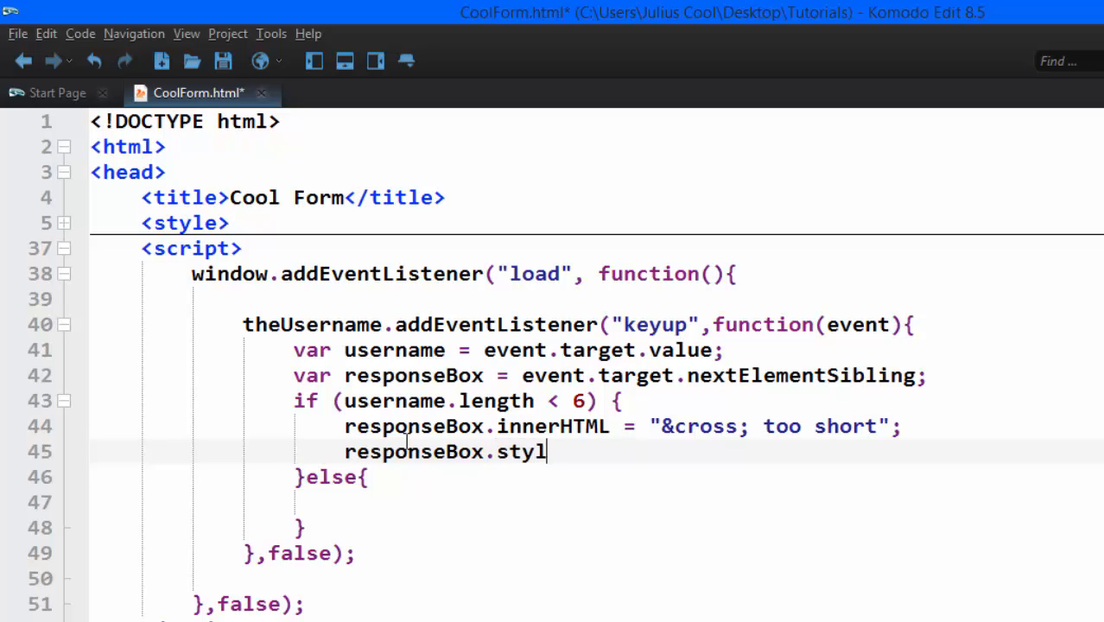
{"action": "type", "text": "e.ol"}
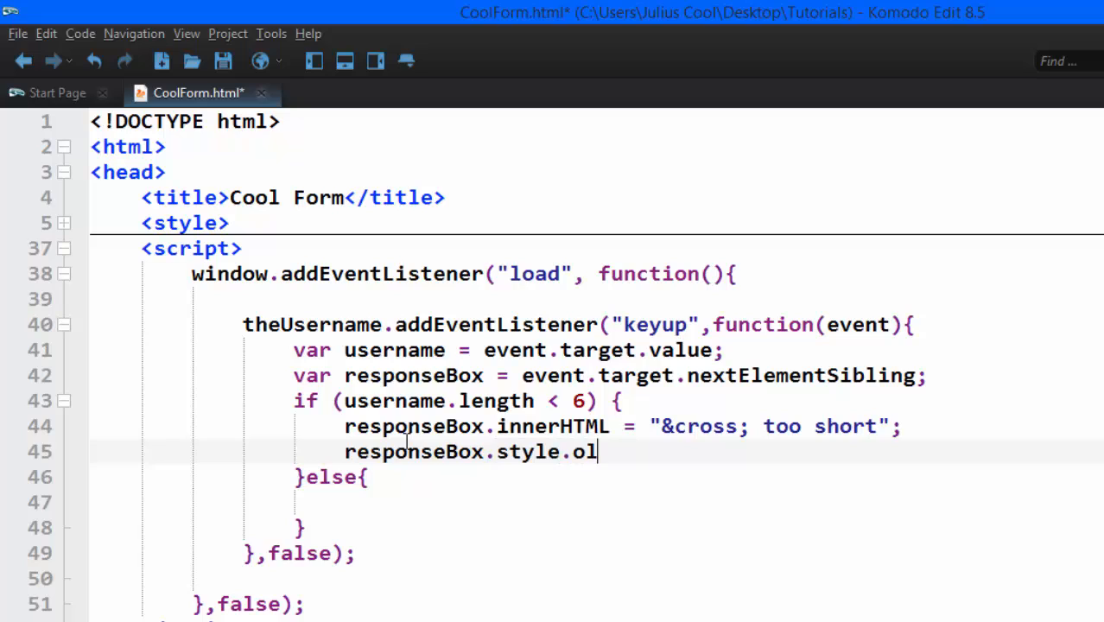
{"action": "key", "text": "BackSpace"}
{"action": "type", "text": "color"}
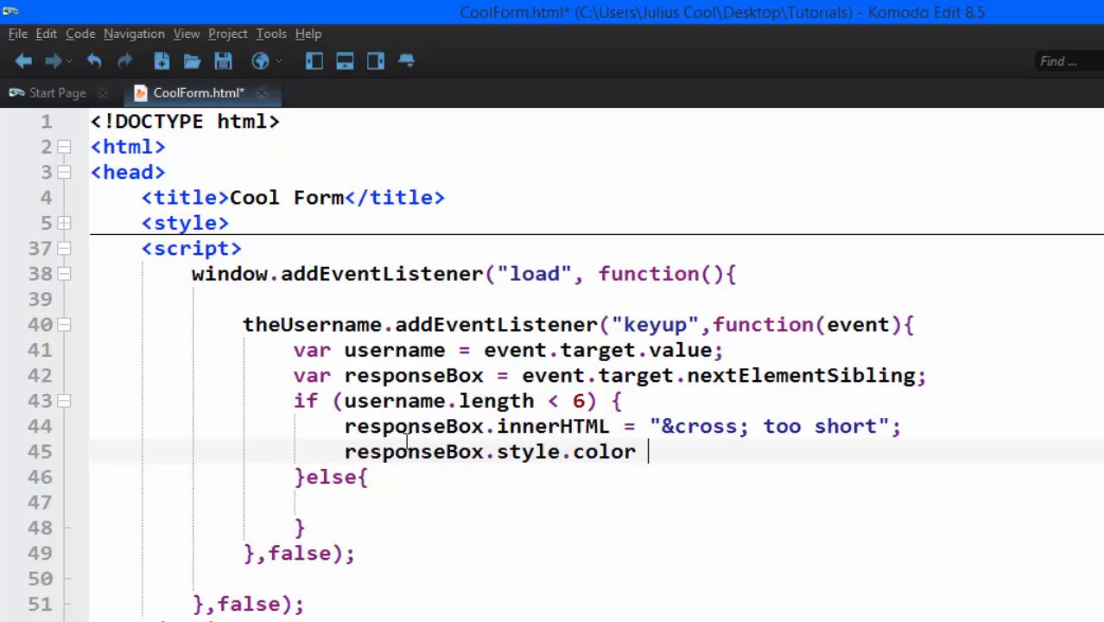
{"action": "type", "text": "= \"\""}
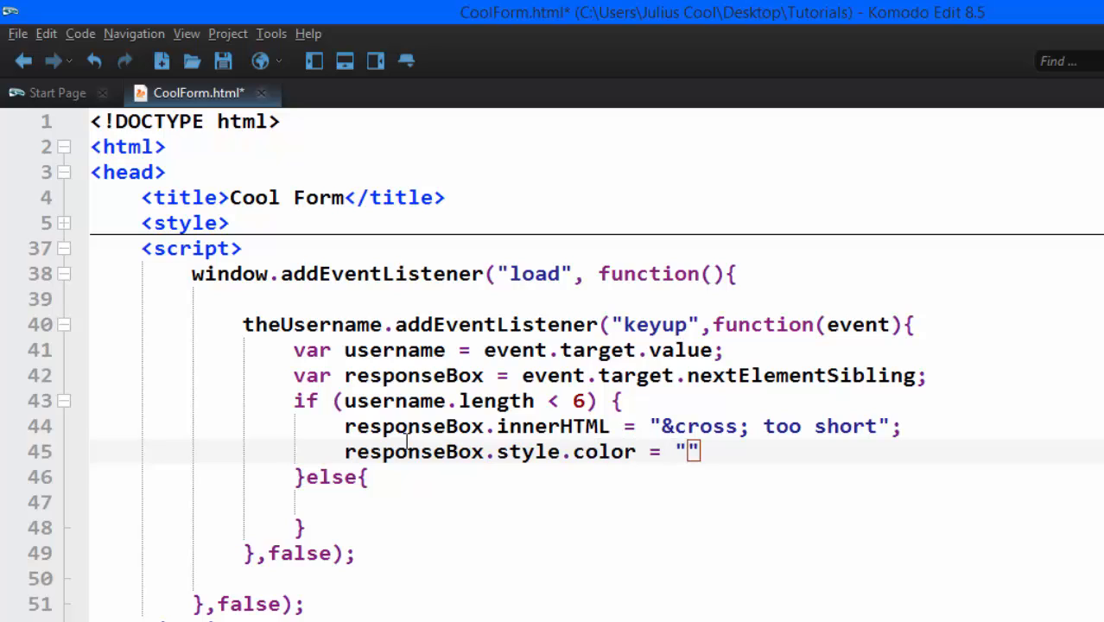
{"action": "type", "text": "red"}
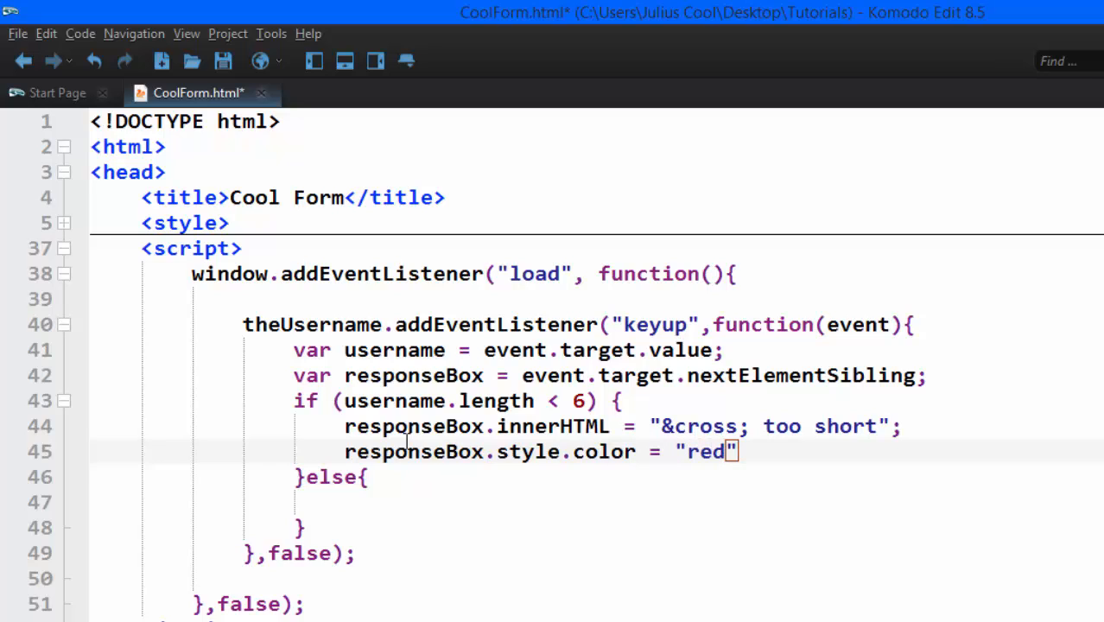
{"action": "type", "text": ";"}
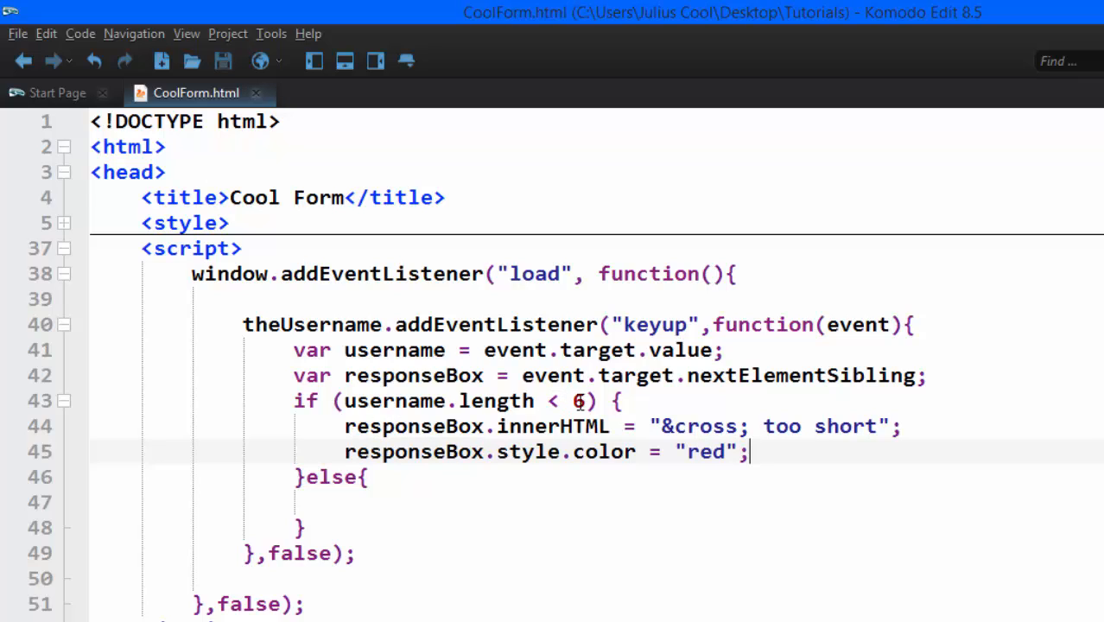
{"action": "left_click", "coordinate": [588, 400]}
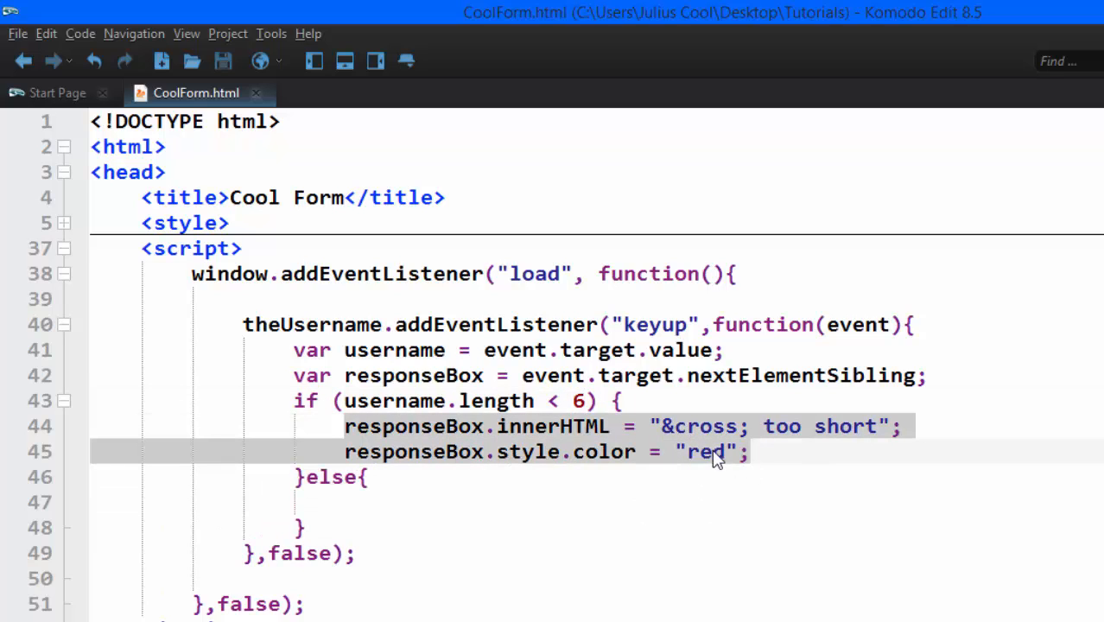
- Copy the two too-short lines into the else branch, replacing the cross with a check and red with green
{"action": "right_click", "coordinate": [708, 451]}
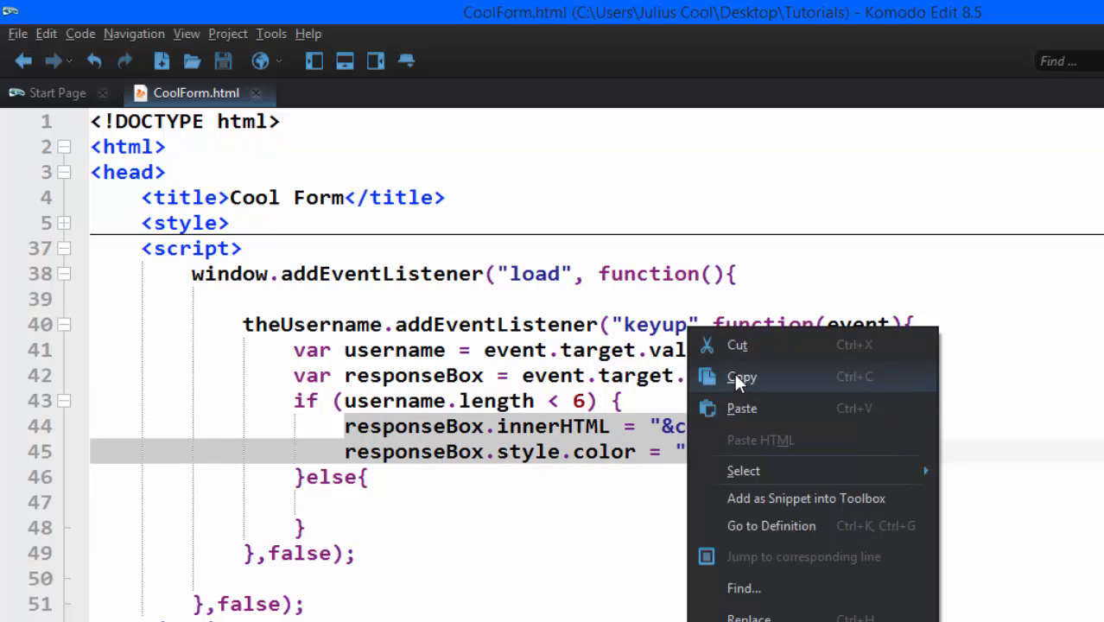
{"action": "left_click", "coordinate": [361, 506]}
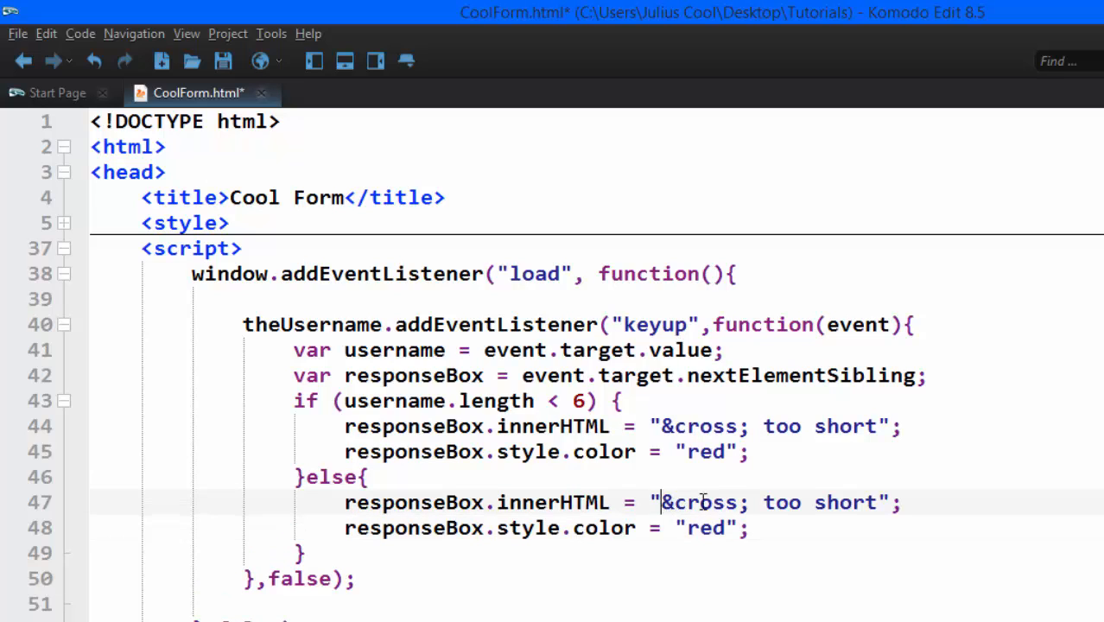
{"action": "double_click", "coordinate": [700, 502]}
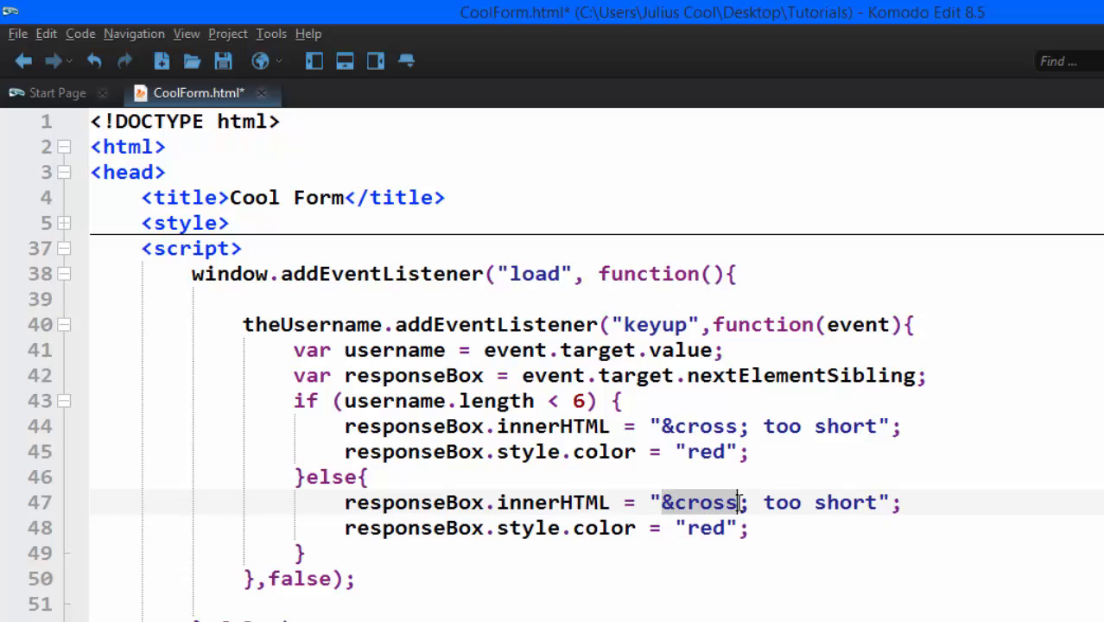
{"action": "key", "text": "Backspace"}
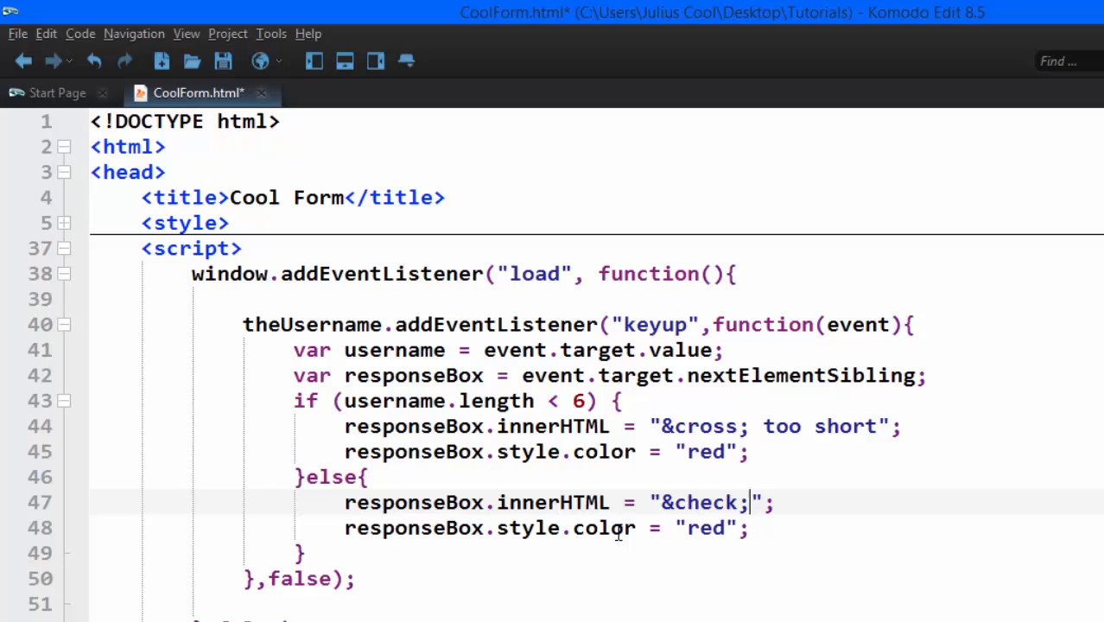
{"action": "type", "text": "g"}
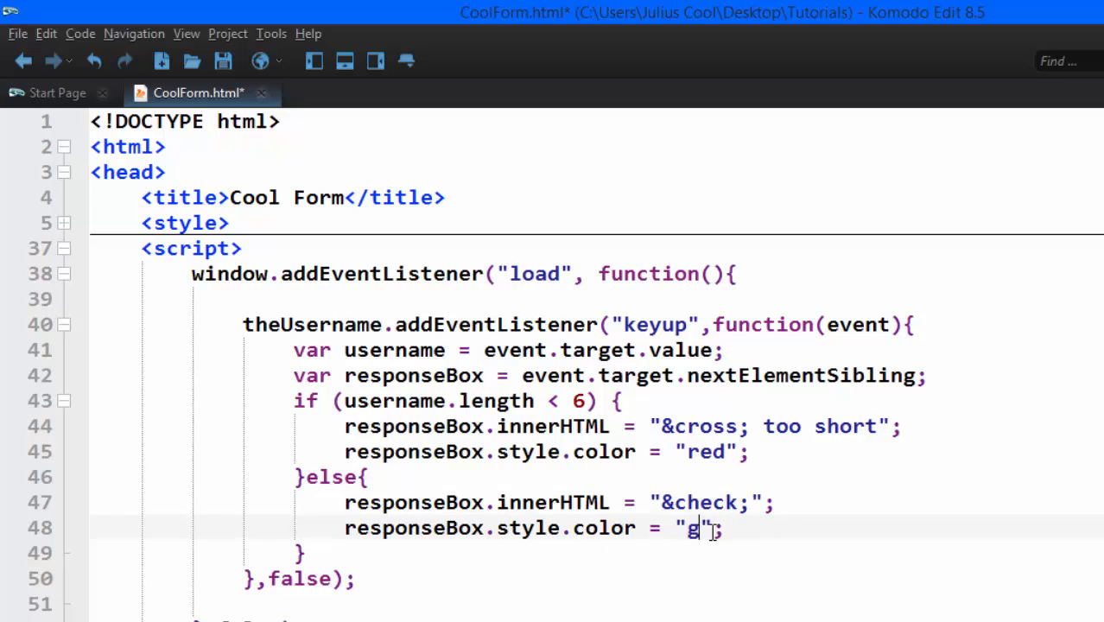
{"action": "type", "text": "reen"}
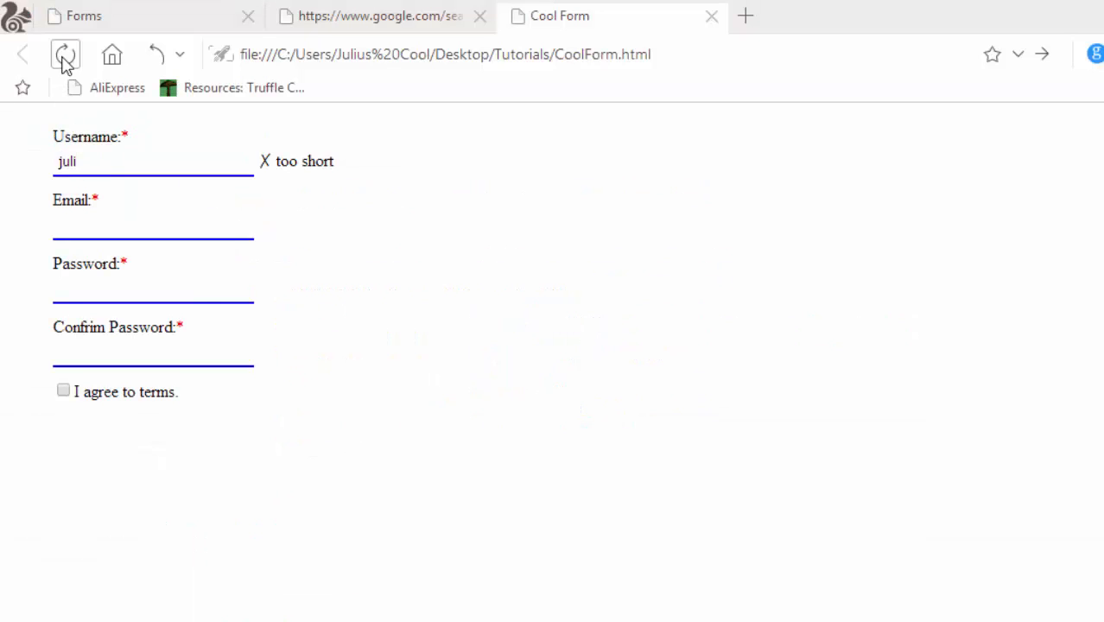
- Reload the Cool Form and type a username to confirm the too-short warning is red
{"action": "left_click", "coordinate": [66, 54]}
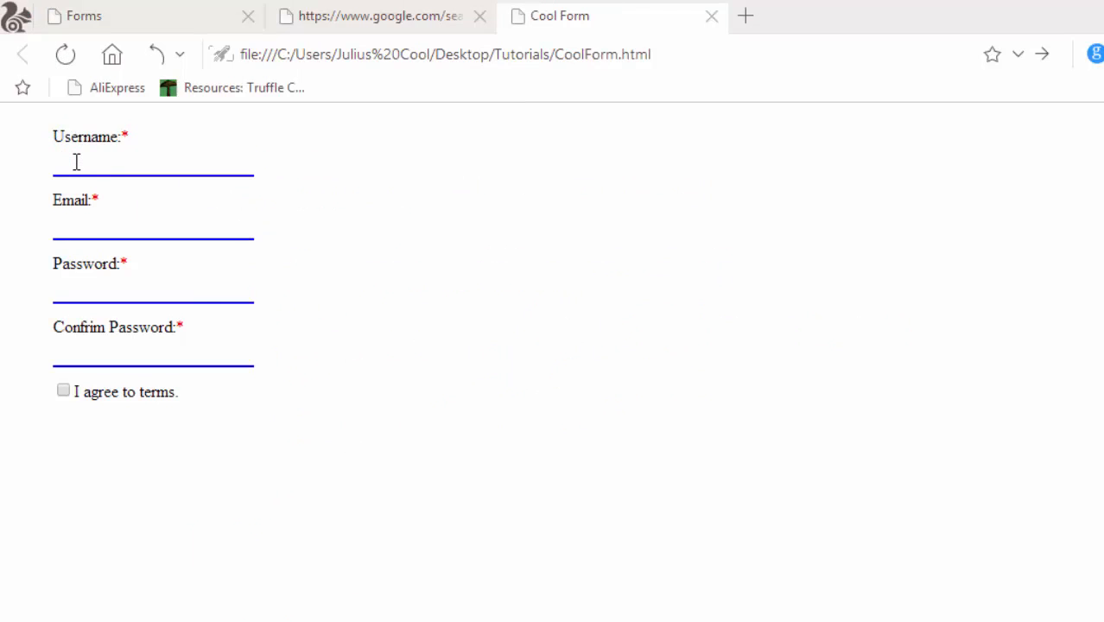
{"action": "type", "text": "juki"}
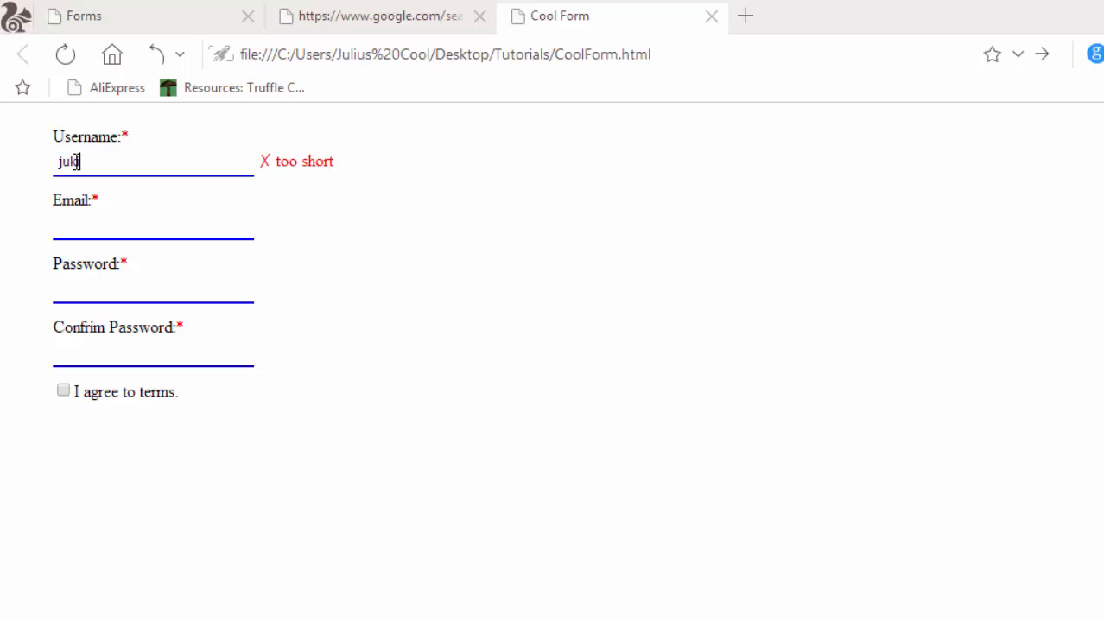
{"action": "key", "text": "BackSpace"}
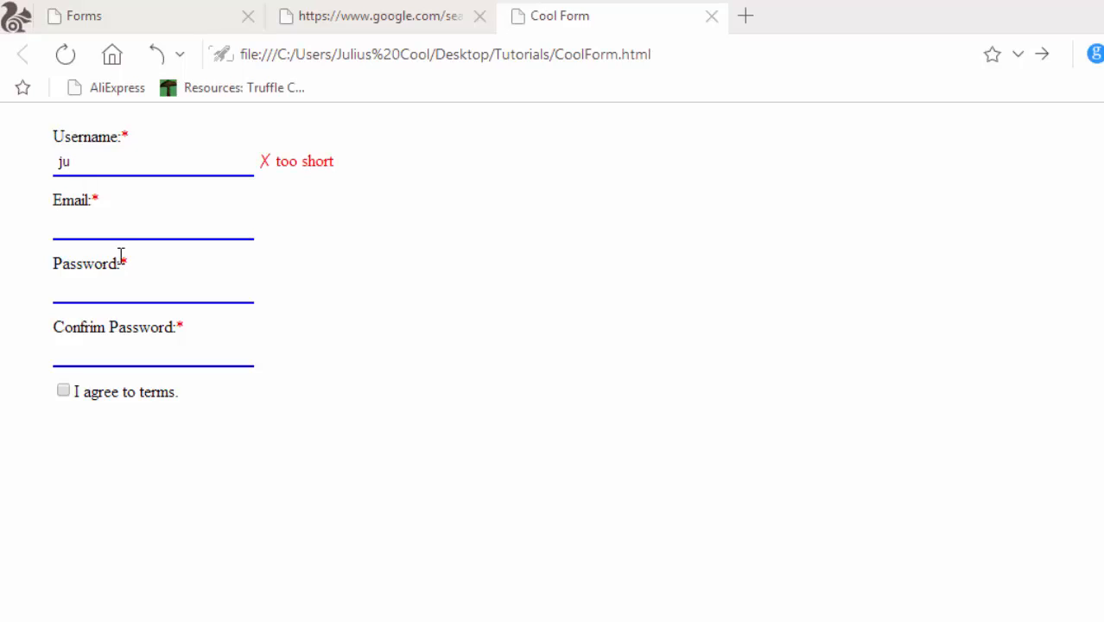
{"action": "type", "text": "lius"}
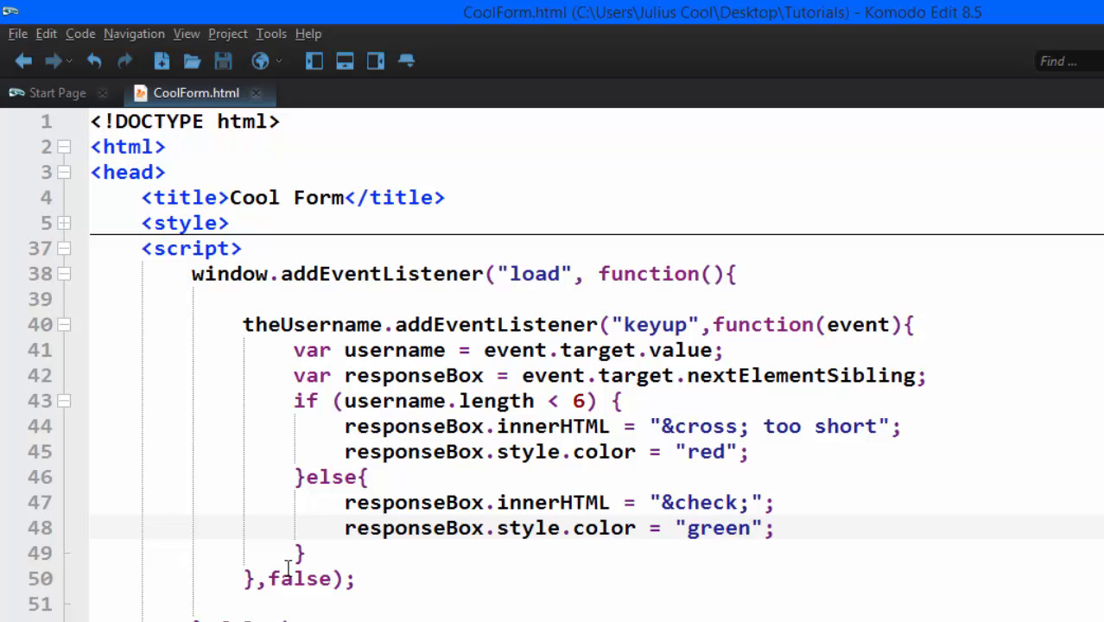
{"action": "mouse_move", "coordinate": [719, 568]}
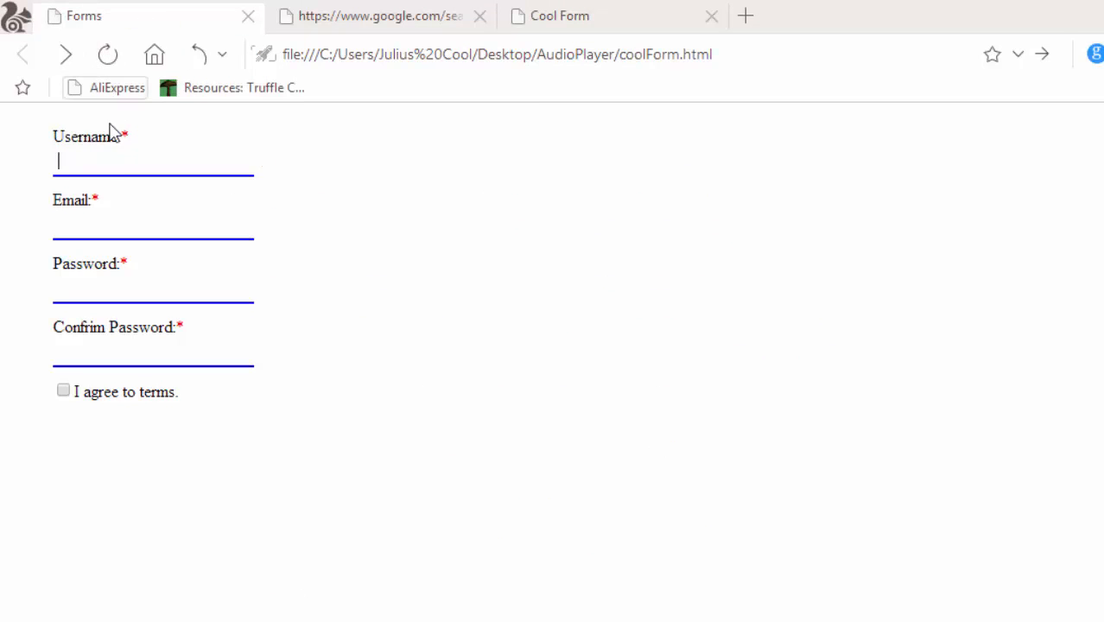
- Type 'ju' into the Forms page Username field to trigger the red '✗ too short' warning
{"action": "left_click", "coordinate": [153, 163]}
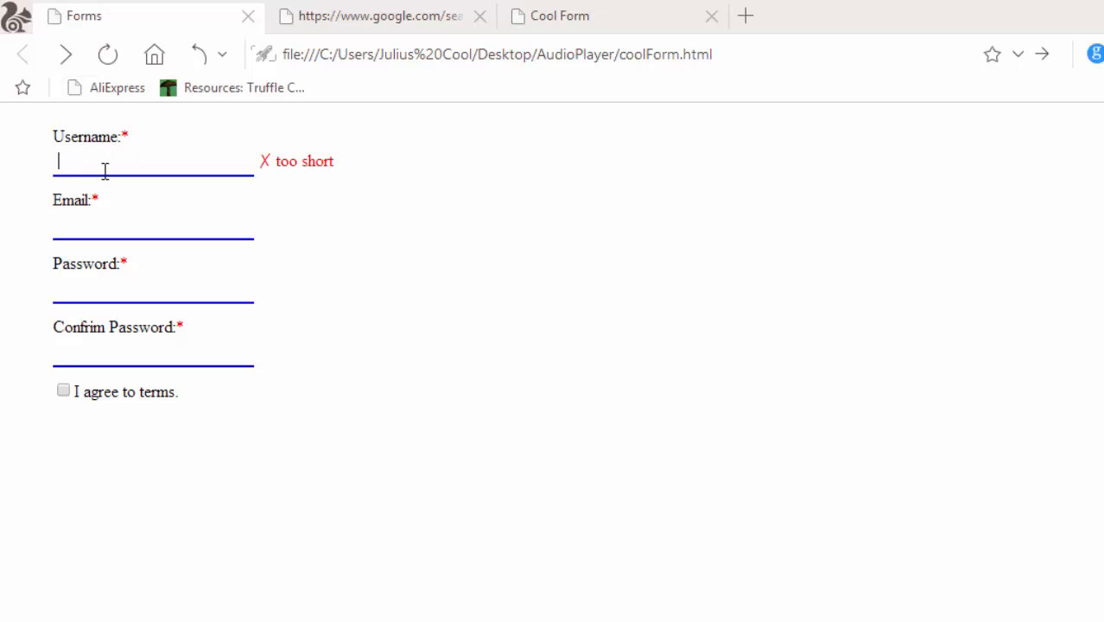
{"action": "type", "text": "j"}
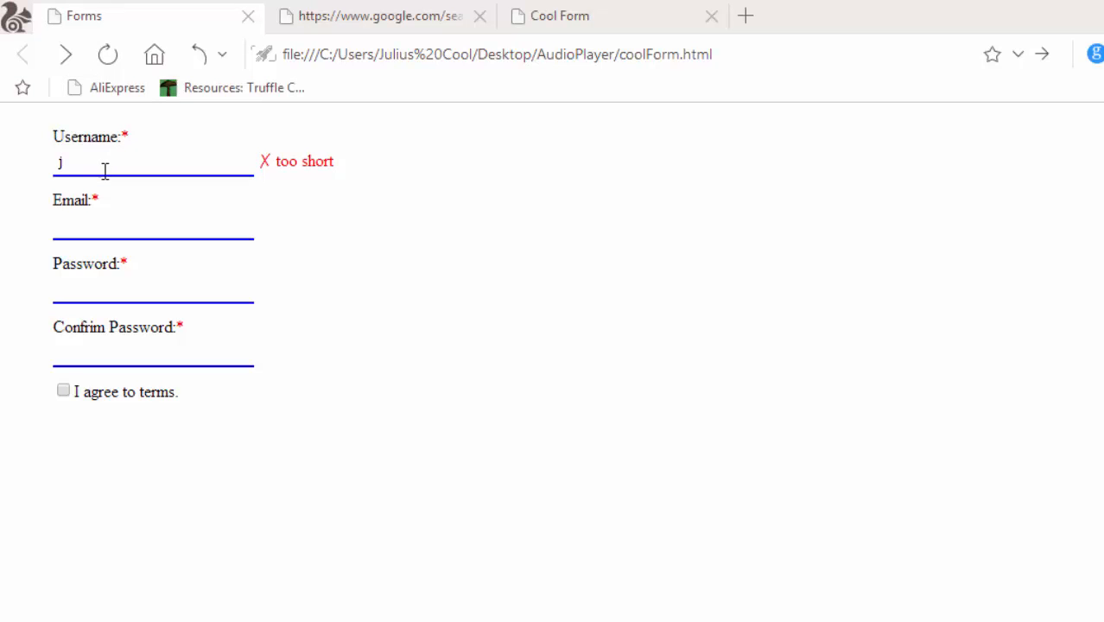
{"action": "type", "text": "u"}
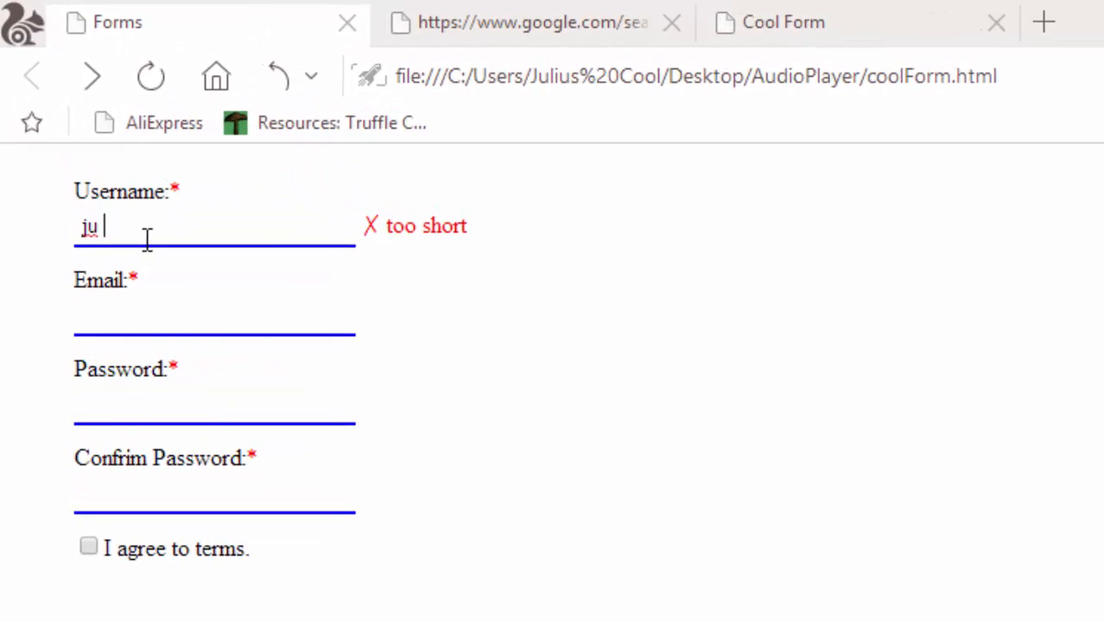